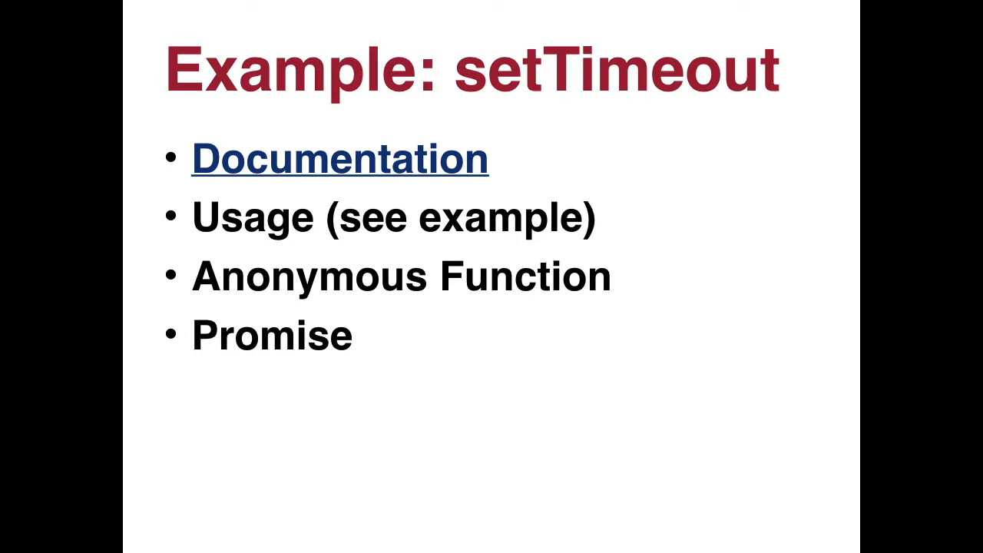
Run test.ts with ts-node inside the tsplay Docker container from the integrated terminal.
left_click(341, 159)
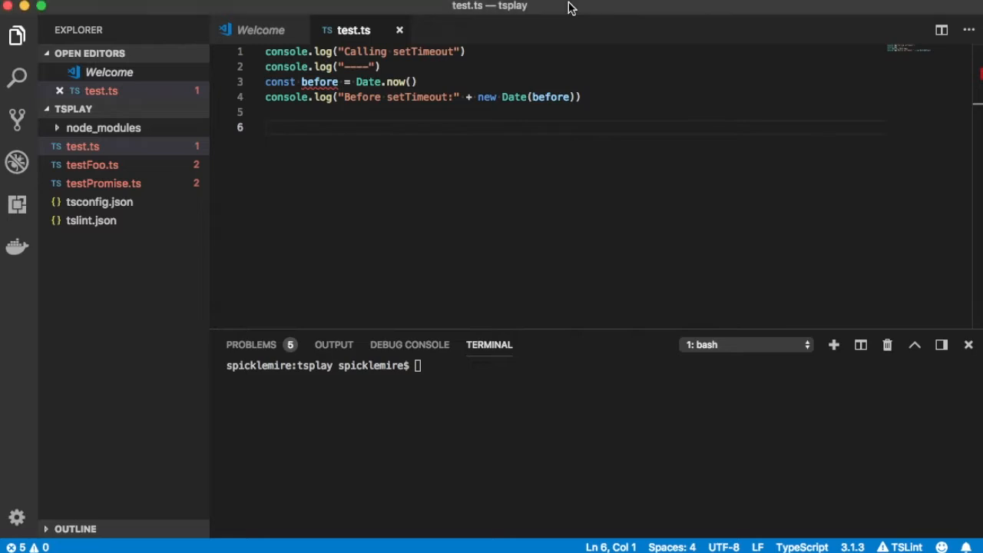
mouse_move(383, 89)
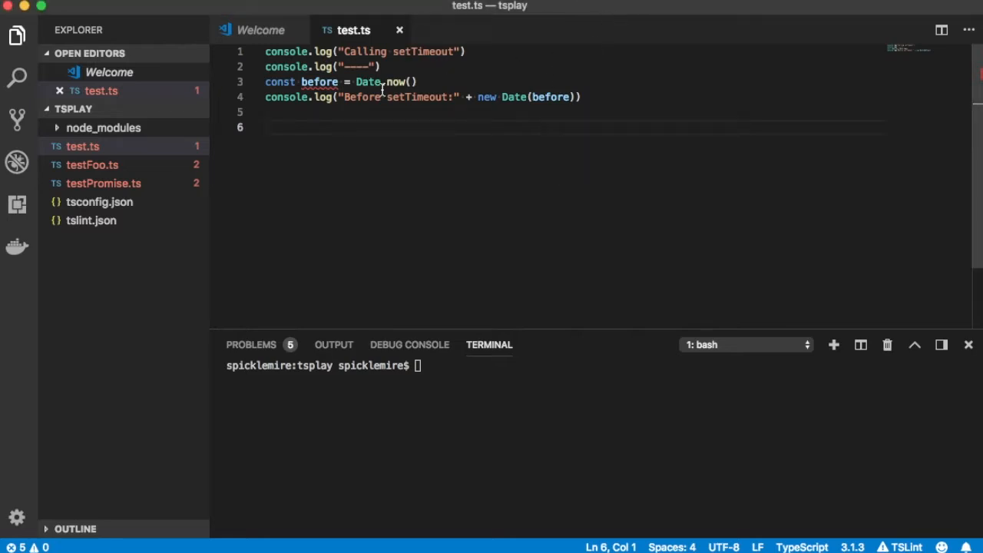
mouse_move(336, 66)
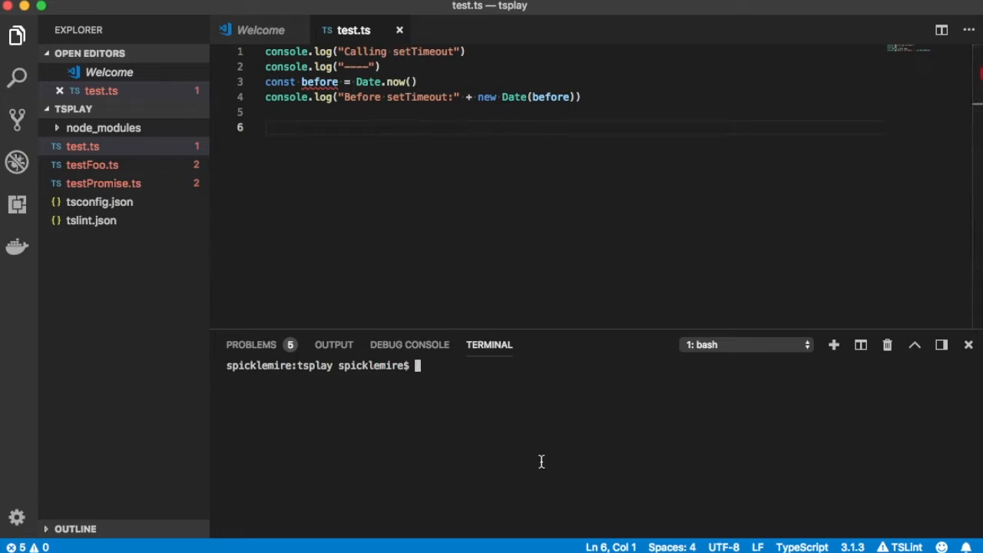
type("docker run --rm -it -v $PWD:/work -v /work/node_modules tsplay ./node_modules/.bin/ts-node test.ts")
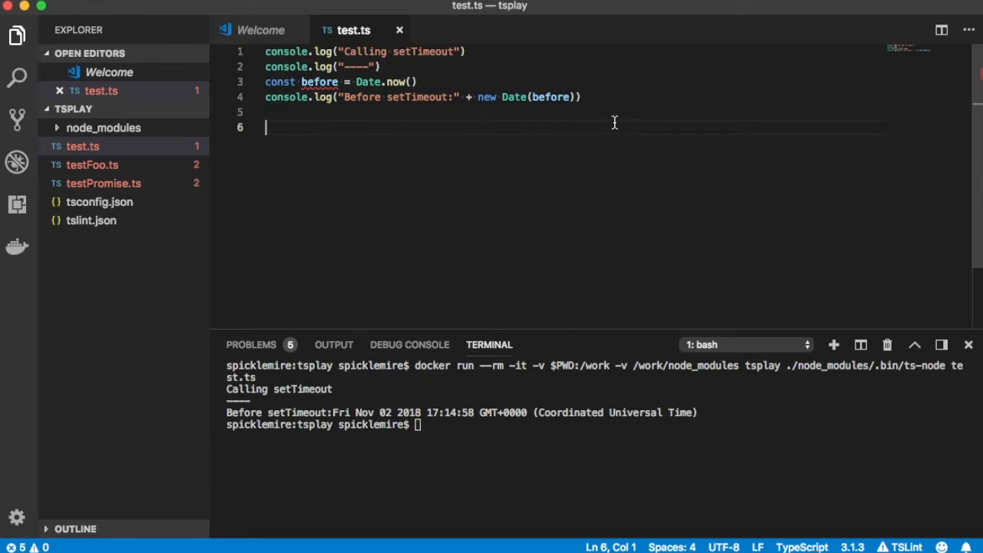
Schedule foo with setTimeout(foo, 1000).
type("setTi")
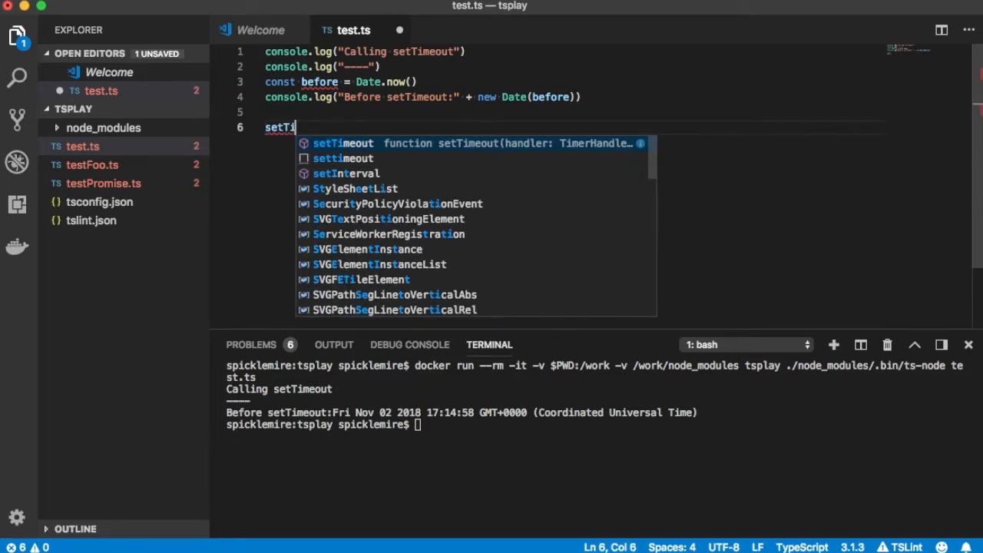
type("meout(")
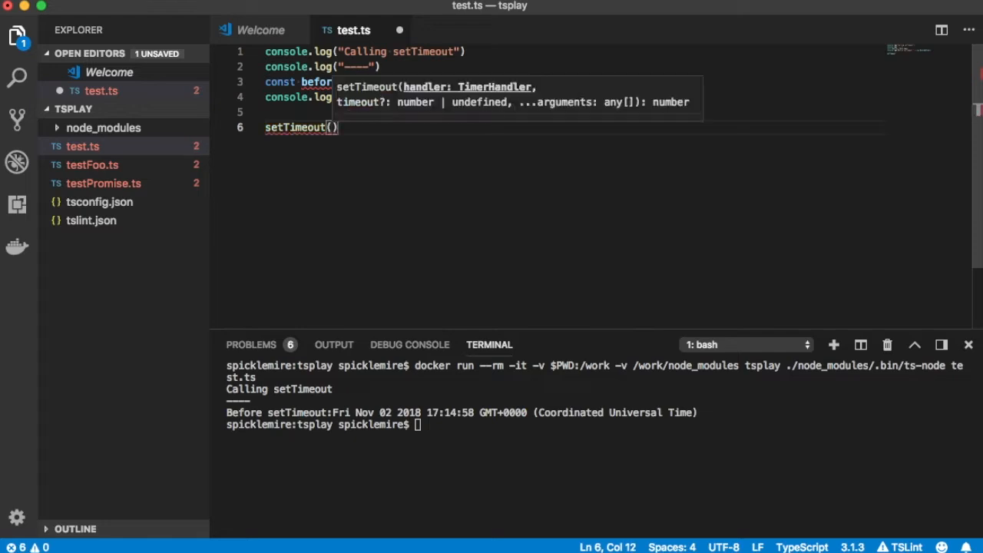
type("foo")
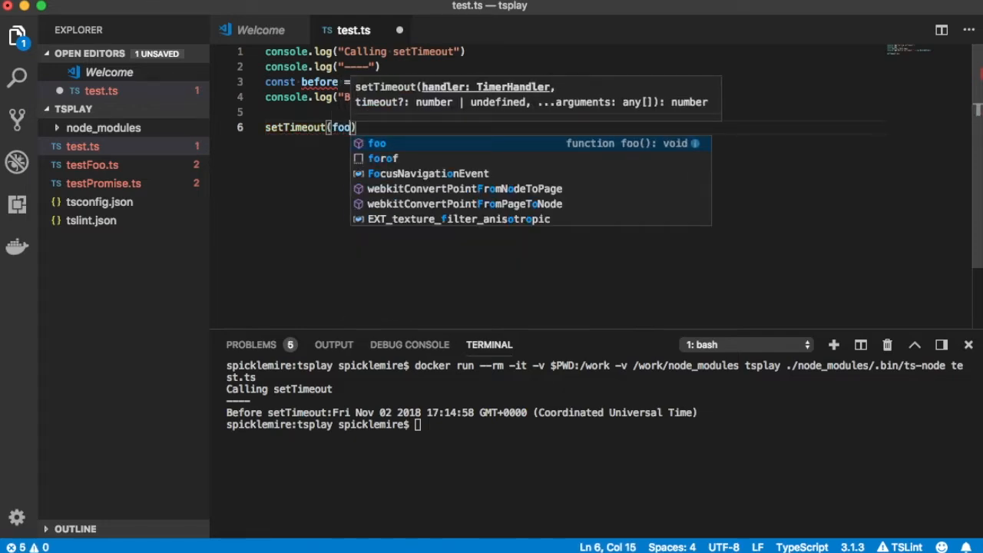
type(", 1000")
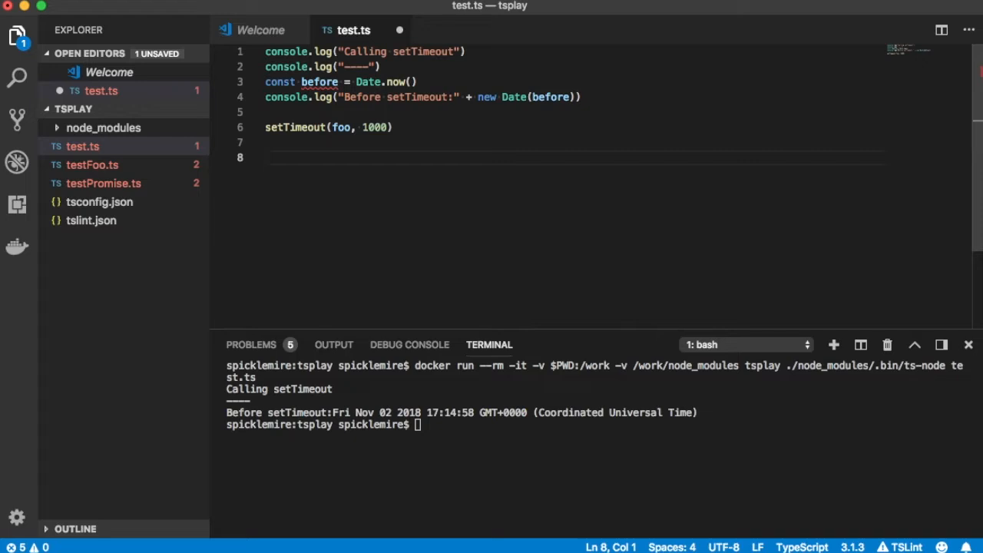
Define function foo logging "in function foo." and save test.ts.
type("func")
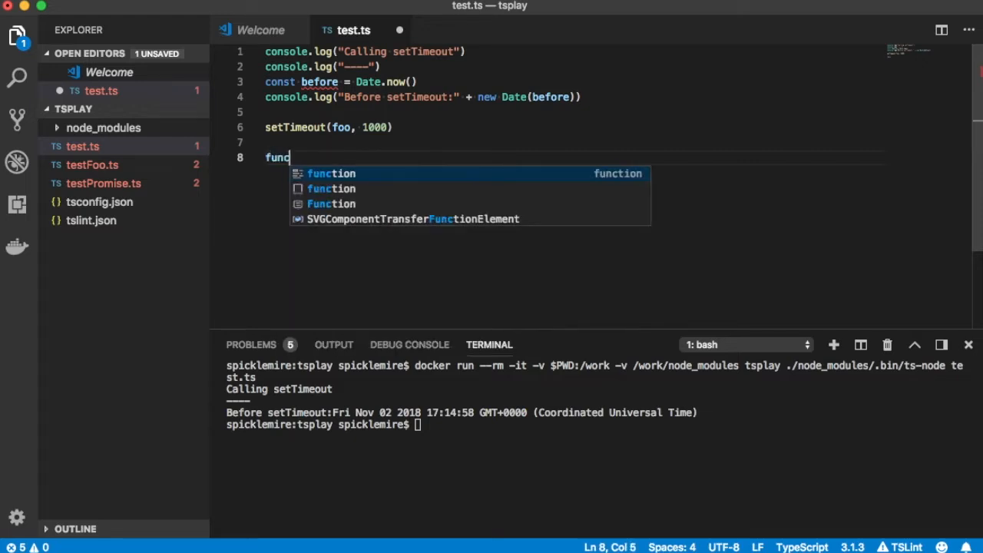
type("tion foo")
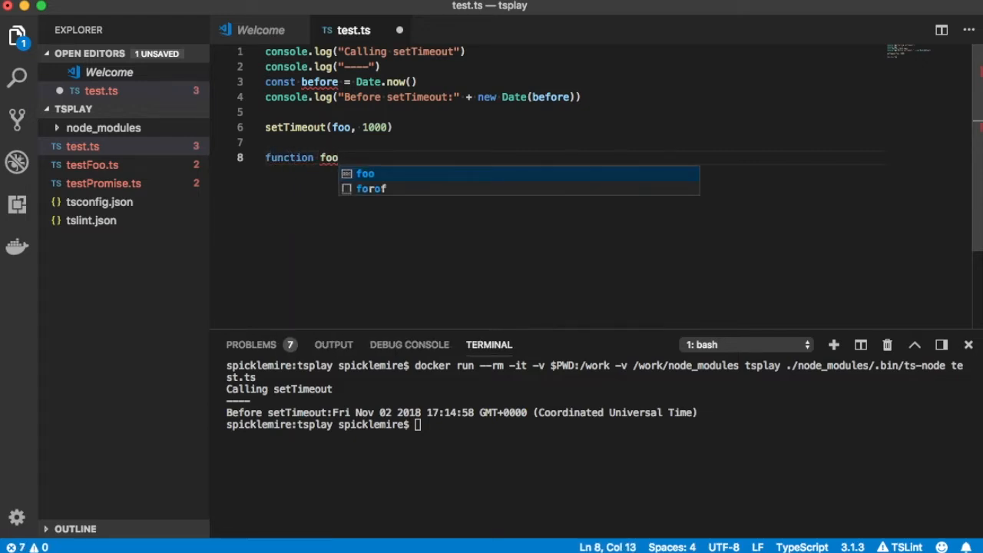
type("() {")
type("console.log")
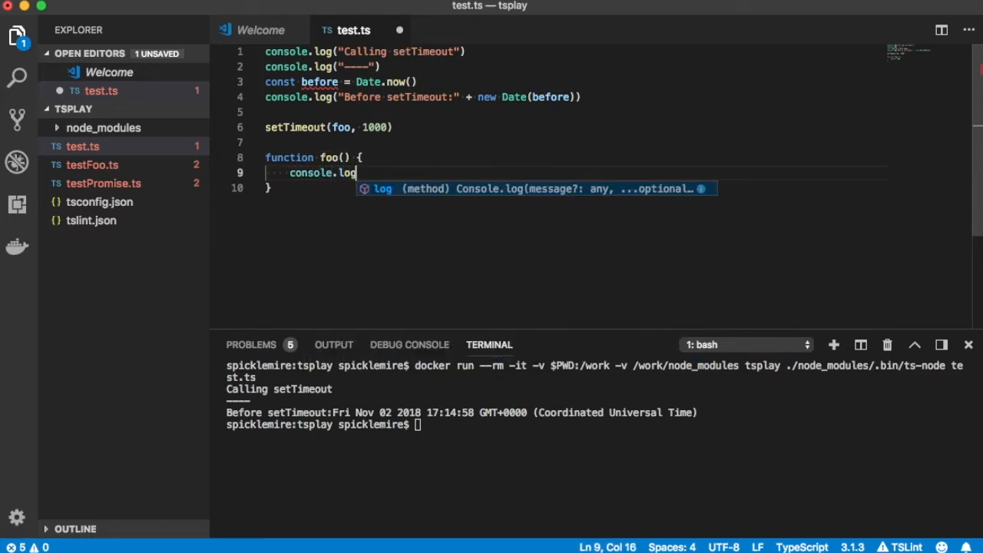
type("()")
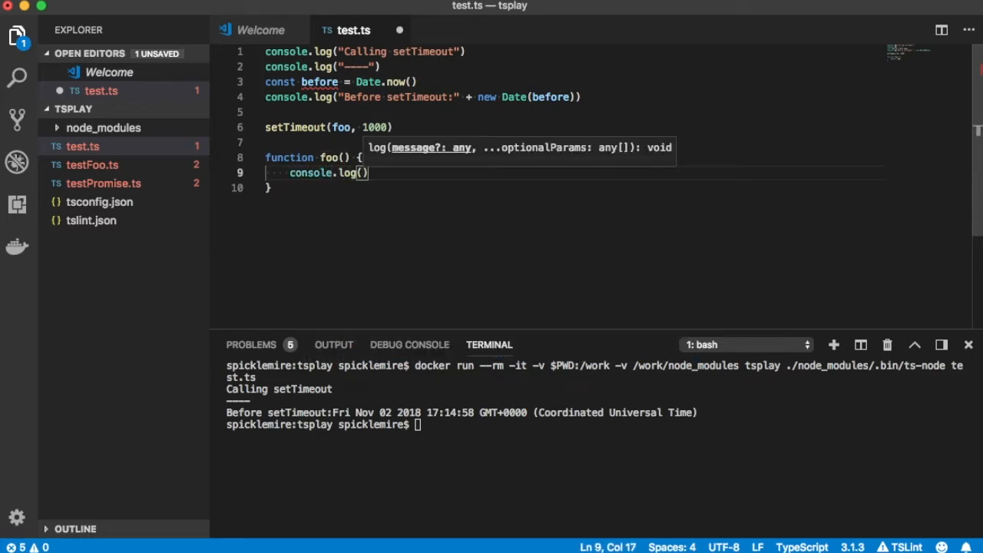
type("in function \"")
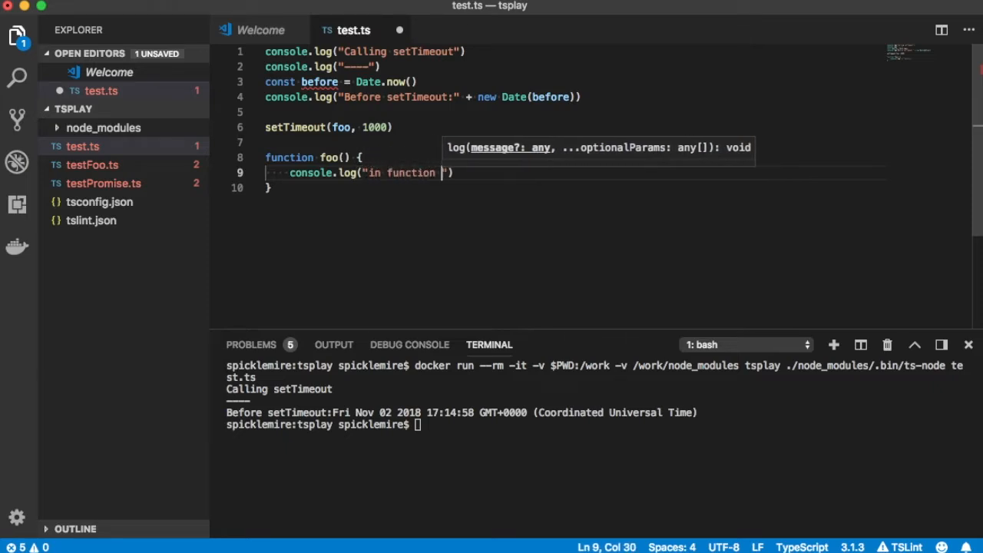
type("foo.")
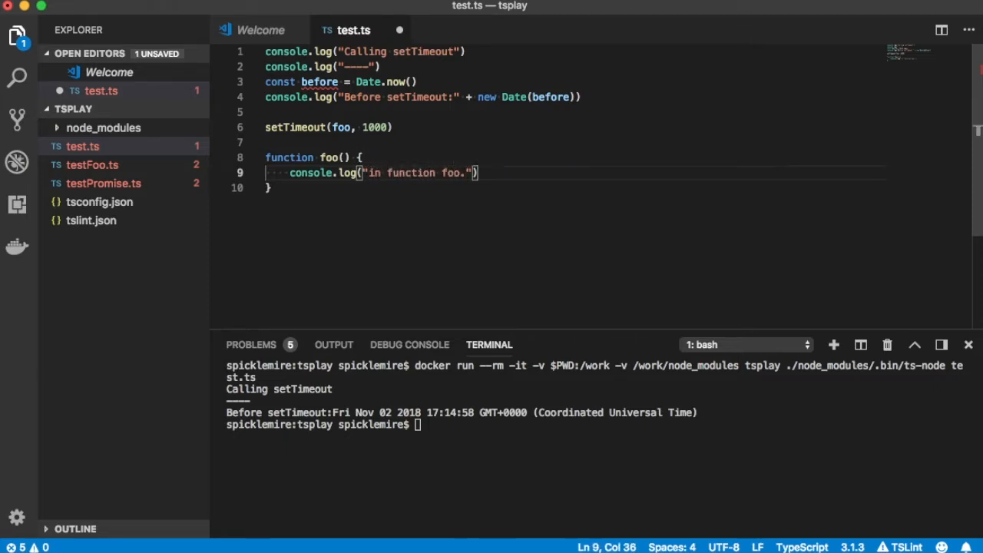
key("Enter")
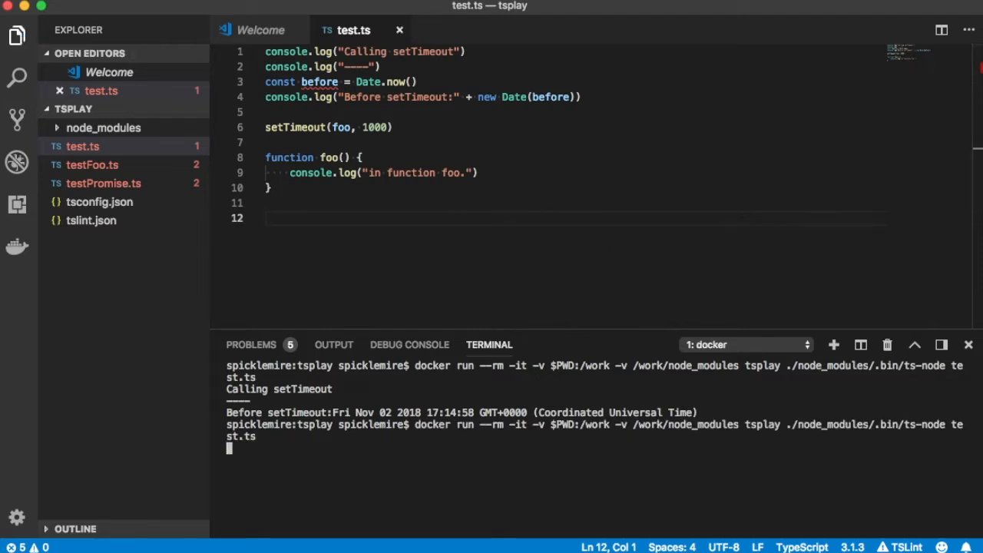
mouse_move(639, 449)
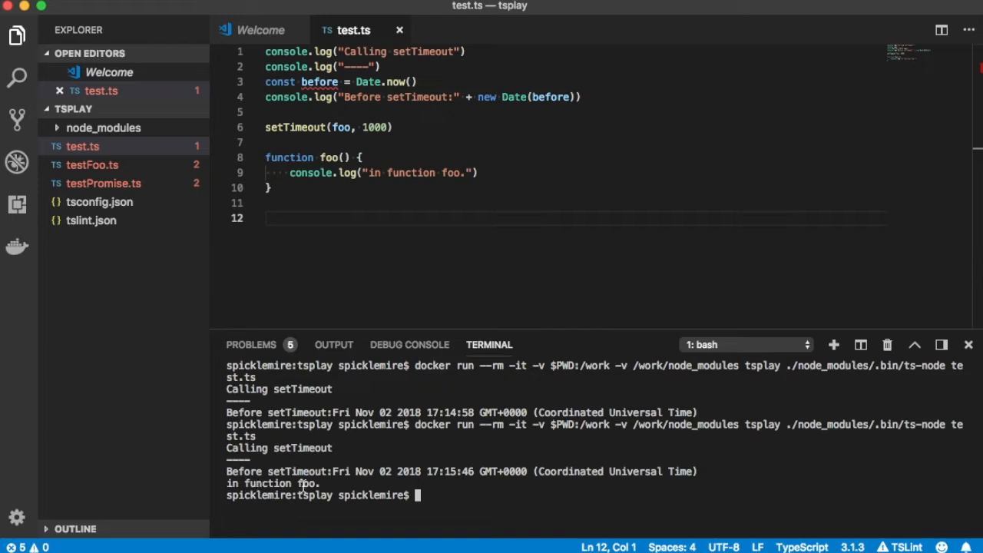
mouse_move(515, 198)
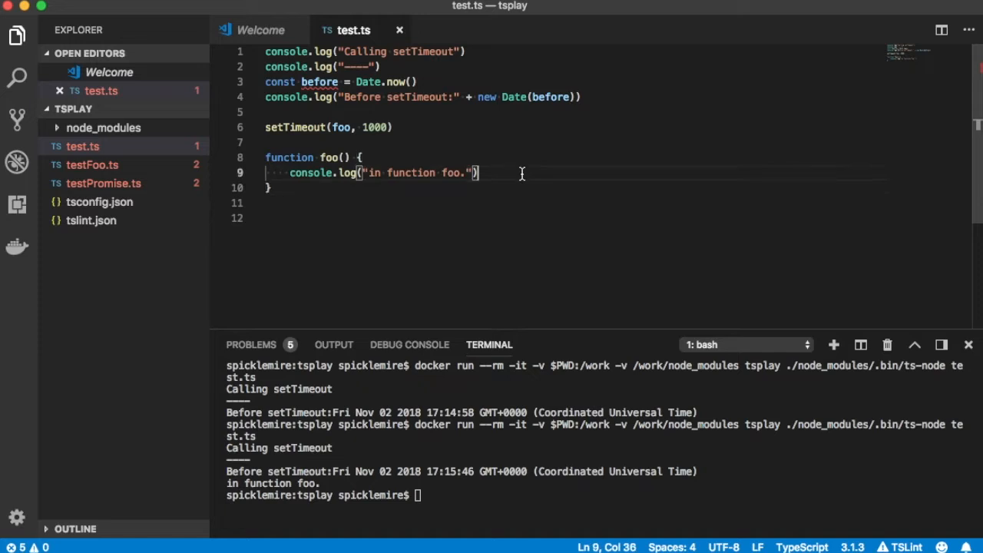
Inside foo, add let inFoo = Date.now() and log "In foo:" + new Date(inFoo).
type("let after")
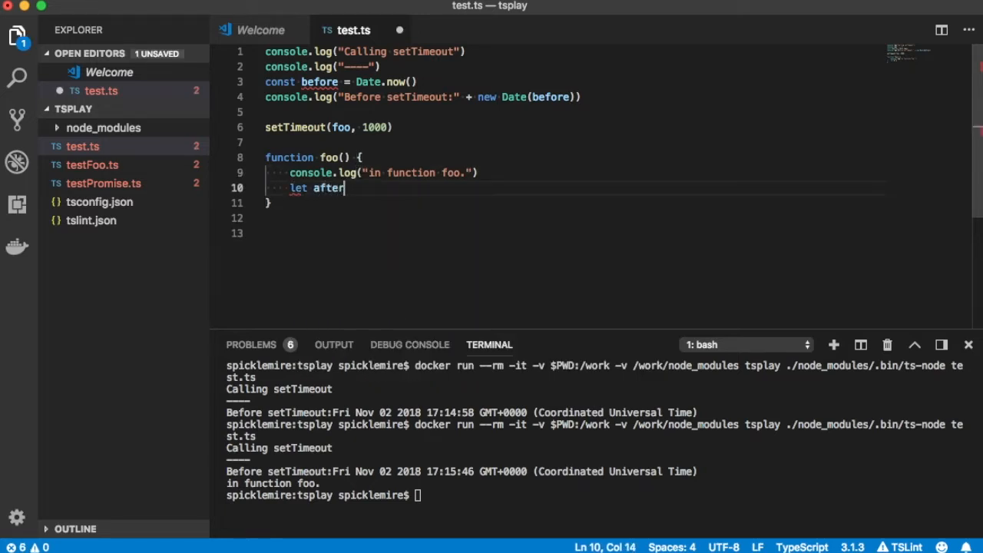
type("inFoo = D")
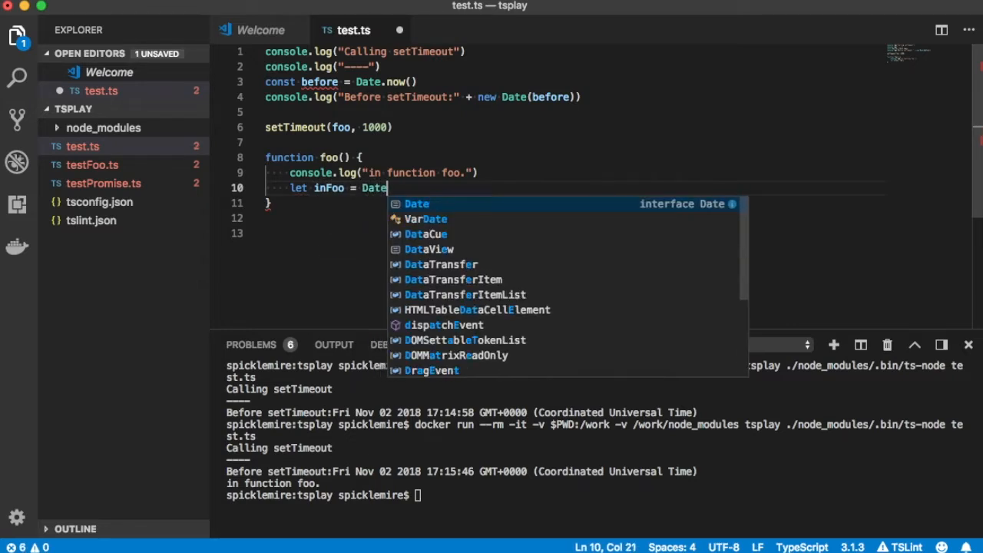
type(".now()")
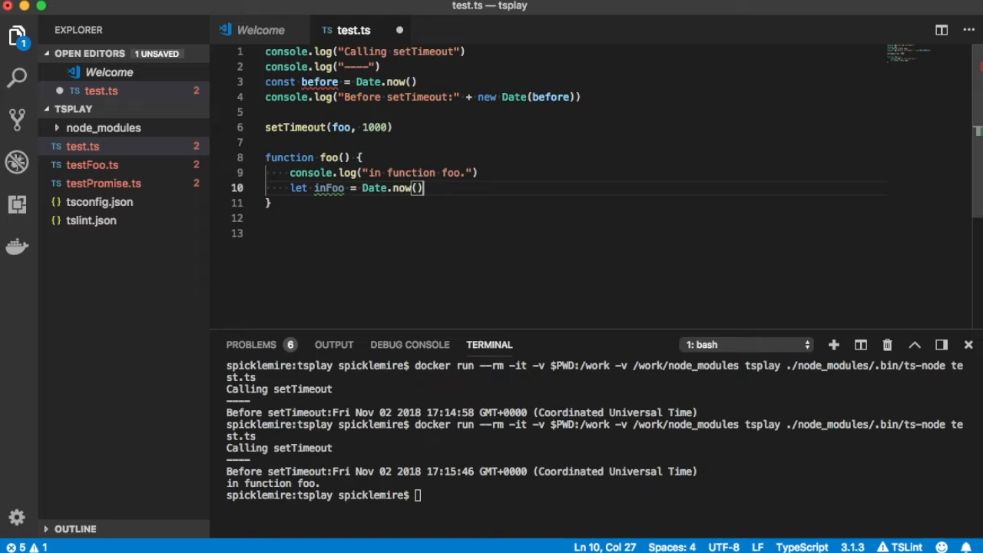
type("cso")
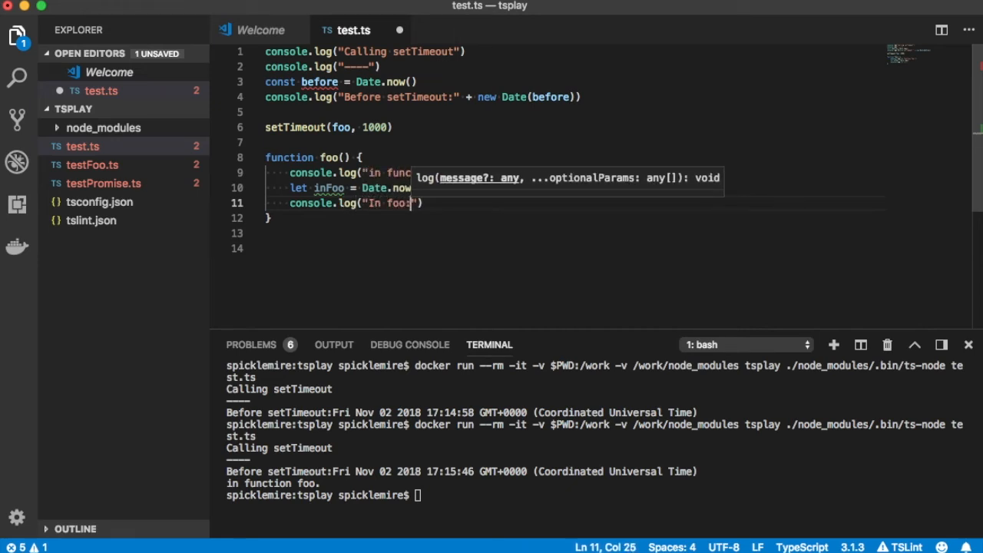
type(":")
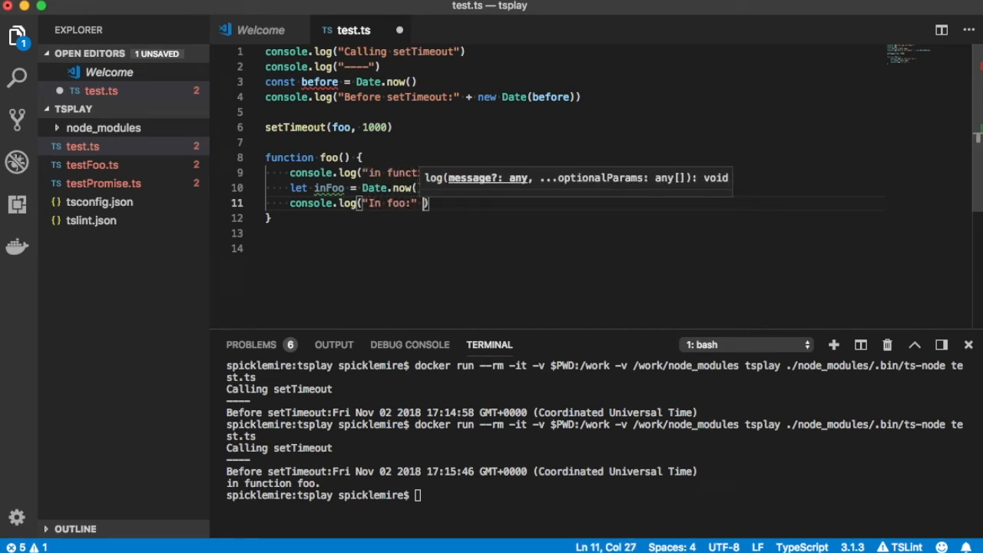
type("+ new Date()")
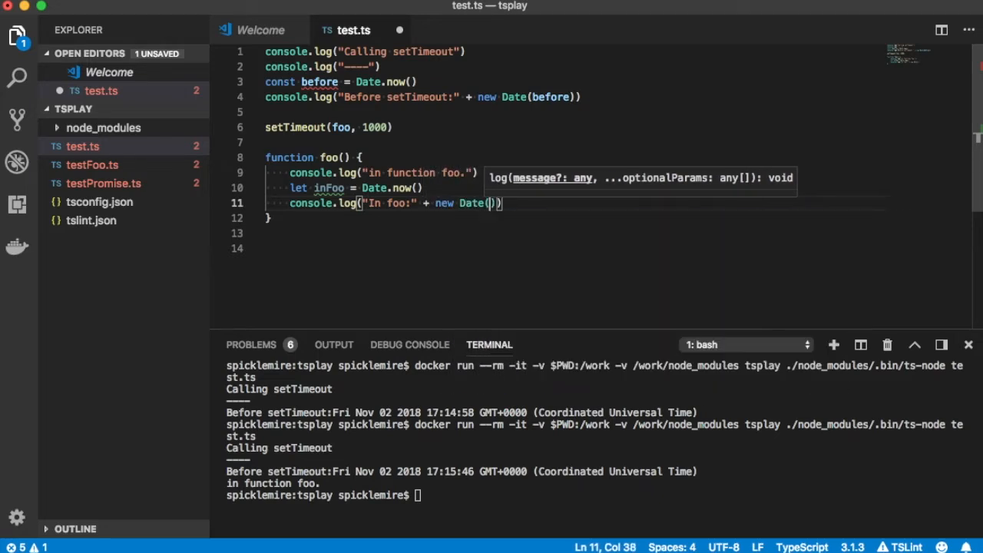
type("inFoo")
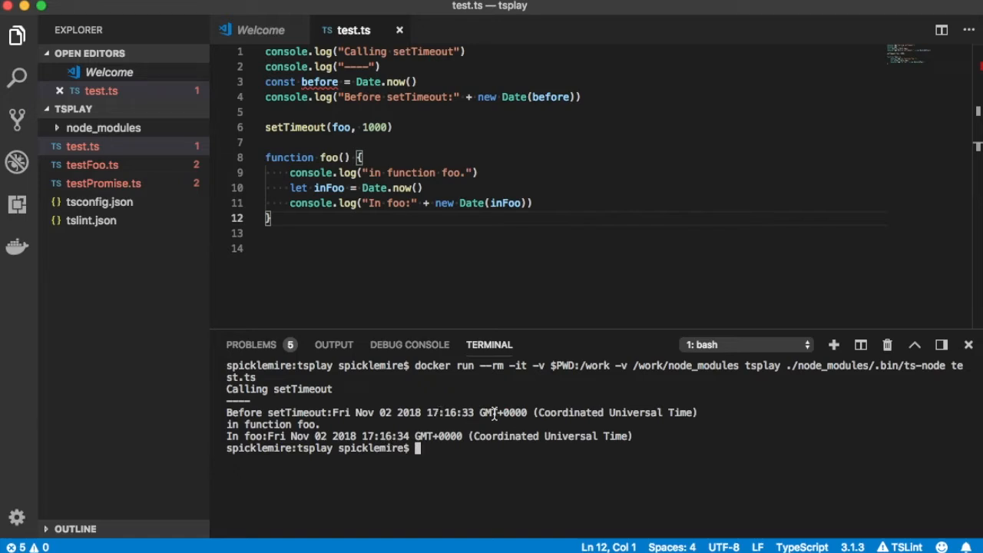
mouse_move(573, 207)
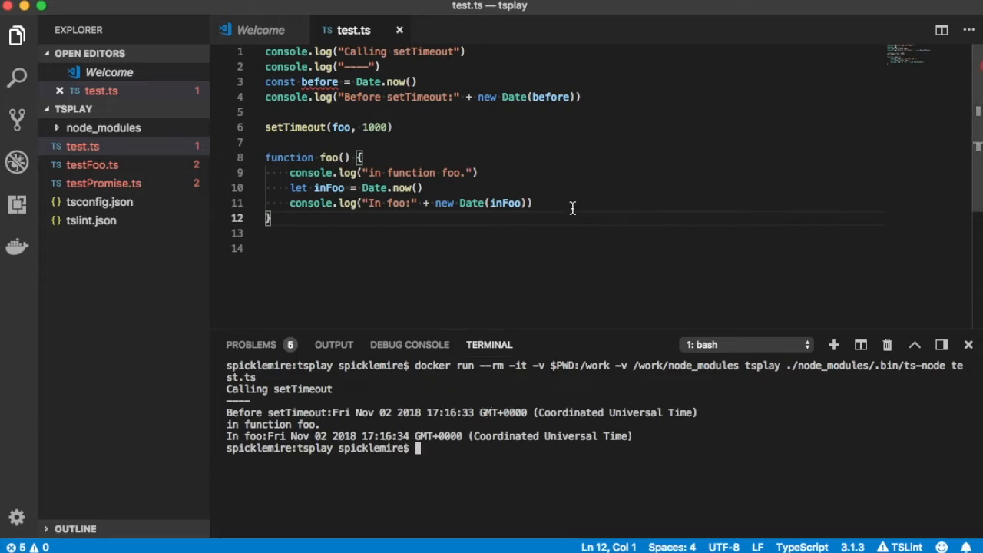
Append + (inFoo - before) + "ms." to foo's In foo log line.
left_click(531, 203)
type(" + ")
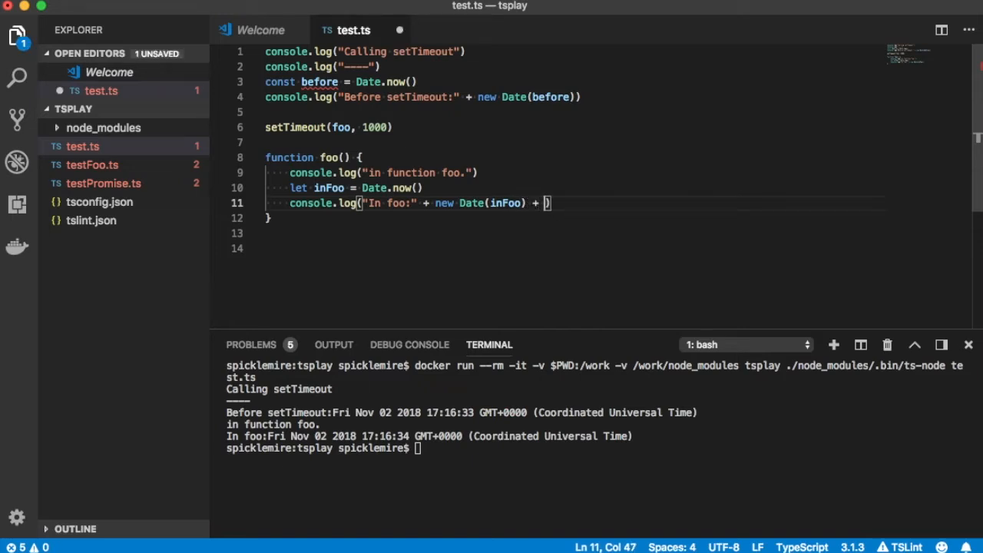
type("\":\"")
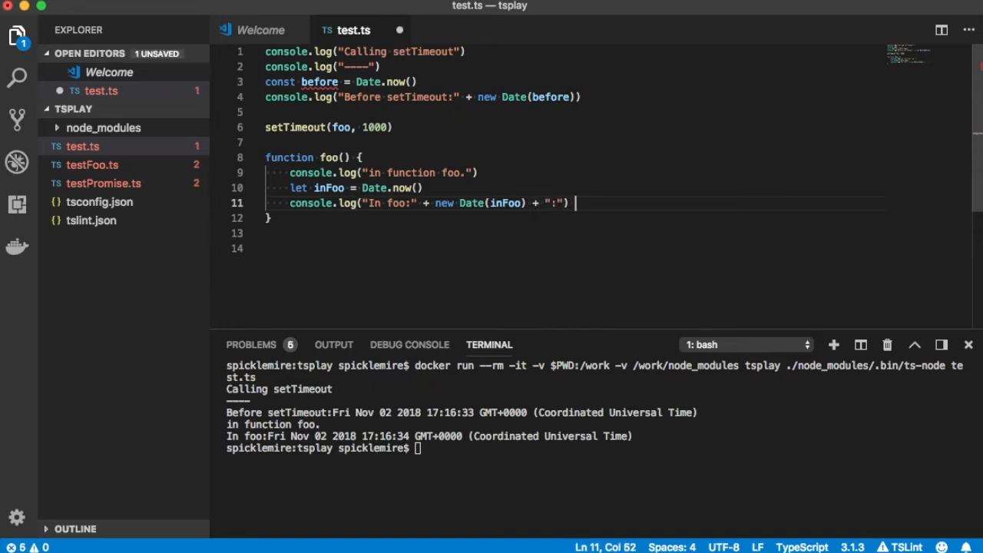
key("BackSpace")
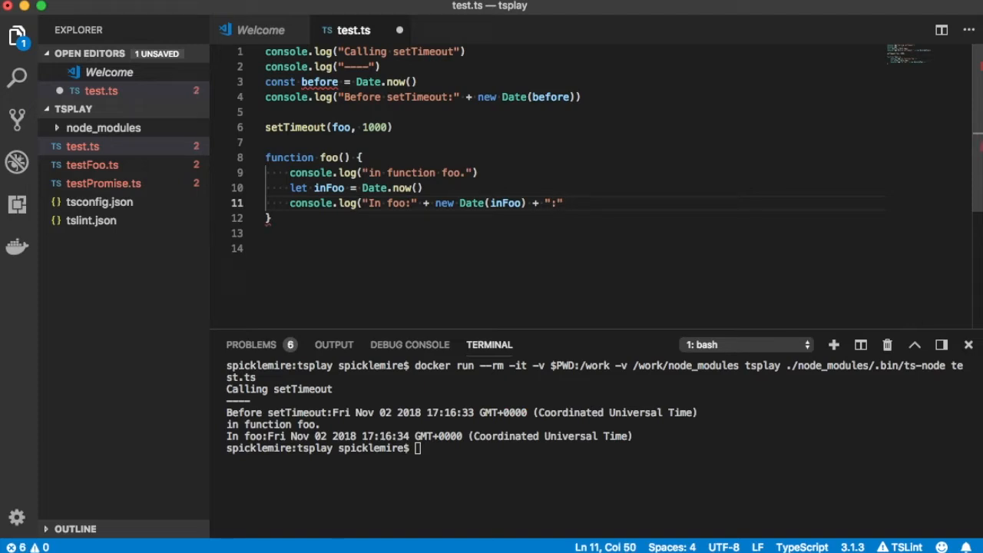
type("+")
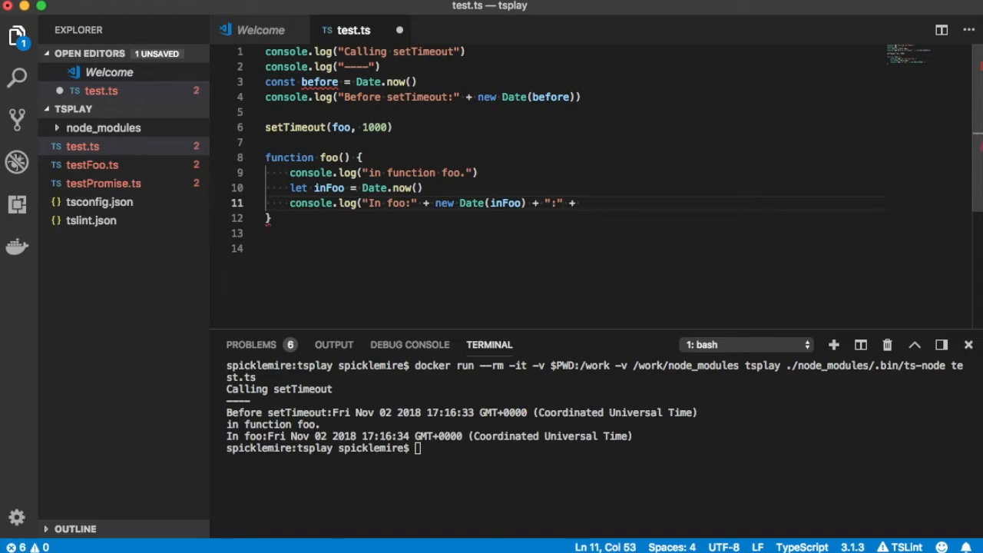
type("inFo")
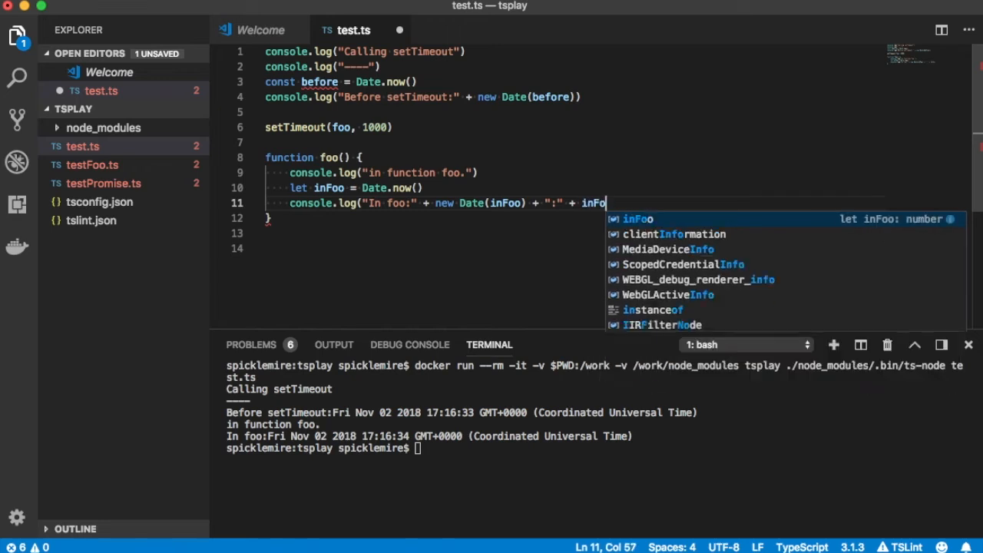
type("-")
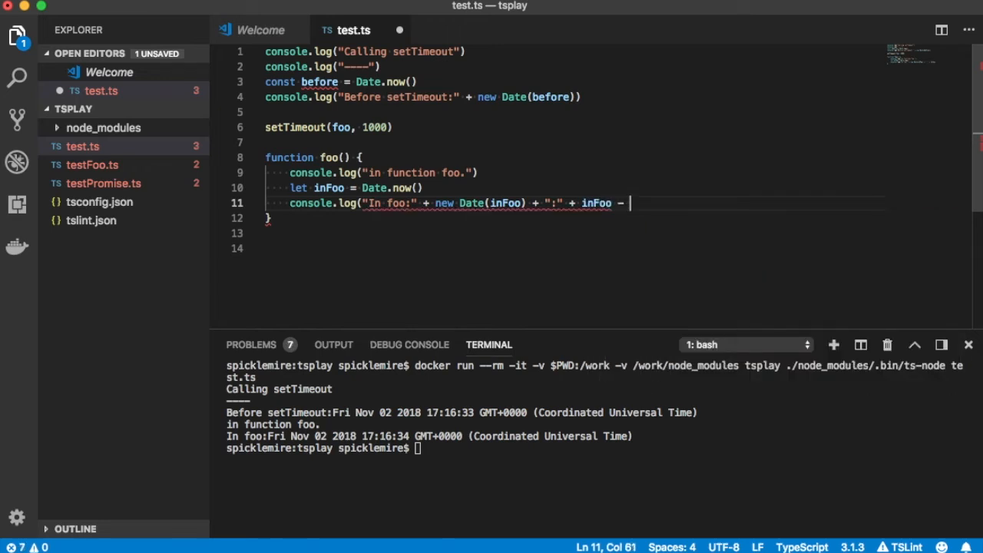
type("before)")
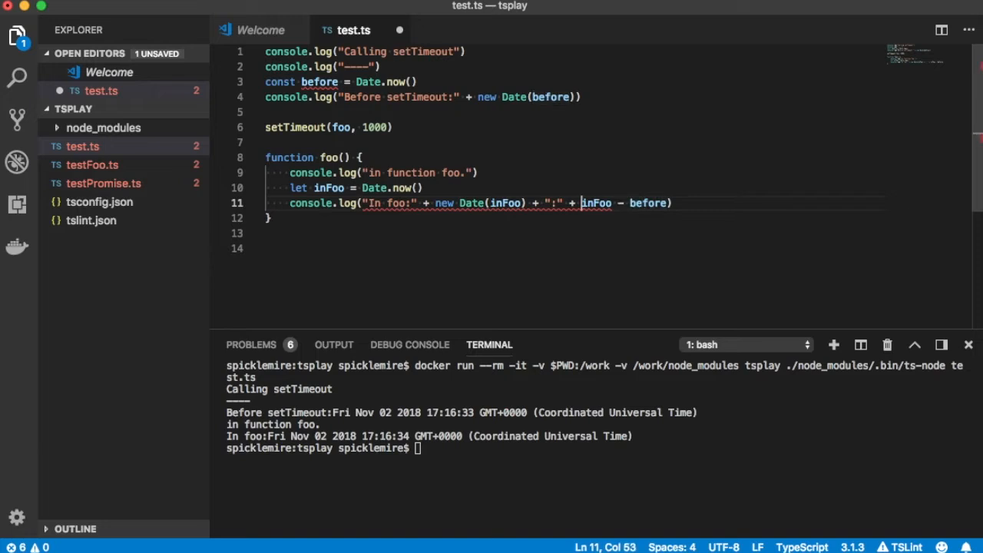
type("(")
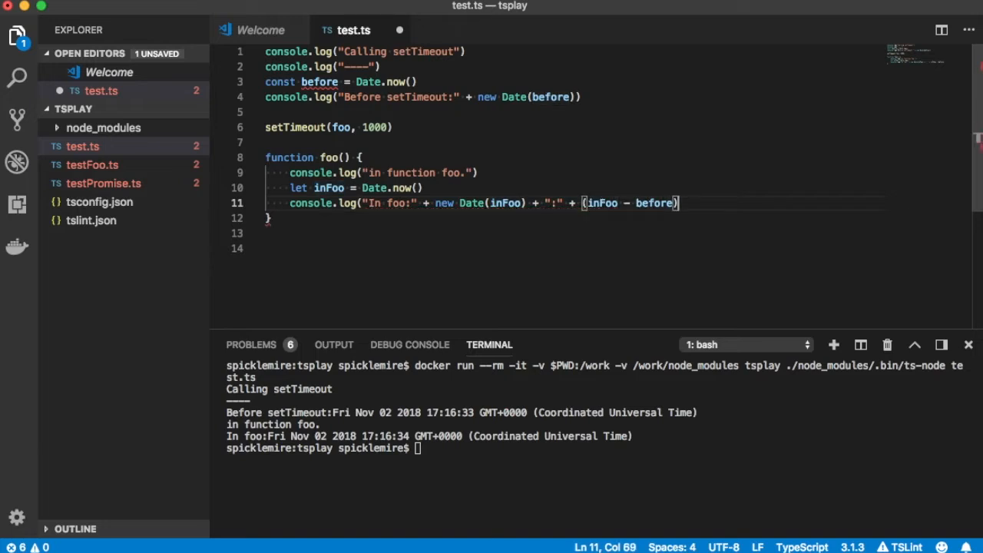
type("+ \"ms\"")
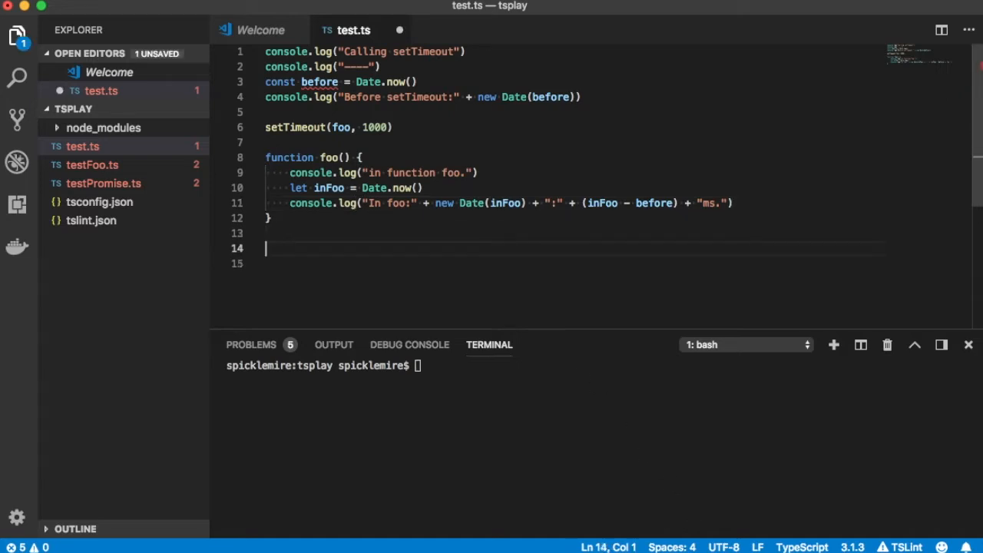
After setTimeout, add const after = Date.now() and an "After setTimeout" log of it.
type("console")
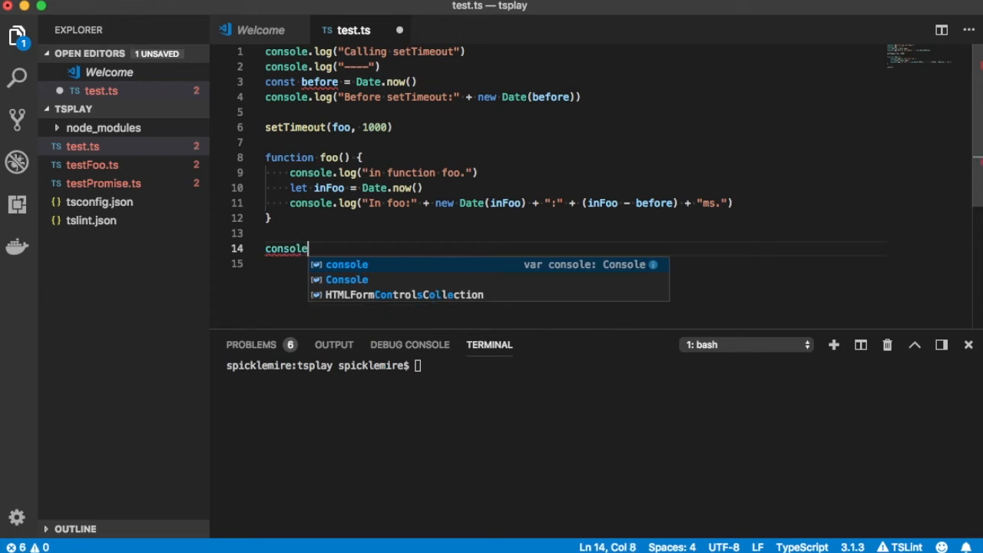
type(".log(\"\")")
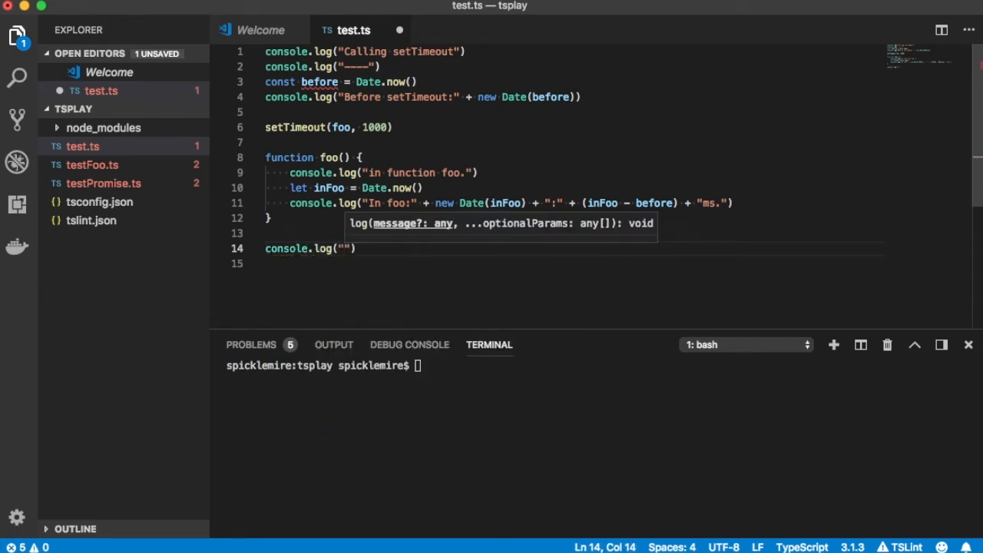
type("After setTi")
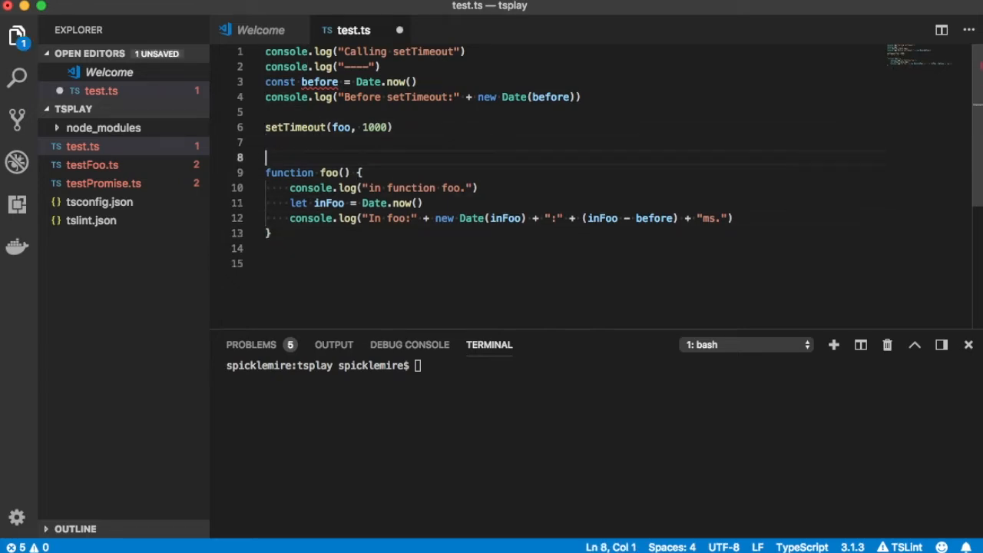
type("console.log(\"After setTimeout\")")
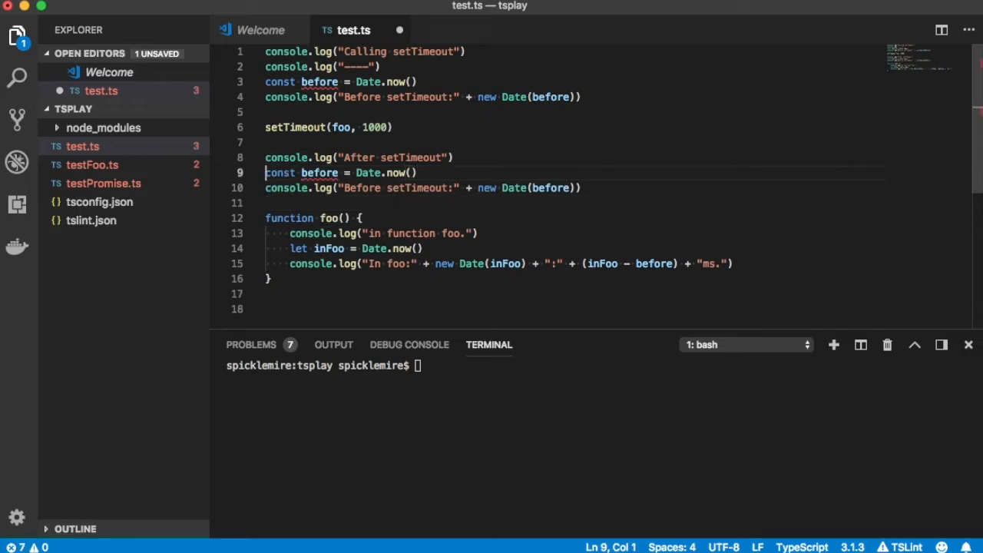
type("after")
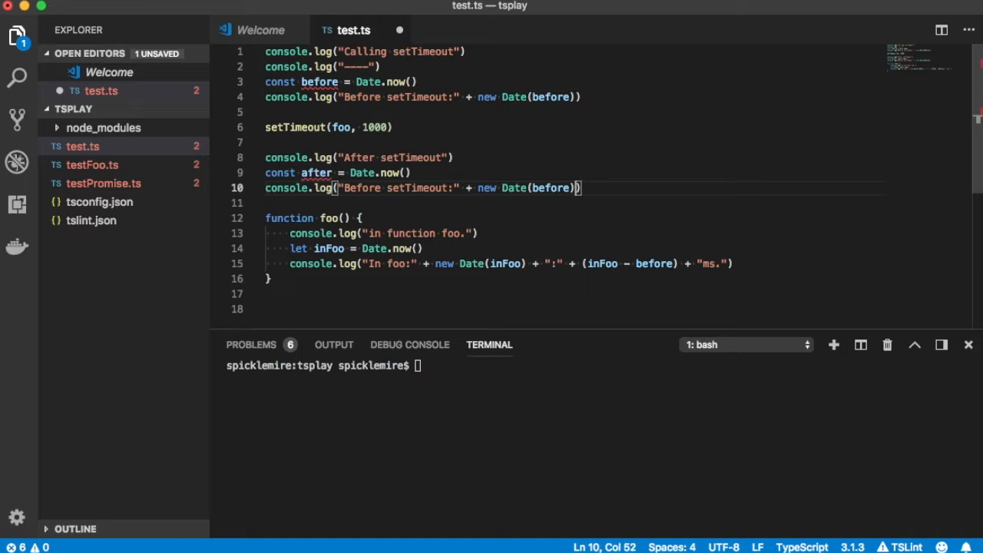
type("after")
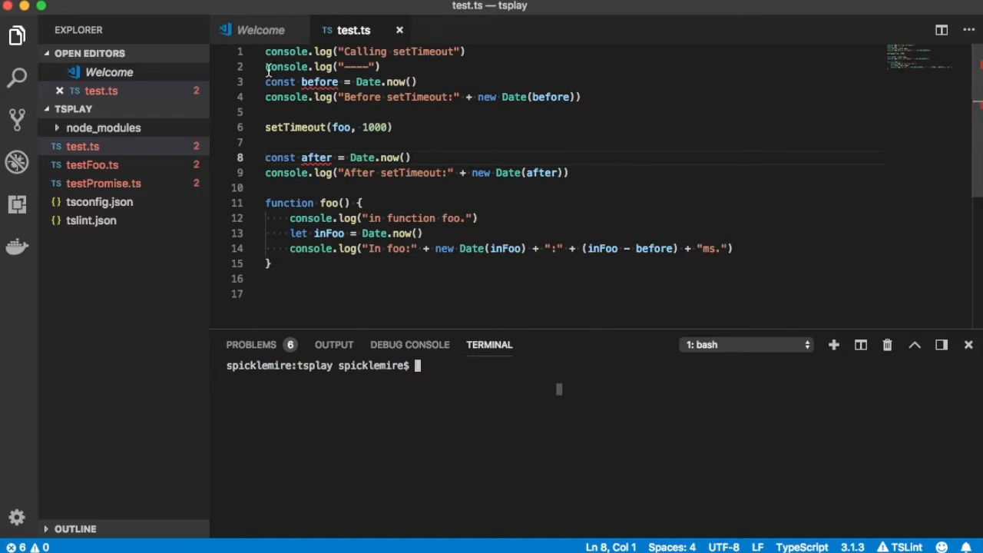
mouse_move(474, 100)
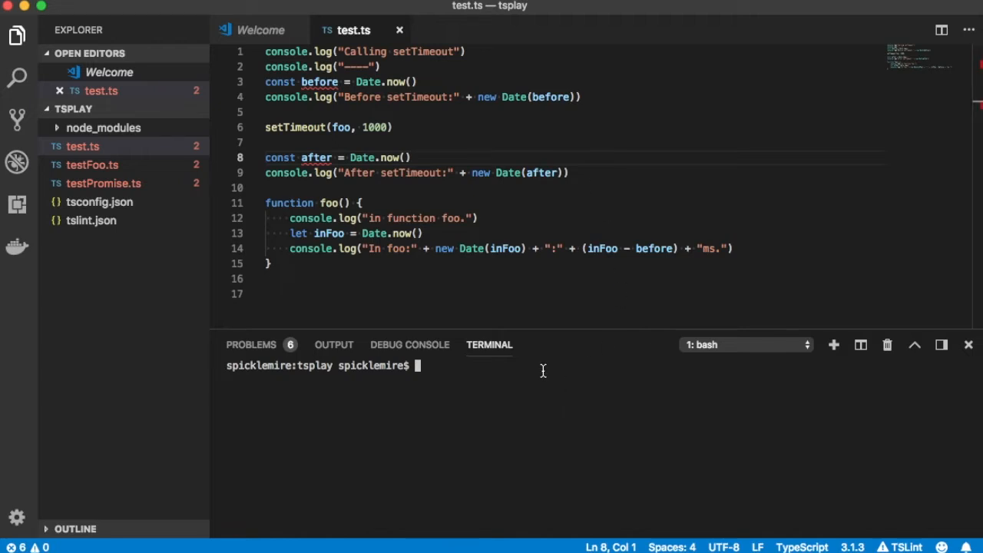
Rerun test.ts via the Docker ts-node command to see After setTimeout print before foo's 1005ms.
type("docker run --rm -it -v $PWD:/work -v /work/node_modules tsplay ./node_modules/.bin/ts-node test.ts")
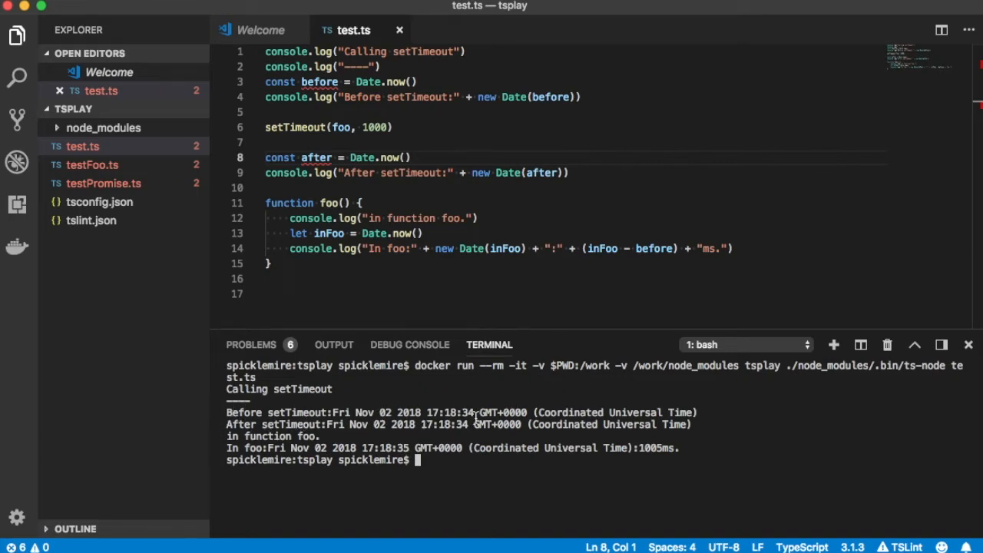
mouse_move(464, 430)
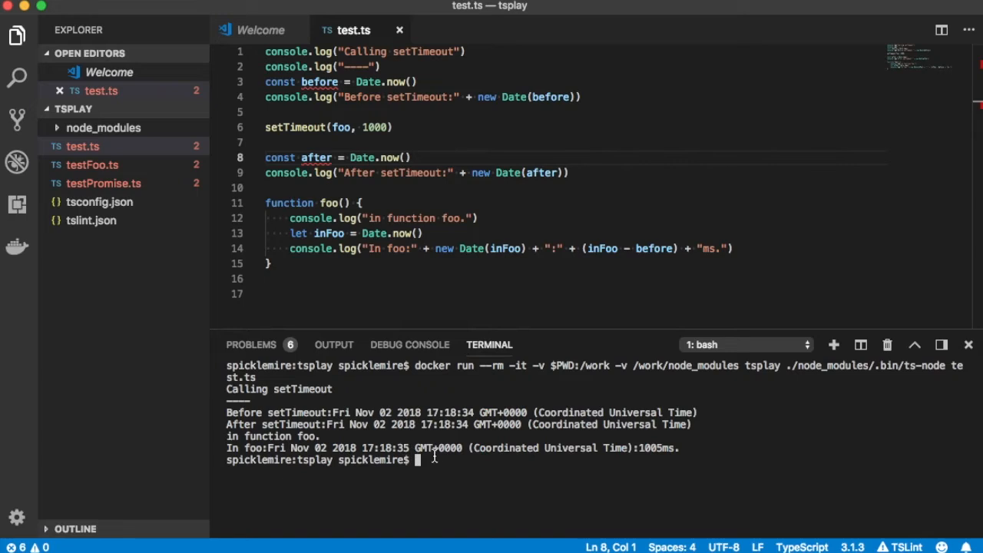
mouse_move(463, 431)
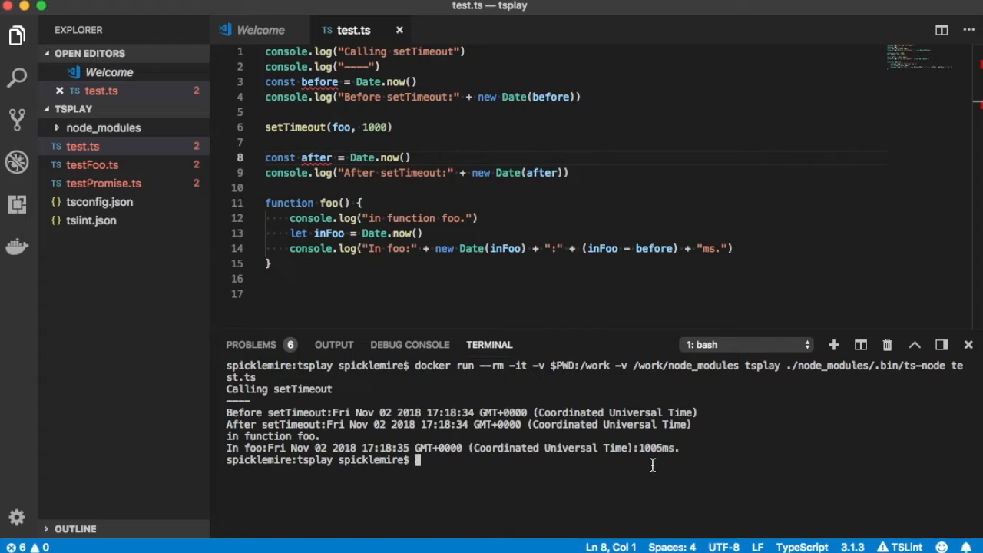
mouse_move(386, 429)
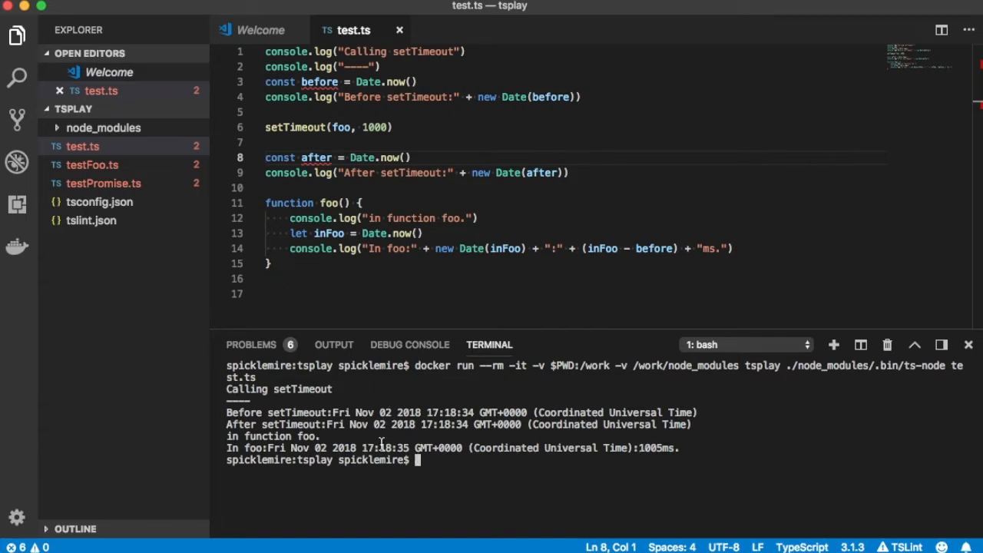
mouse_move(334, 125)
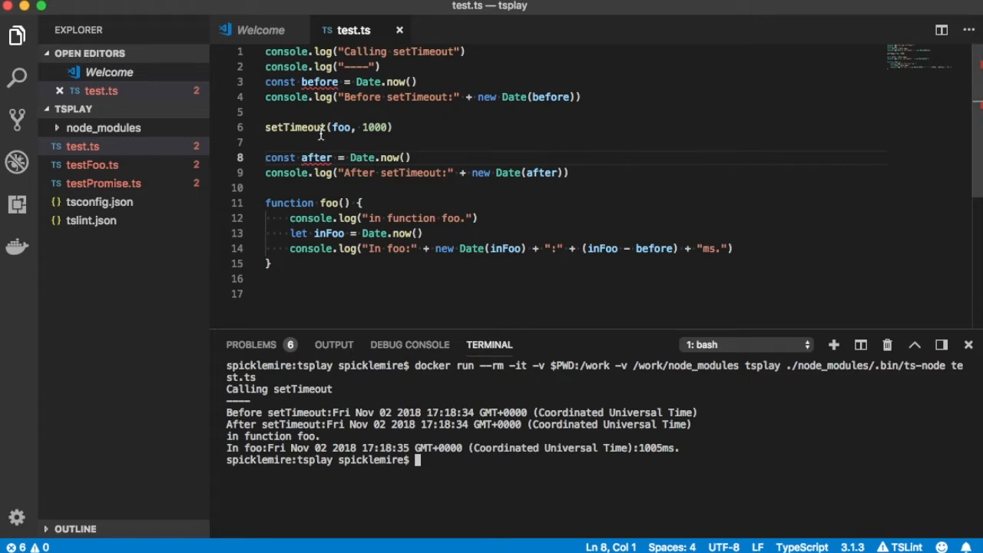
mouse_move(373, 135)
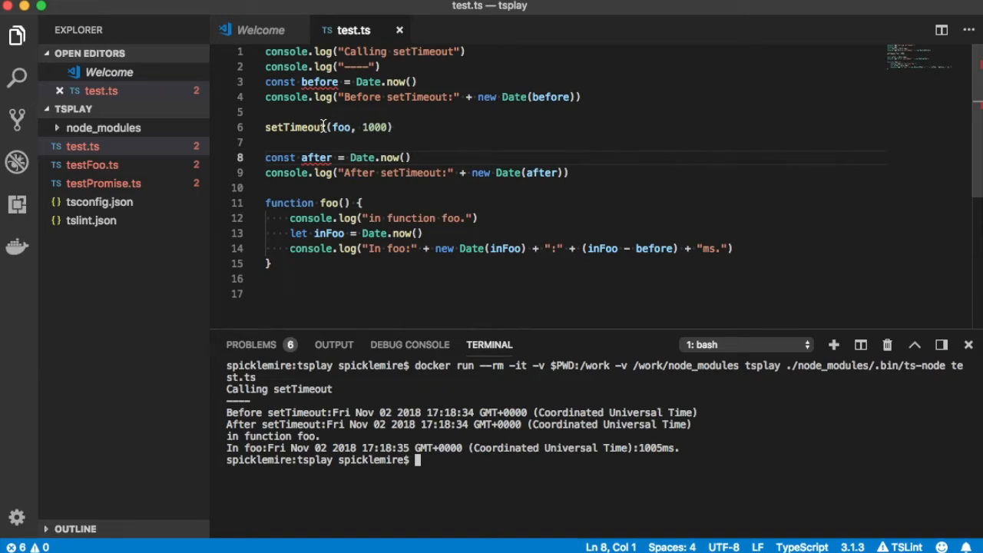
mouse_move(362, 132)
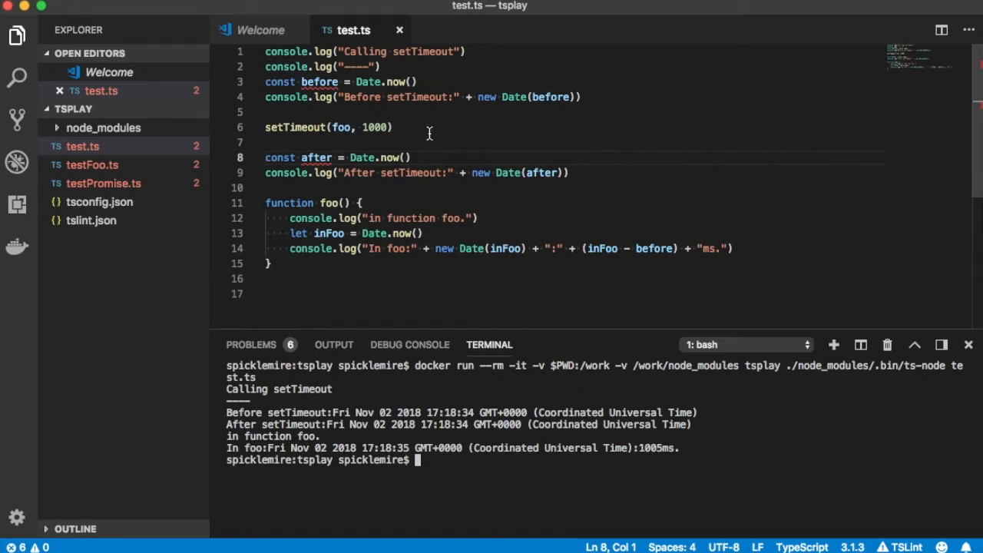
mouse_move(449, 172)
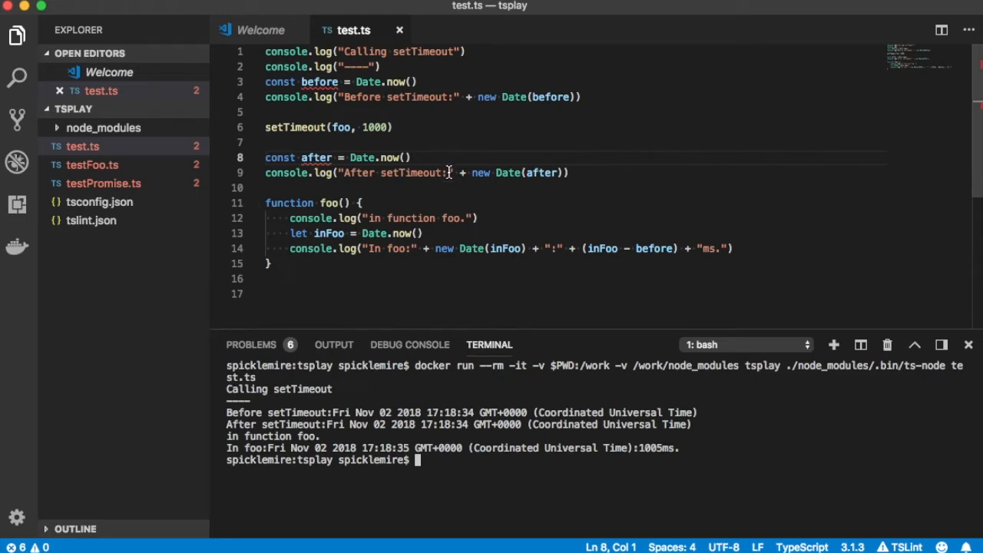
mouse_move(384, 190)
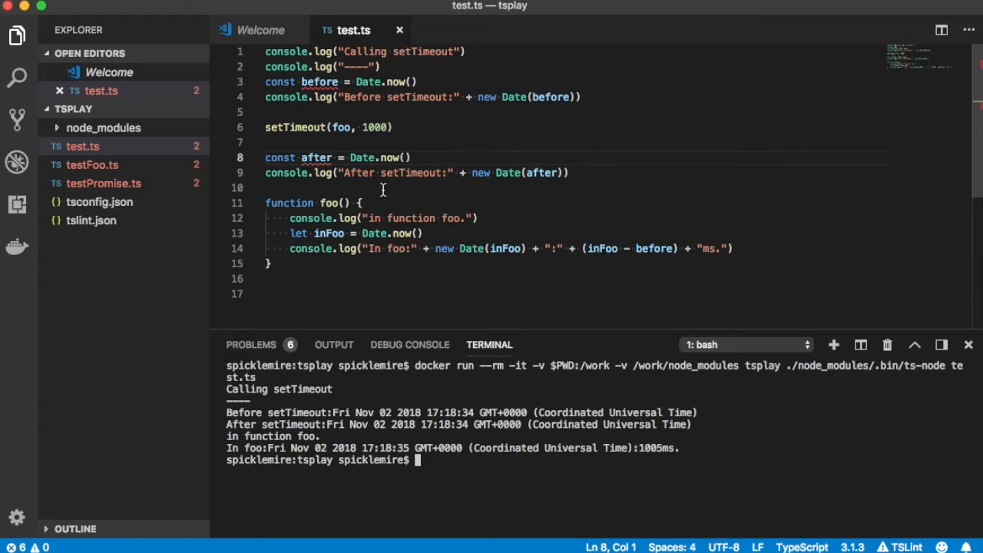
mouse_move(323, 157)
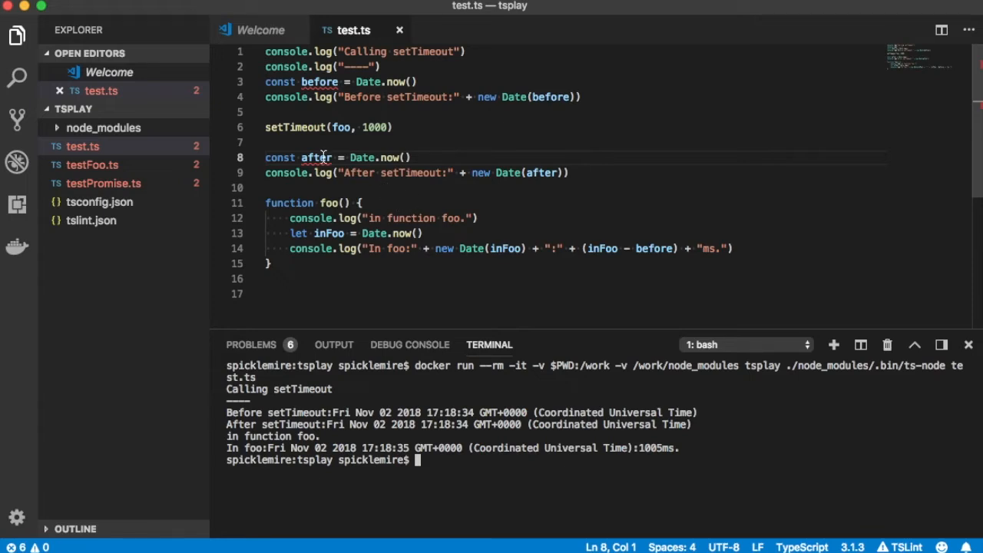
mouse_move(291, 127)
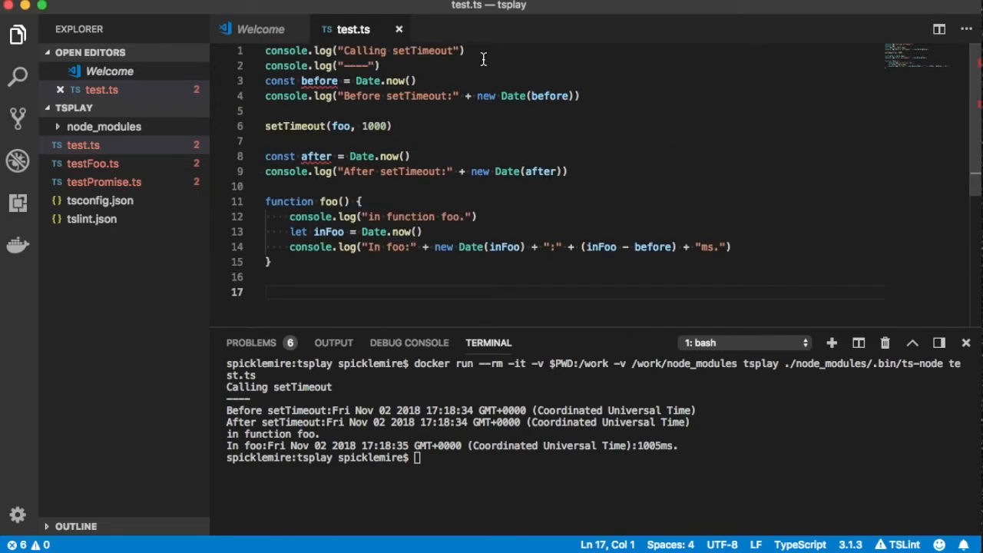
mouse_move(354, 146)
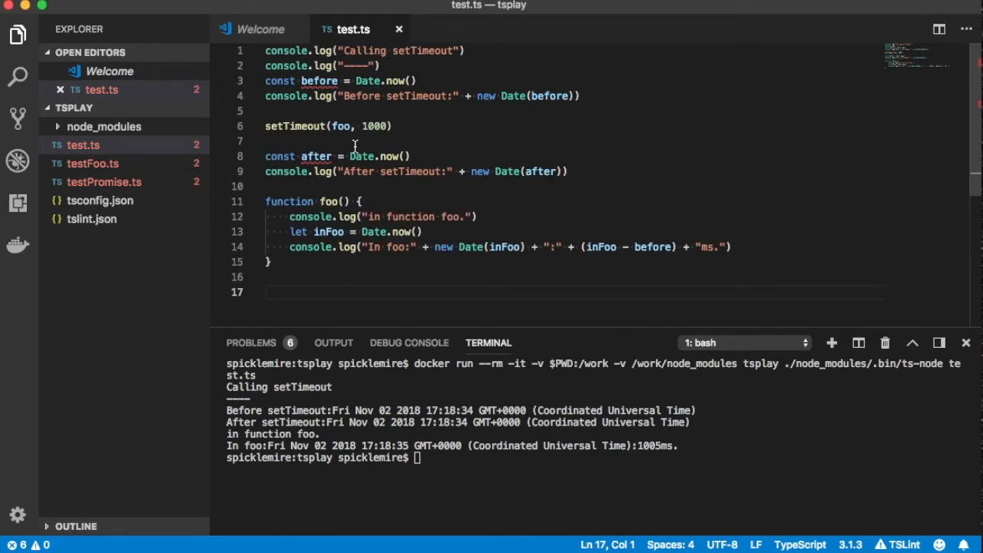
mouse_move(361, 158)
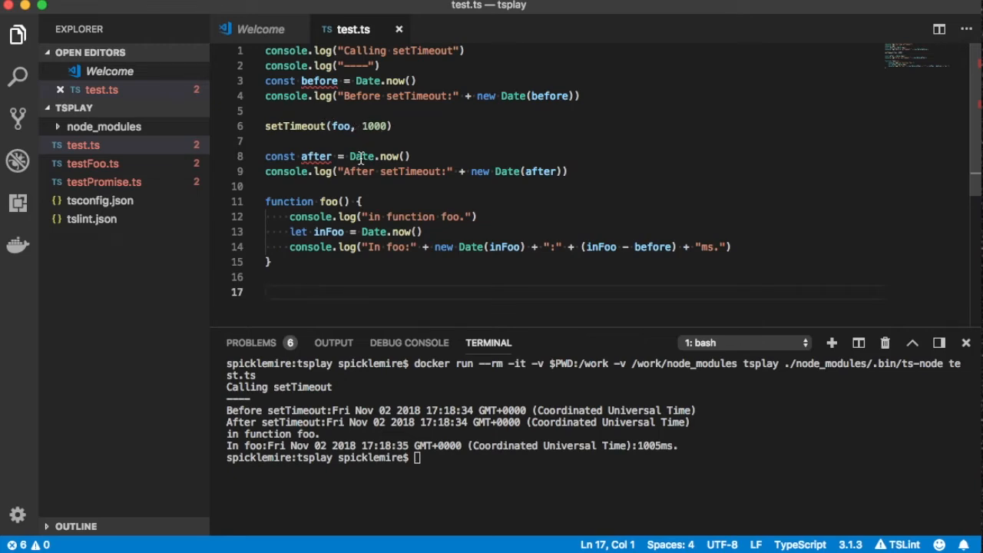
mouse_move(294, 216)
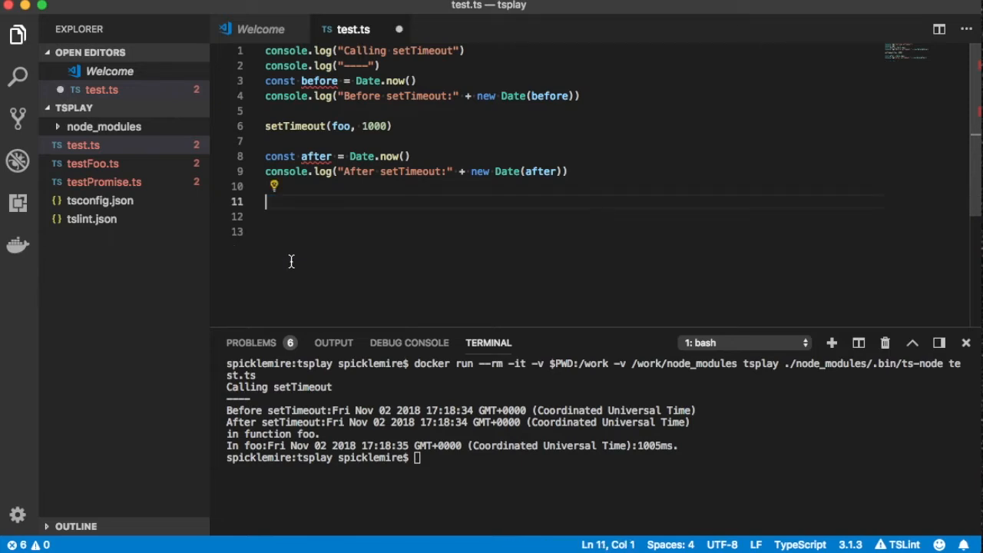
Rewrite foo as let foo = () => { ... } arrow function before the setTimeout call.
left_click(411, 112)
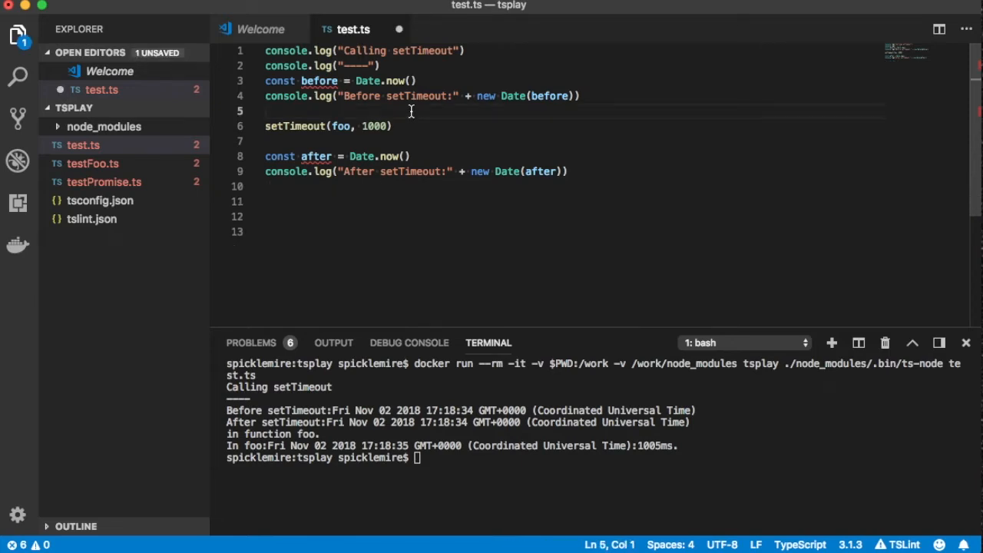
type("let")
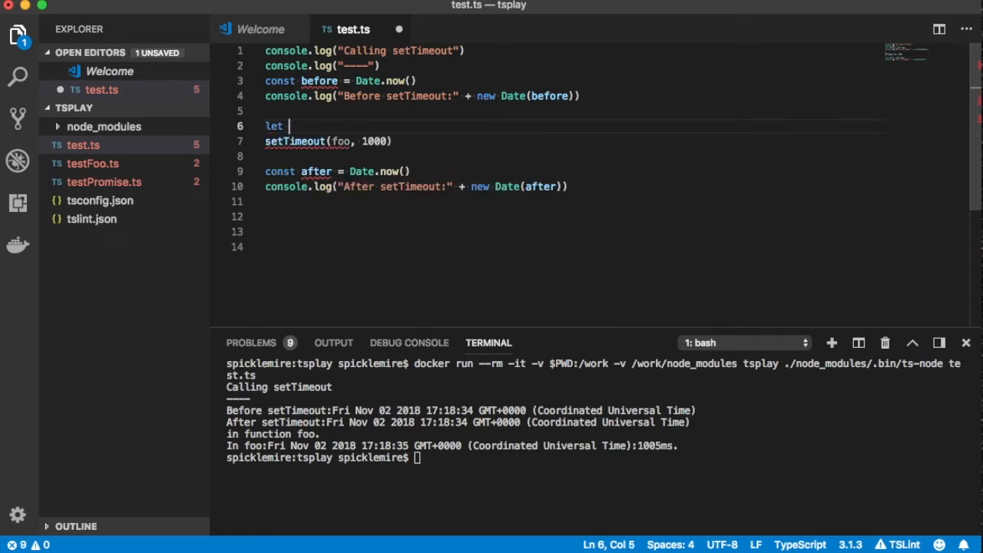
type("foo =")
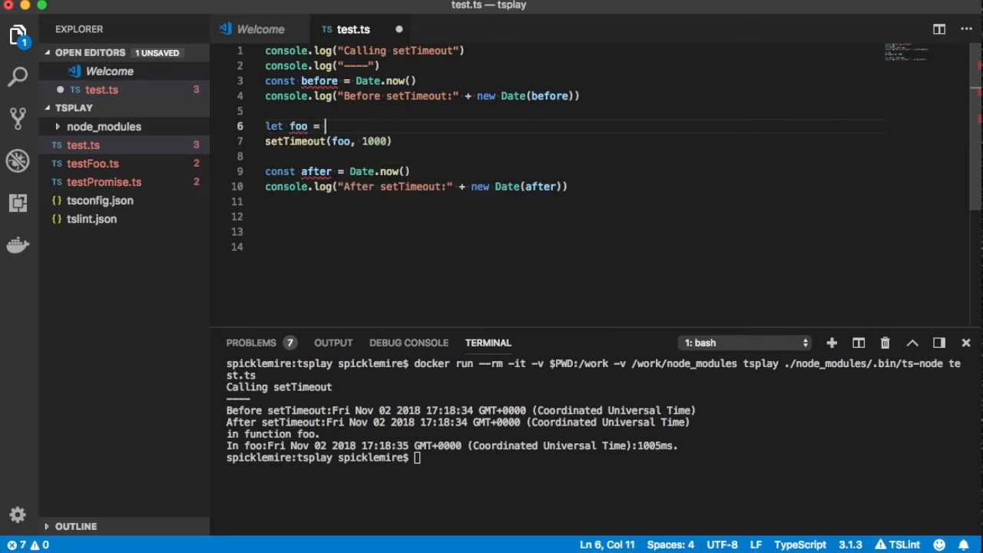
type("function foo() {")
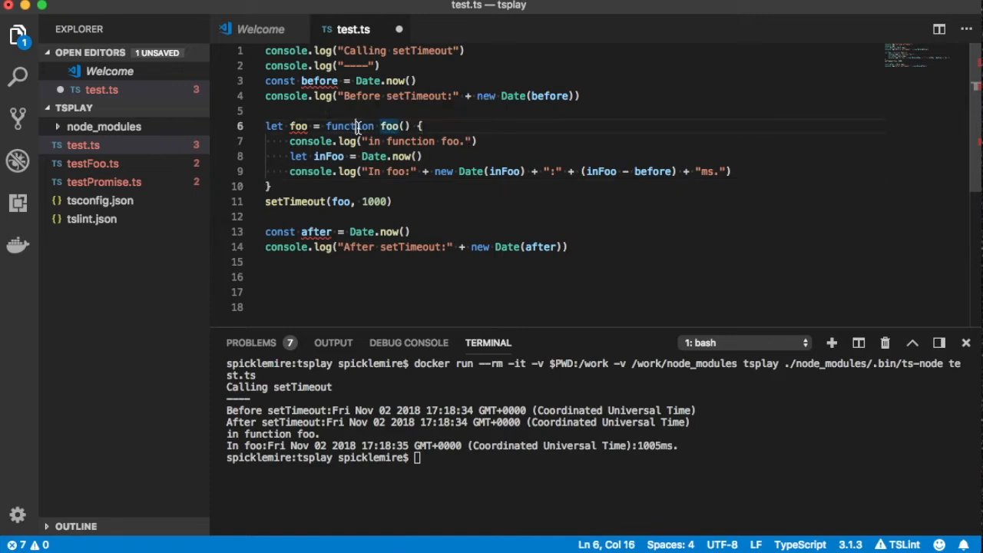
double_click(350, 126)
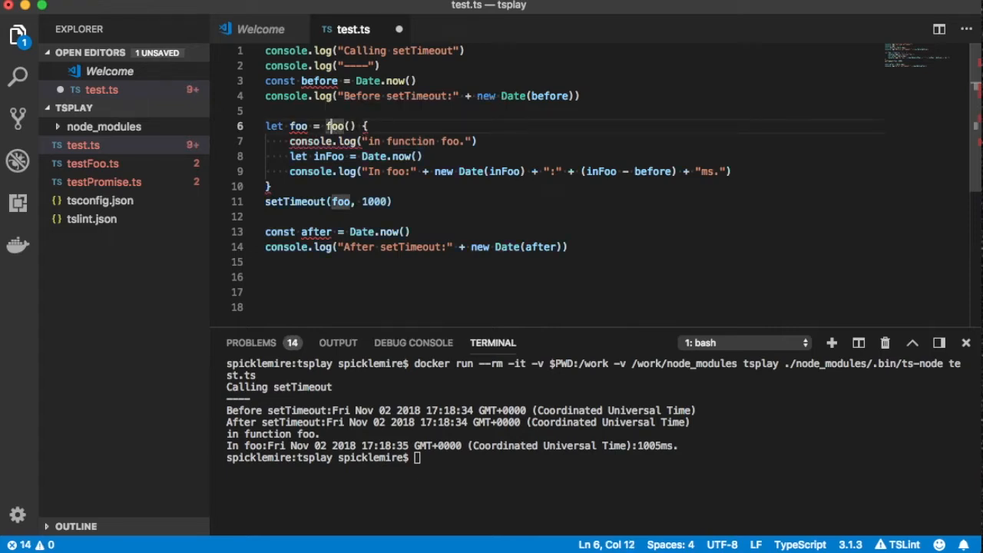
key("Backspace")
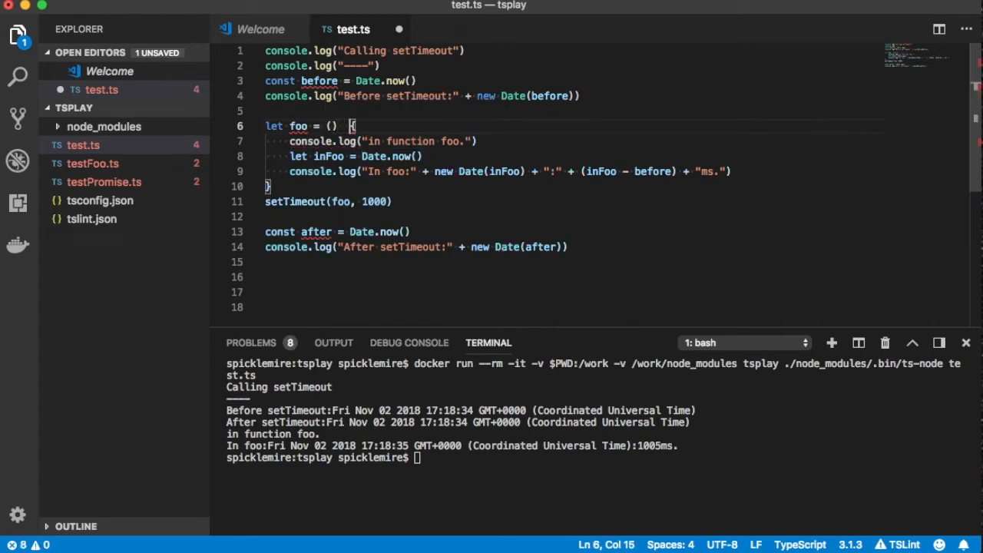
type("=>")
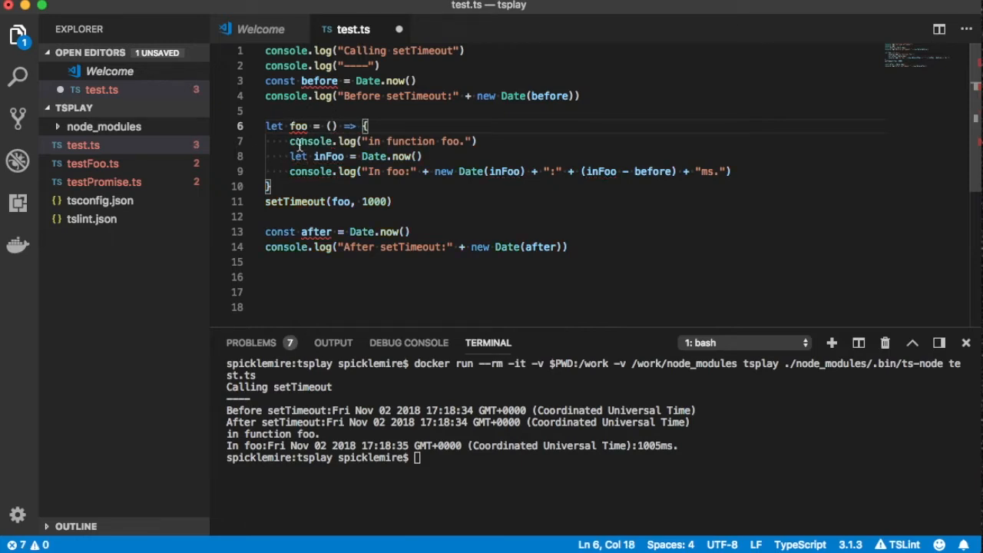
mouse_move(406, 187)
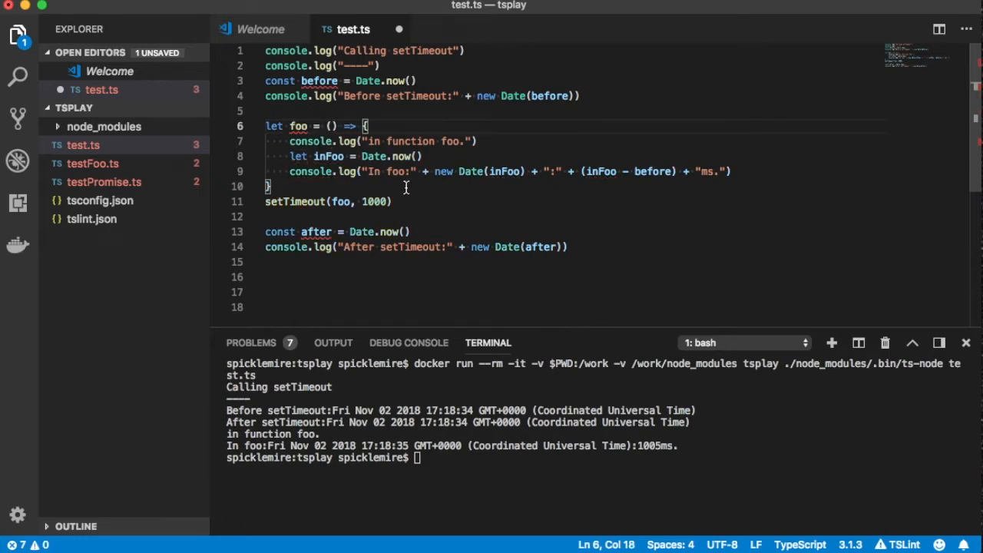
left_click(271, 186)
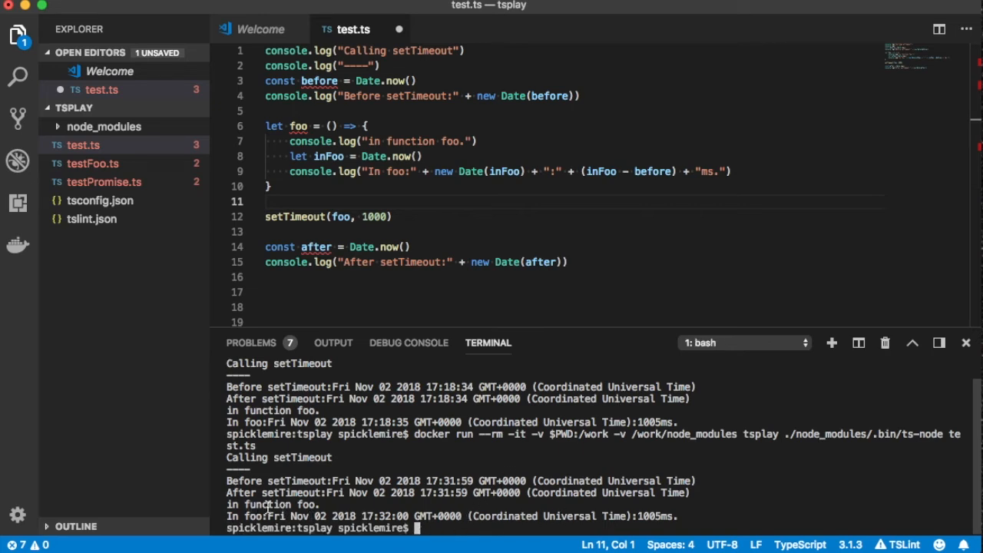
mouse_move(311, 140)
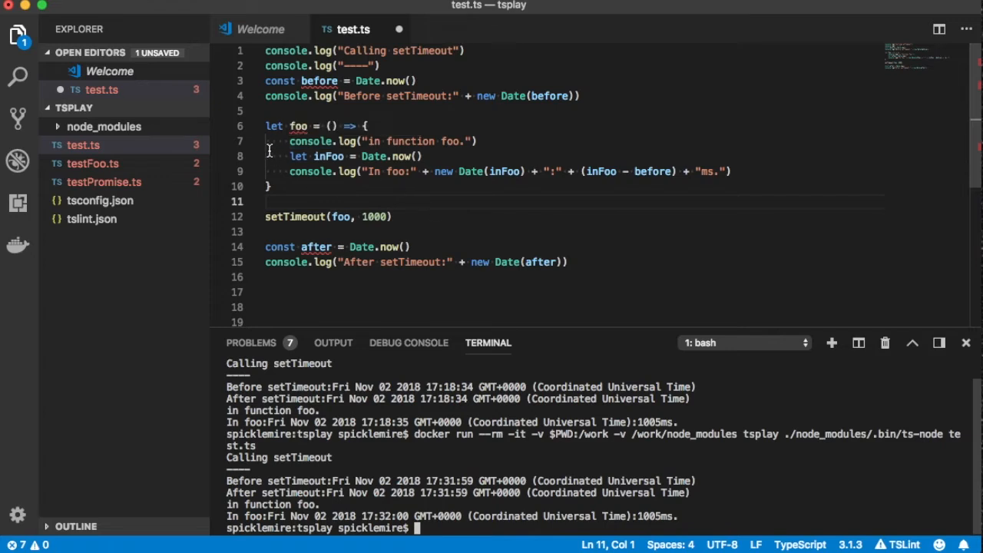
mouse_move(395, 141)
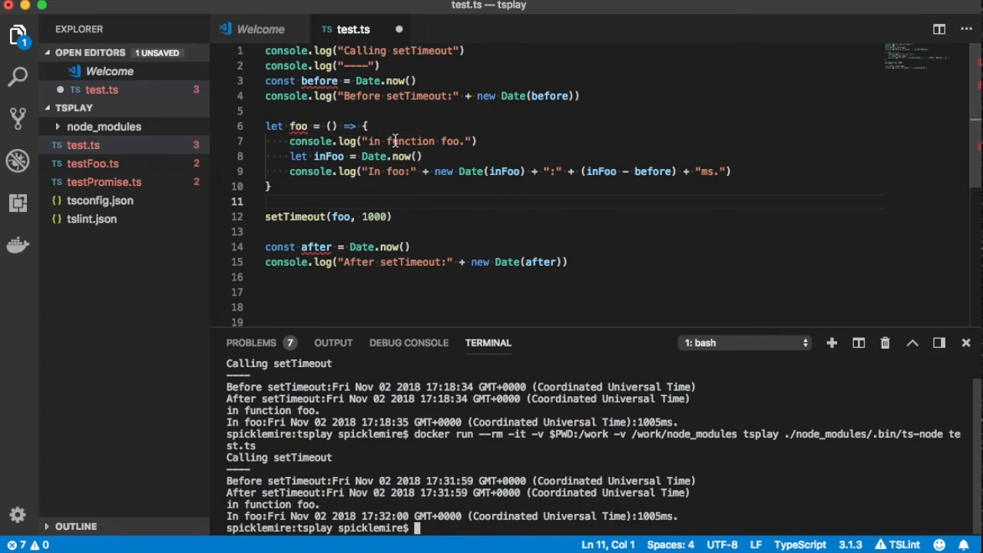
mouse_move(403, 171)
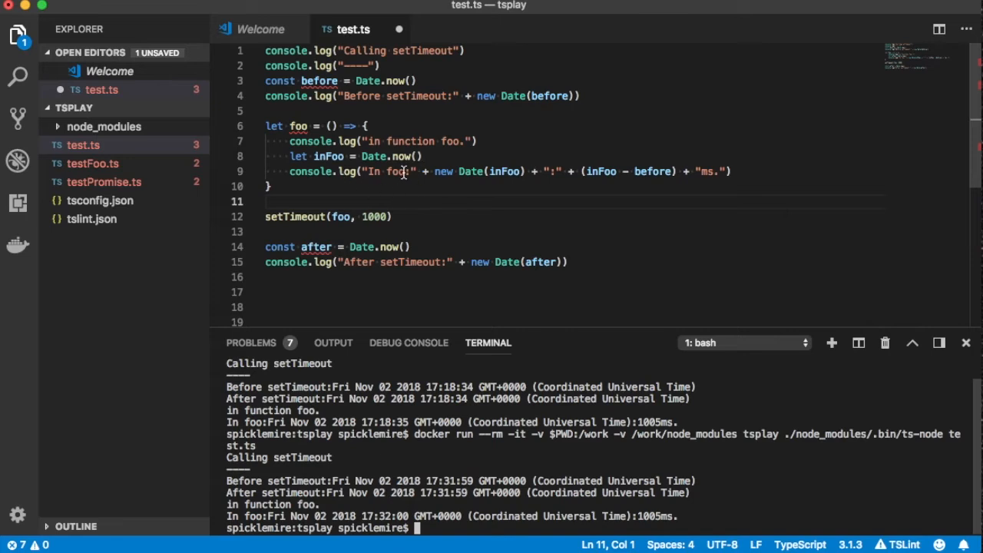
mouse_move(265, 136)
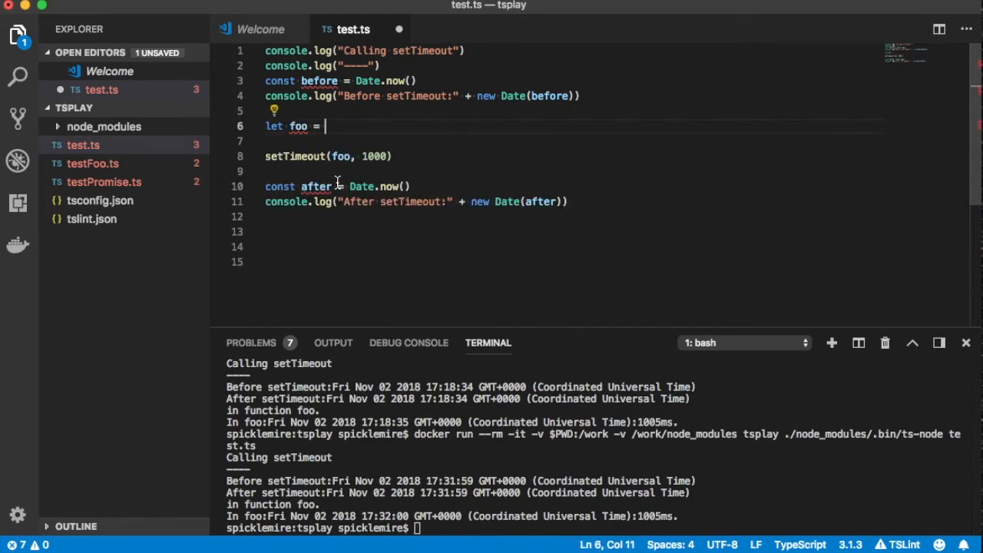
Remove the leftover let foo = assignment so the arrow function goes directly into setTimeout.
left_click_drag(325, 126, 318, 126)
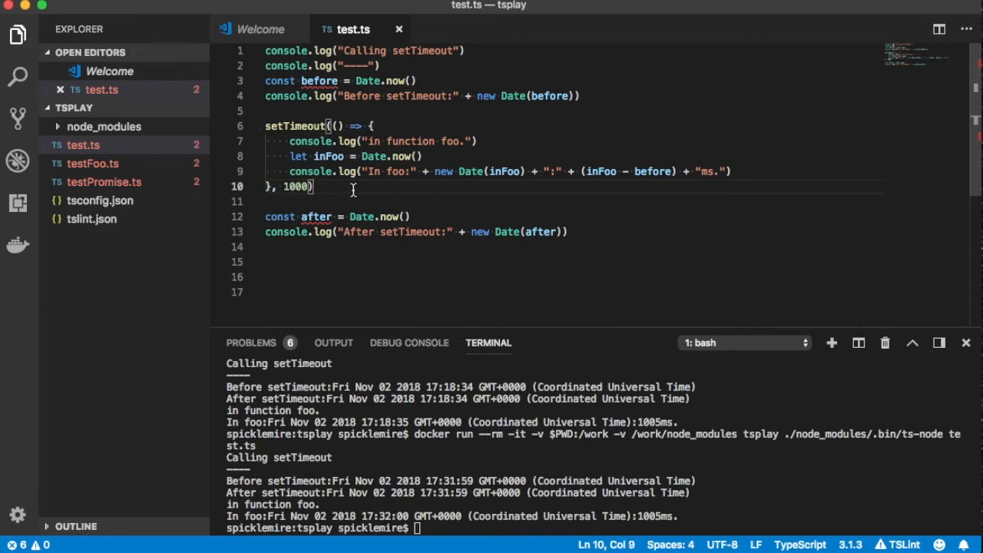
mouse_move(705, 467)
type("a")
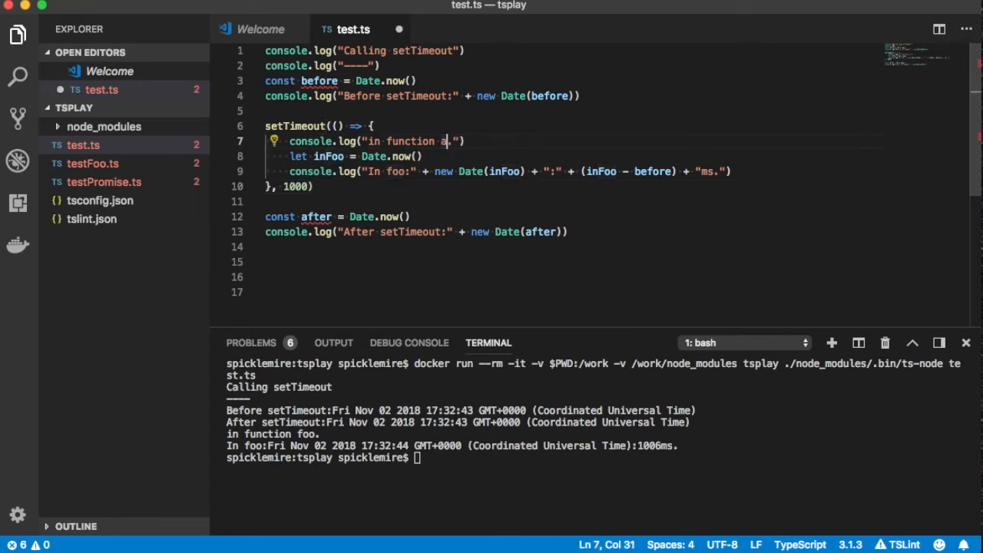
Change the log strings to "in function anonymous." and "In anonymous!".
type("nonymous")
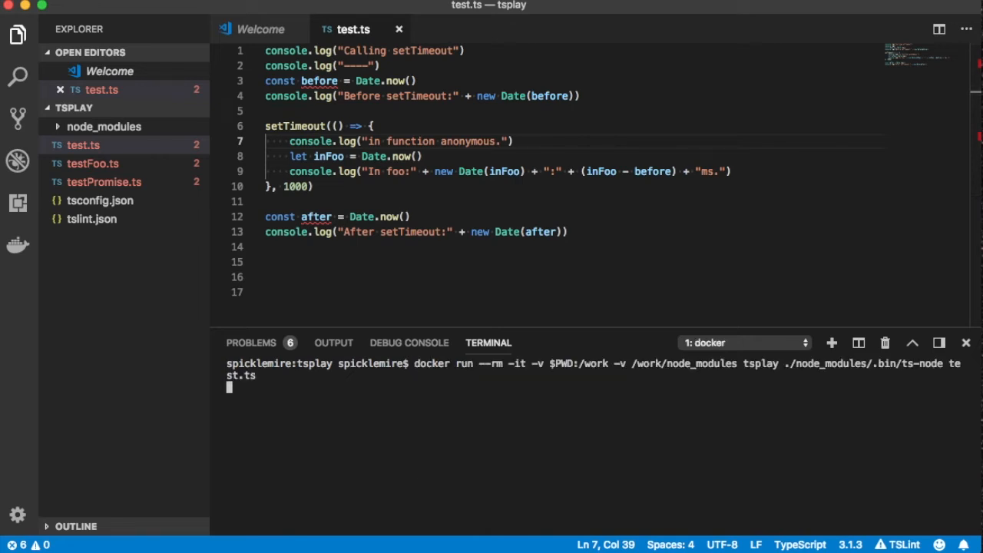
mouse_move(418, 238)
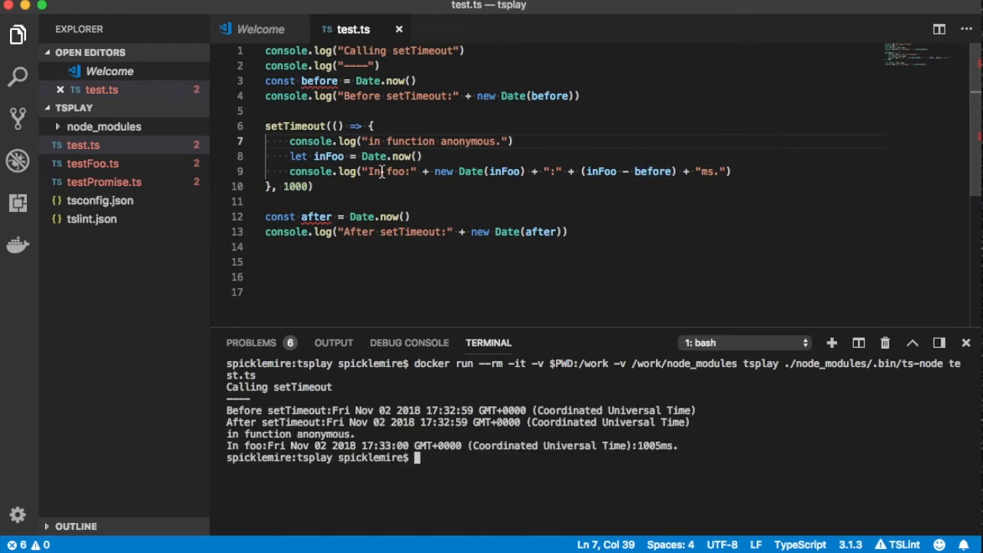
type("anon")
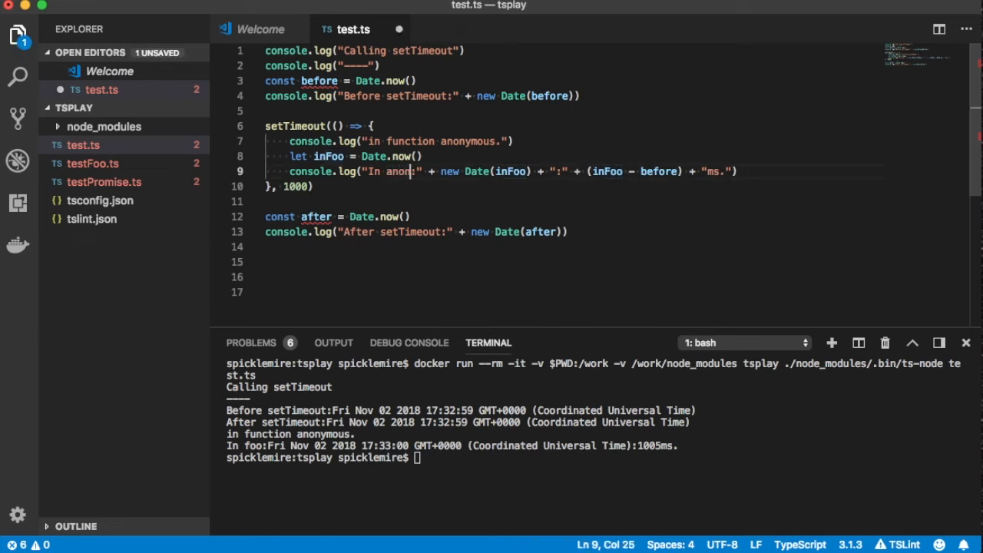
type("ymous!")
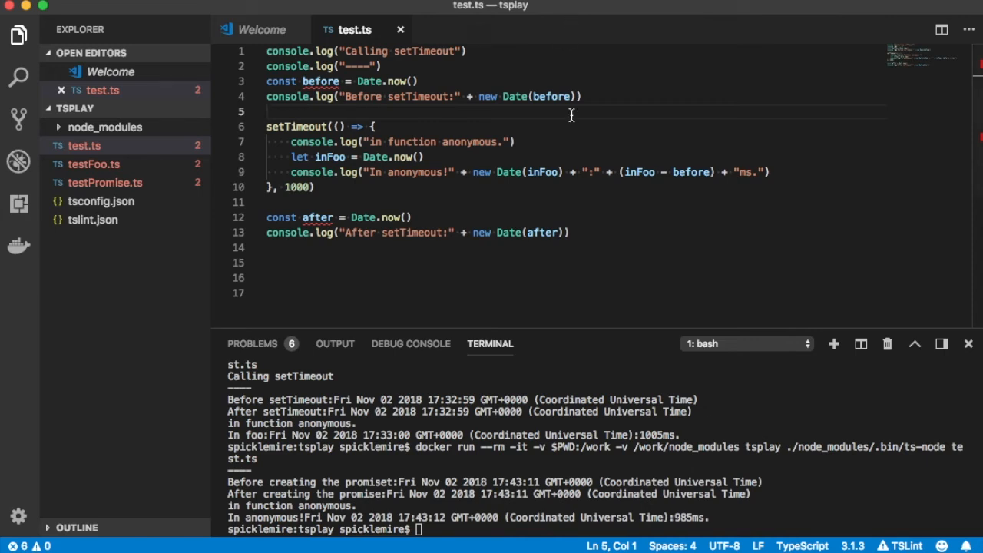
mouse_move(622, 350)
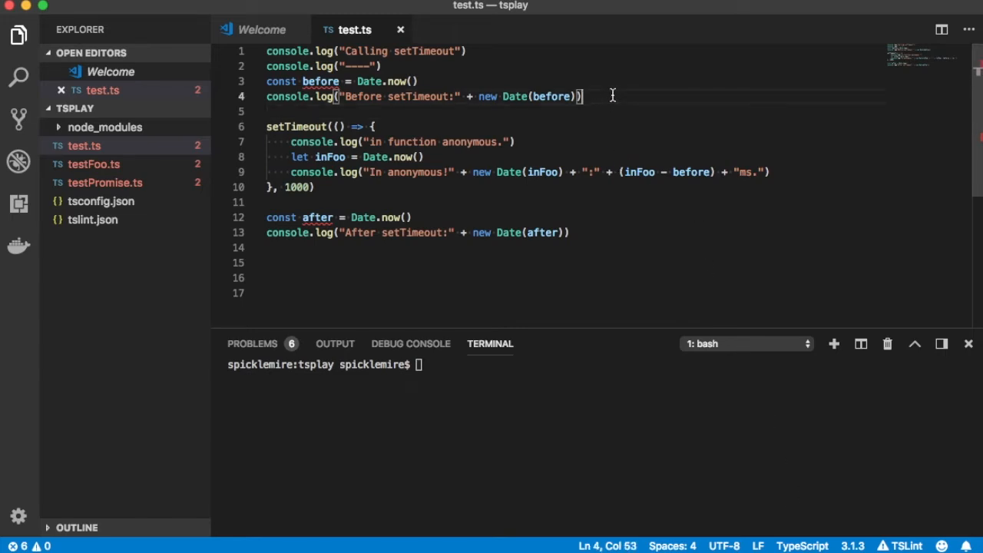
Start let myPromise = new Promise((r... above the setTimeout block.
key("Enter")
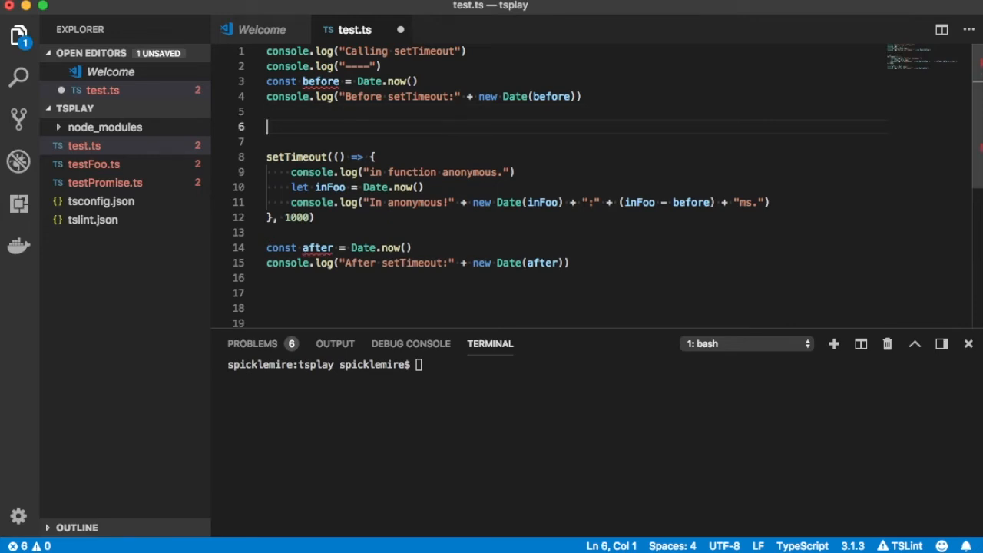
type("let myPromise = new")
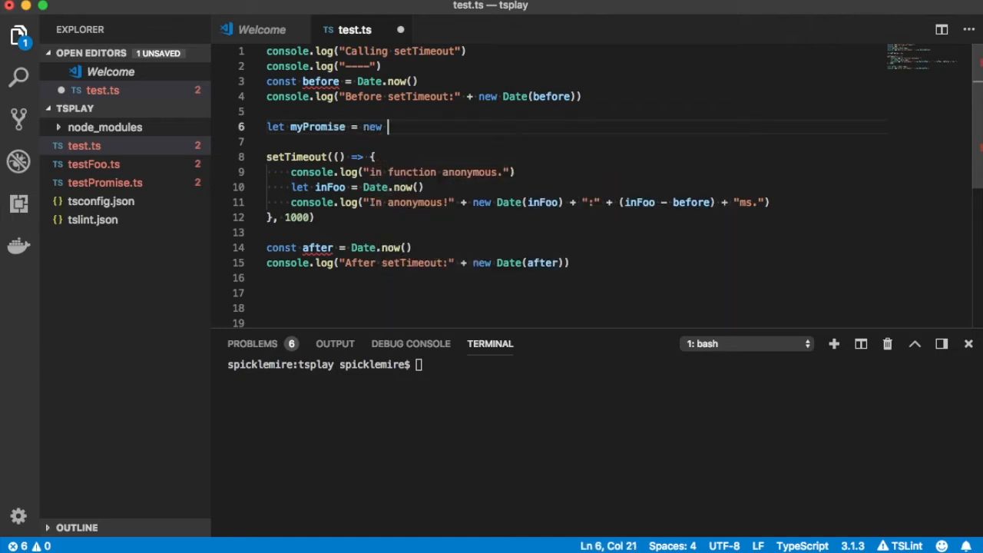
type("Promoise")
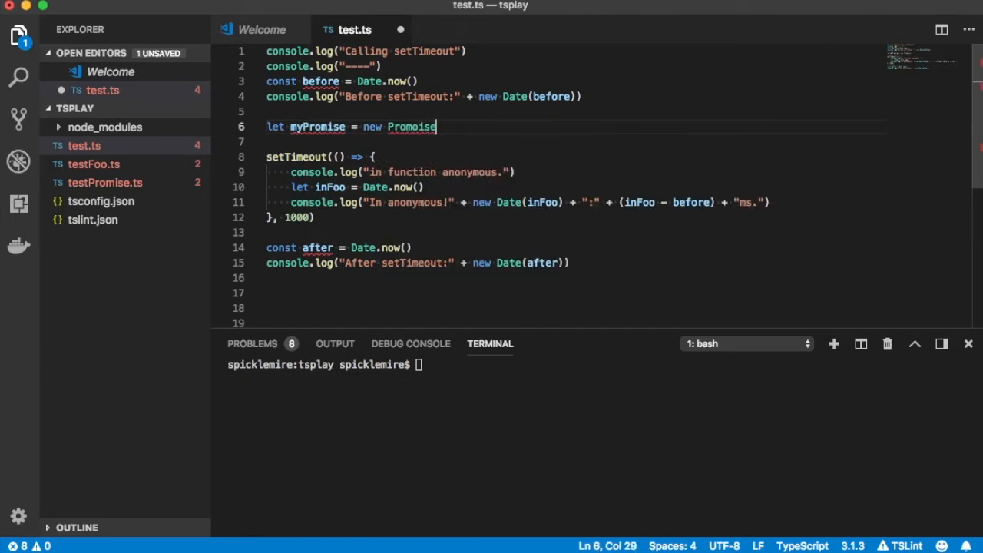
type("(")
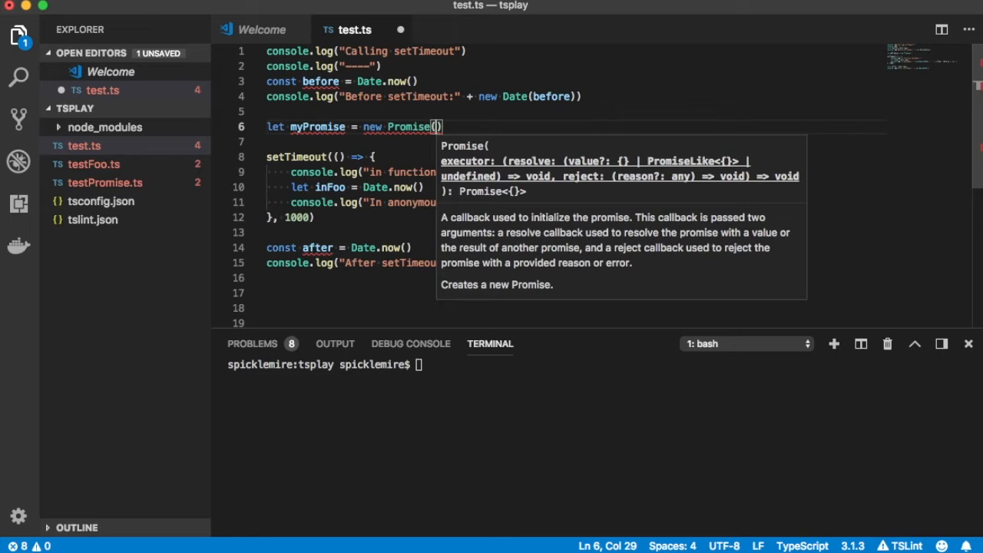
type("(resolve")
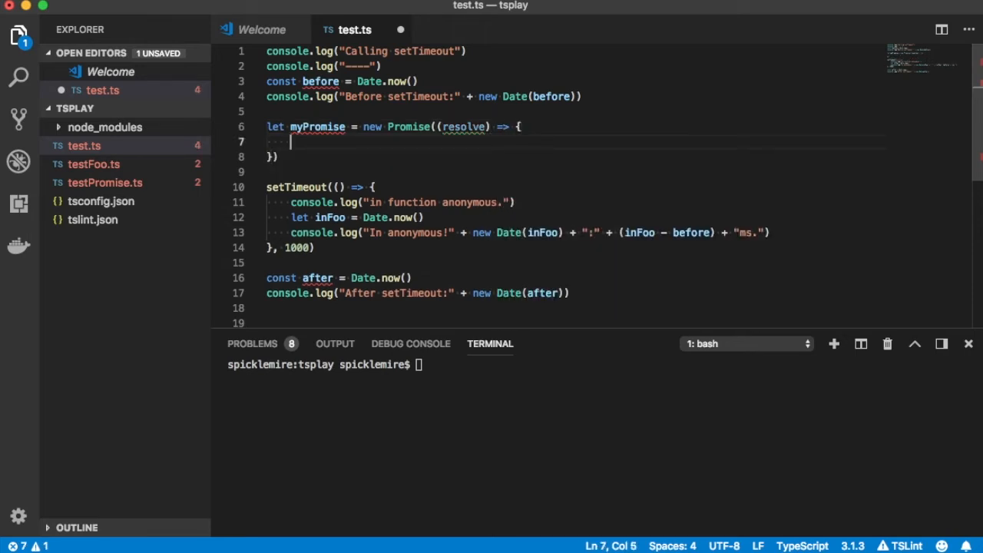
mouse_move(535, 141)
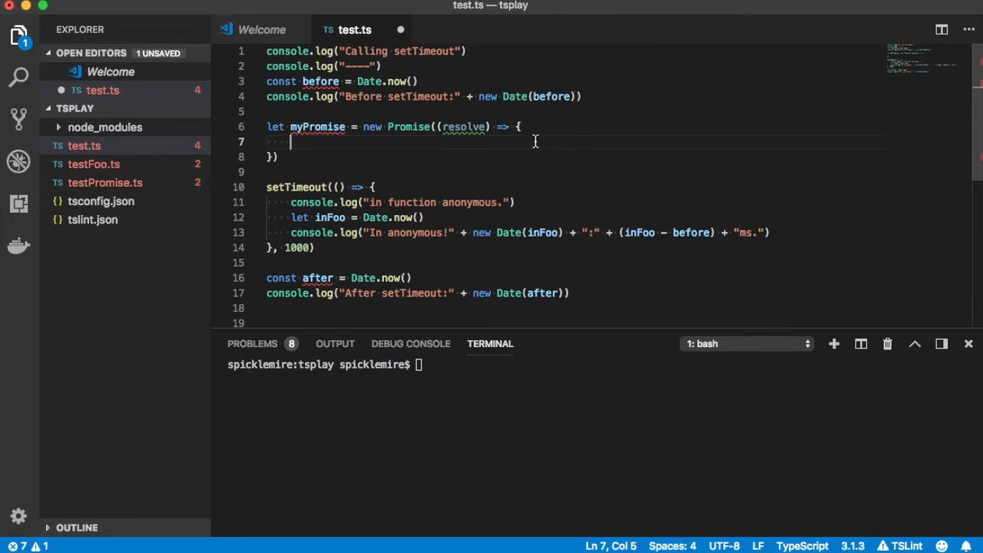
mouse_move(299, 196)
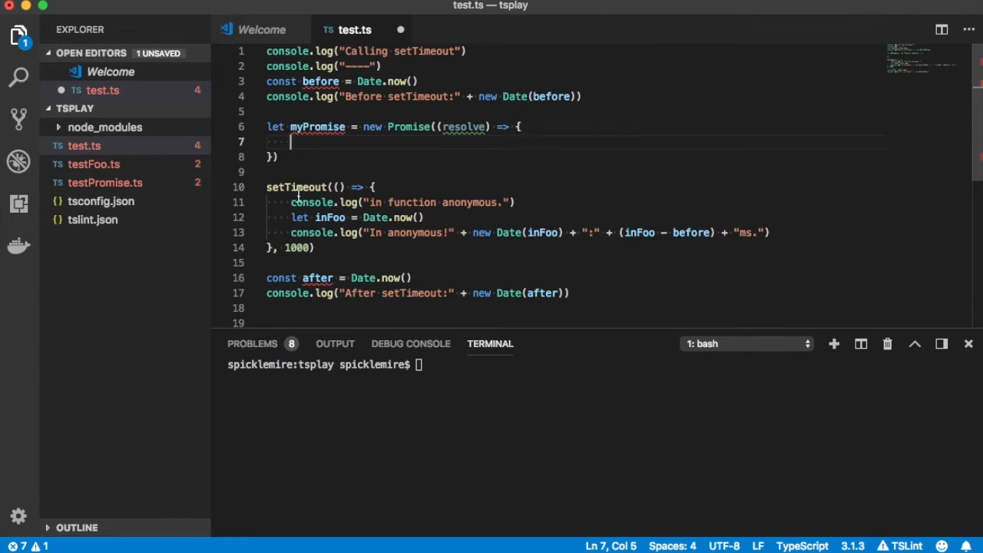
Move the setTimeout block inside the myPromise executor and end its callback with resolve("Done").
left_click_drag(265, 186, 315, 247)
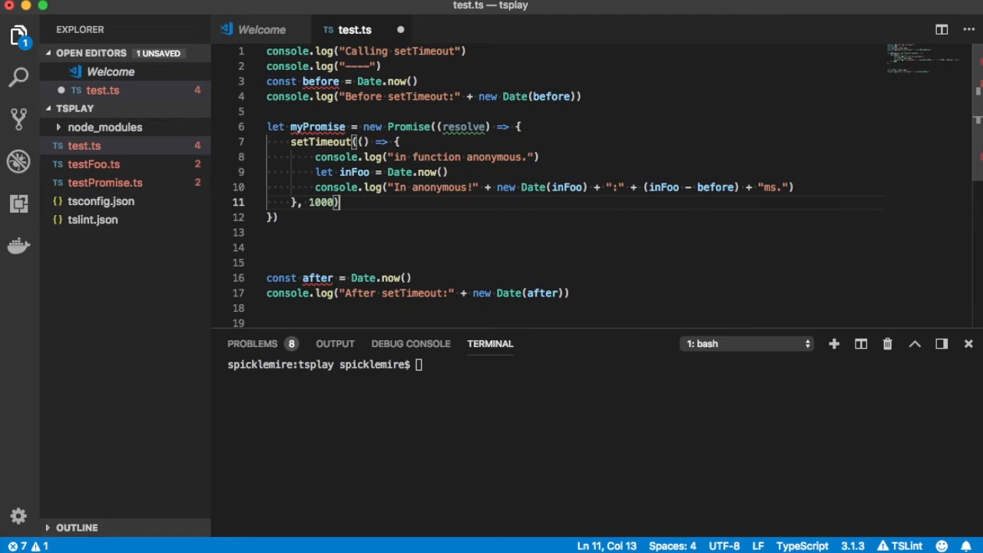
mouse_move(411, 173)
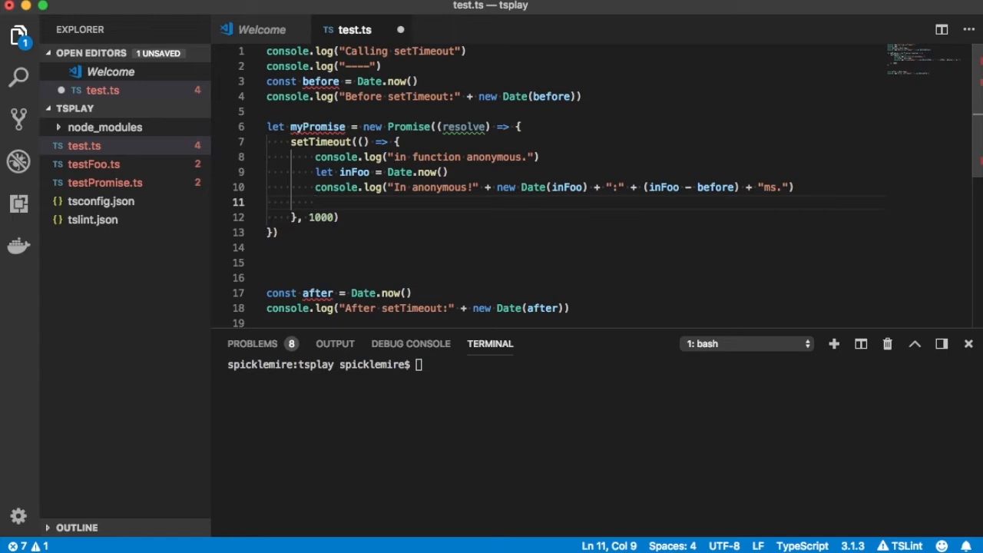
type("resolve()")
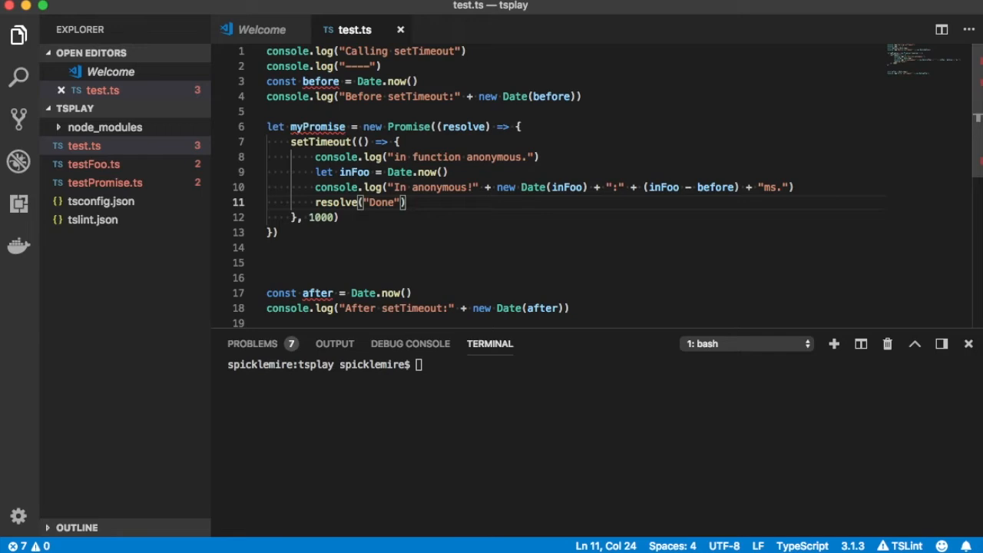
mouse_move(529, 254)
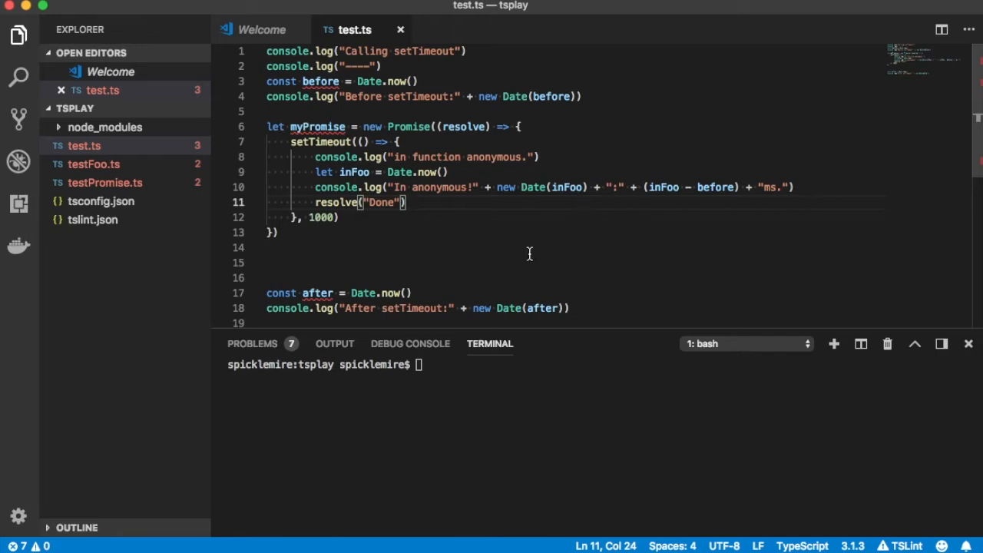
Reword the messages to 'Before/After creating the promise object' and the header to 'Promise version'.
key("Backspace")
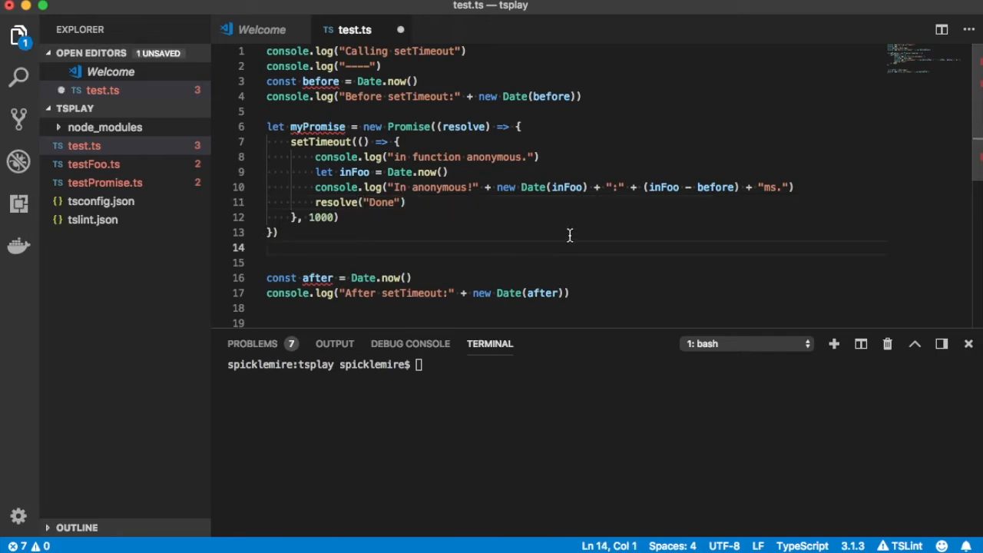
mouse_move(574, 253)
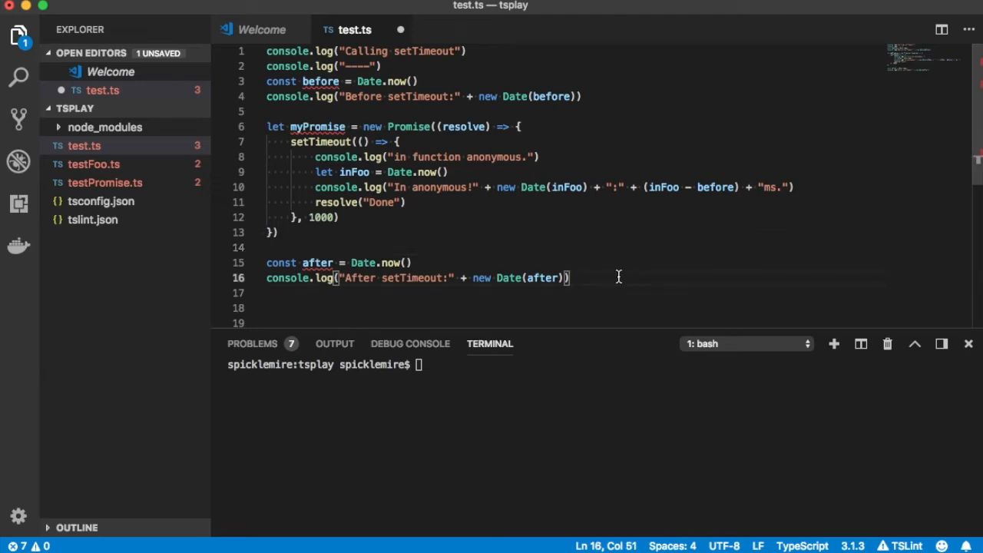
double_click(413, 277)
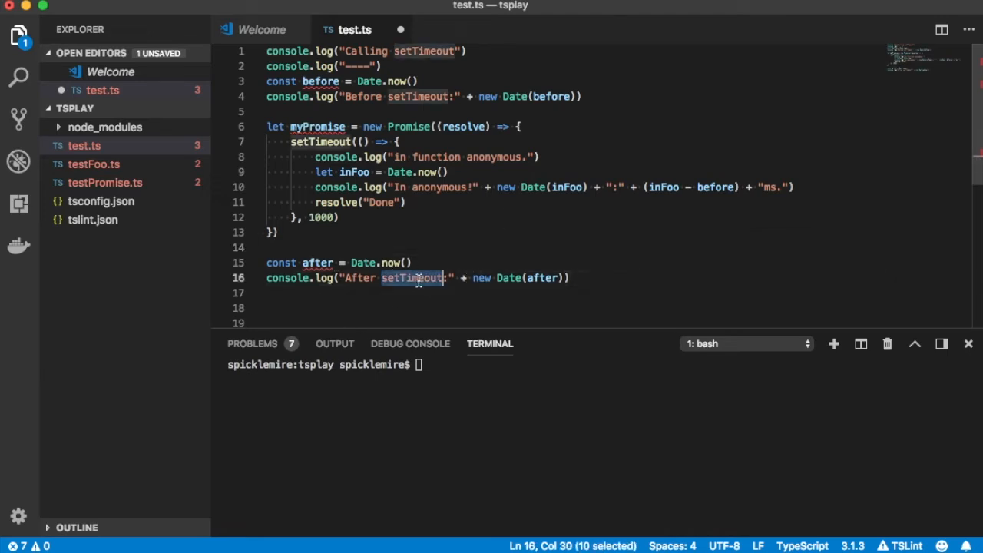
type("creating the promise objec")
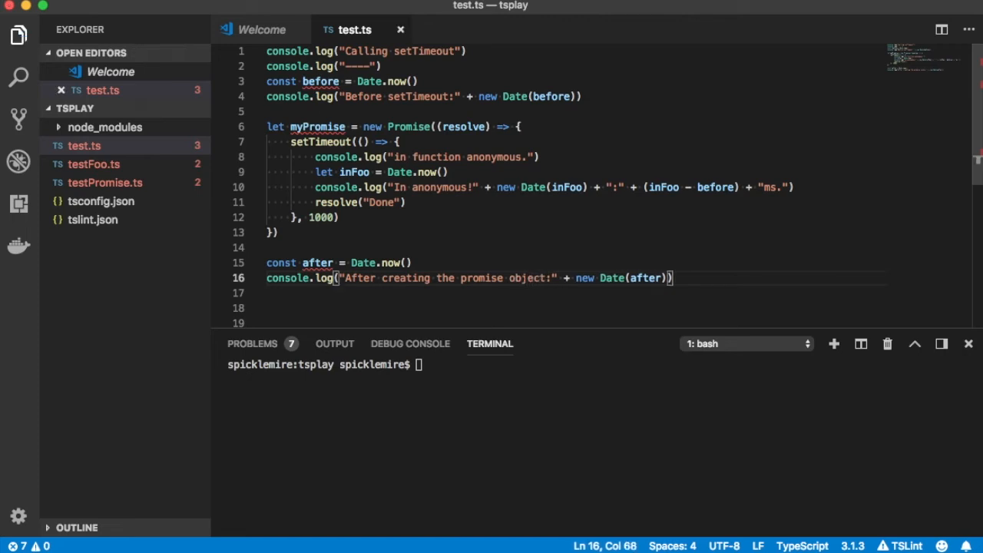
double_click(403, 278)
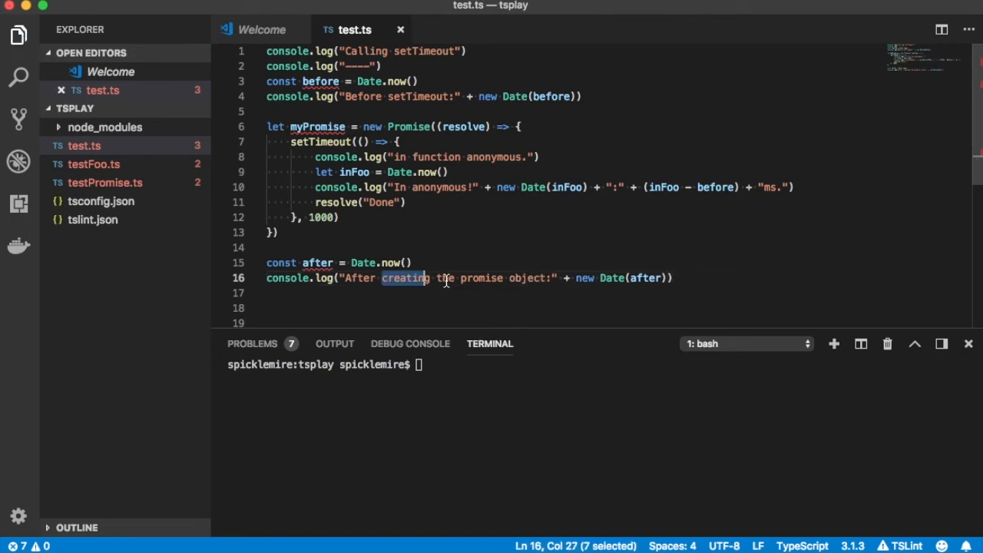
left_click_drag(382, 278, 544, 278)
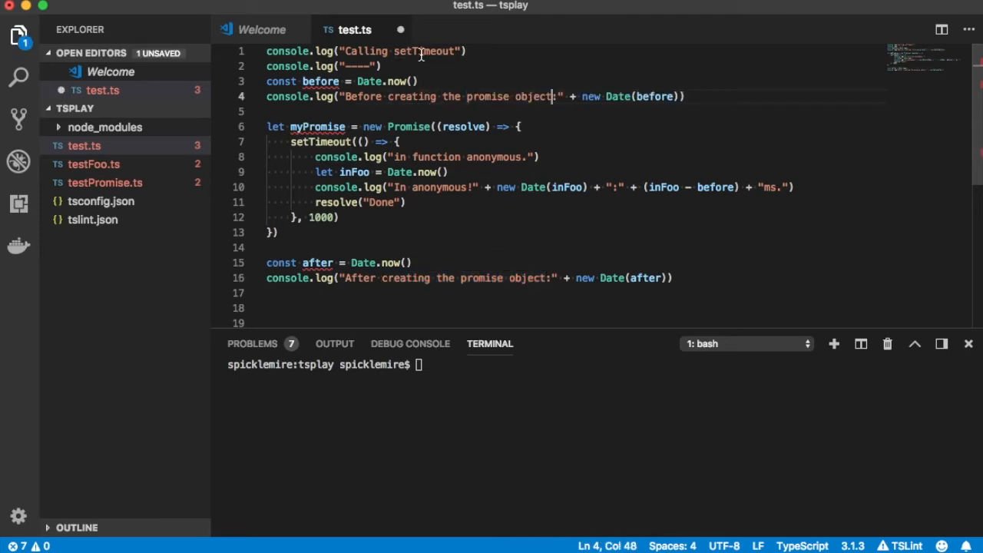
double_click(367, 50)
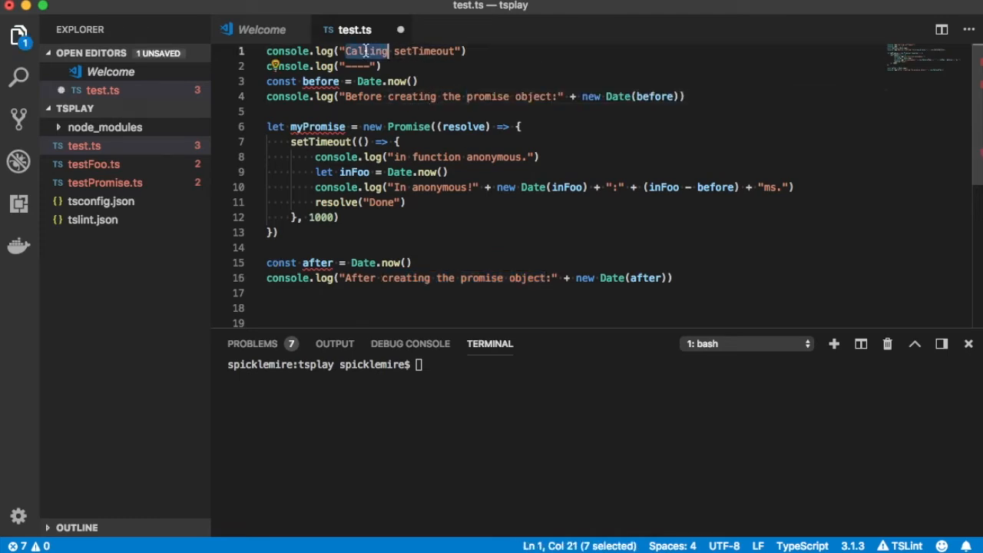
type("Promc")
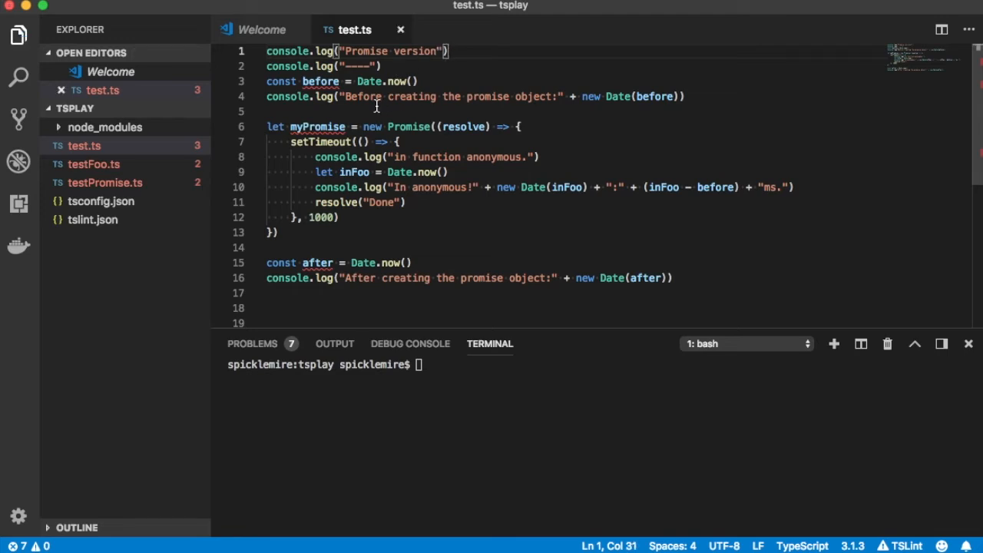
mouse_move(398, 107)
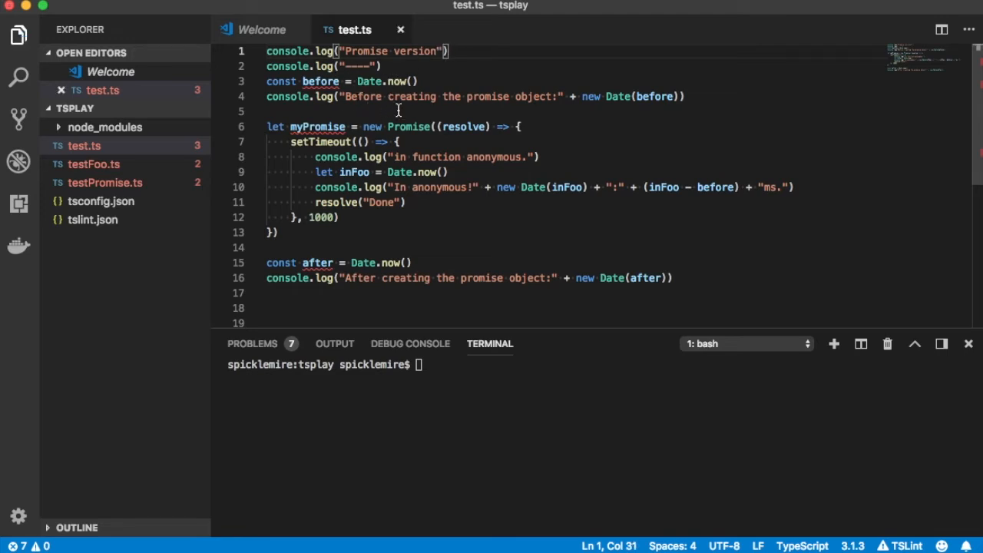
mouse_move(322, 183)
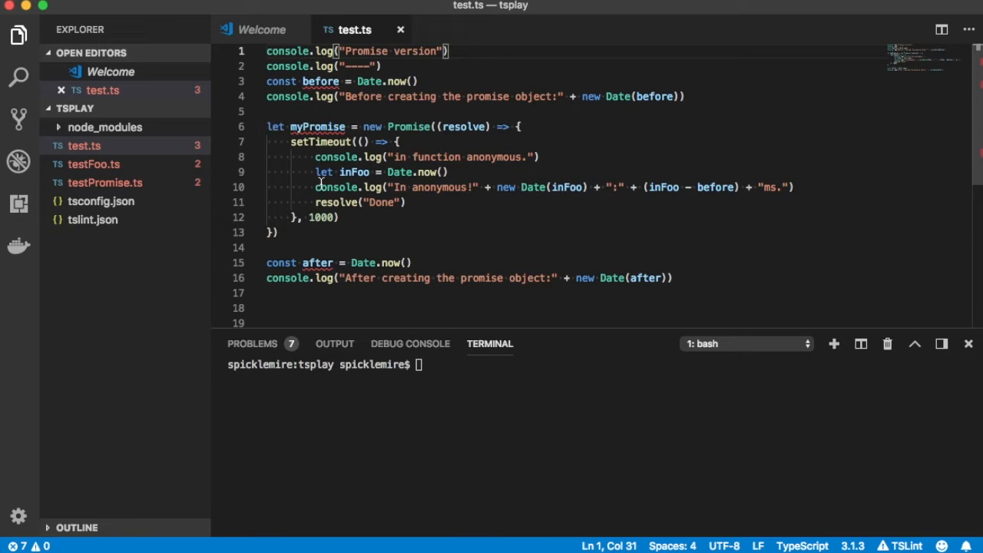
mouse_move(429, 295)
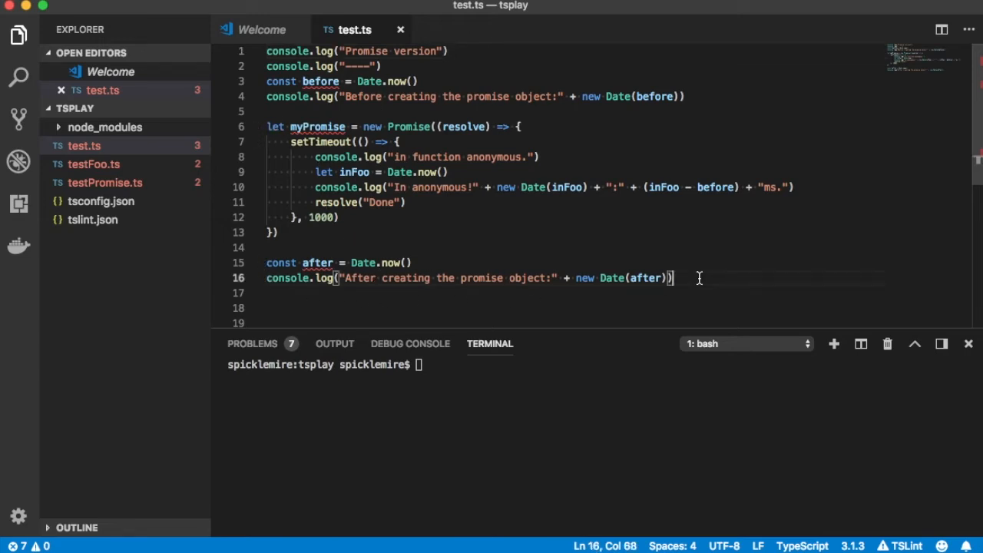
Add myPromise.then((result) => { console.log("We got the result:" + result) }) below the After message.
key("enter")
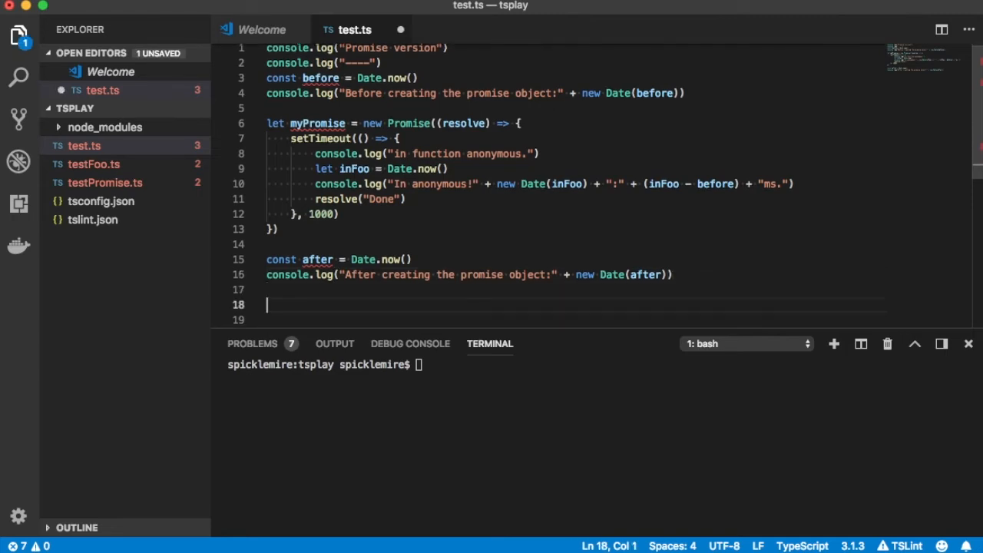
type("myPromise.")
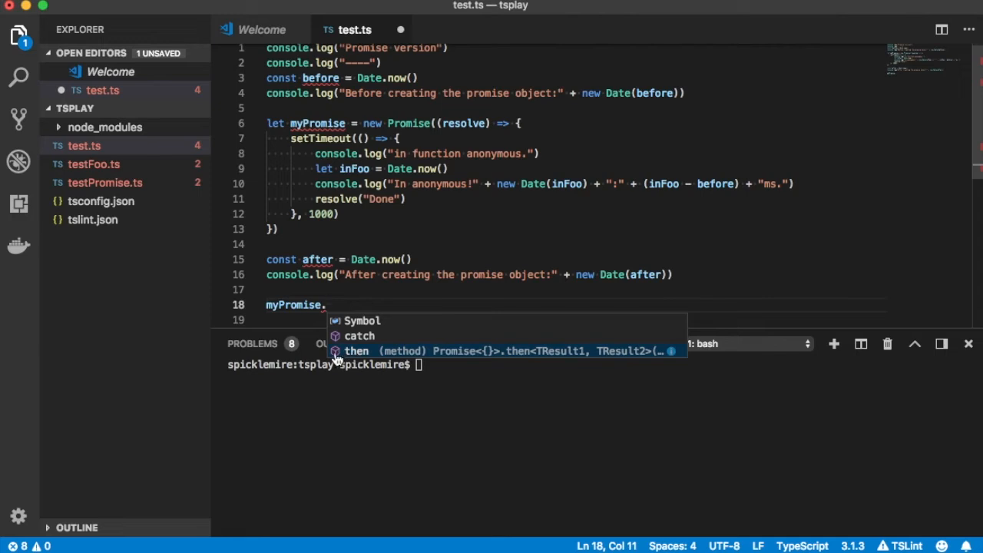
mouse_move(377, 357)
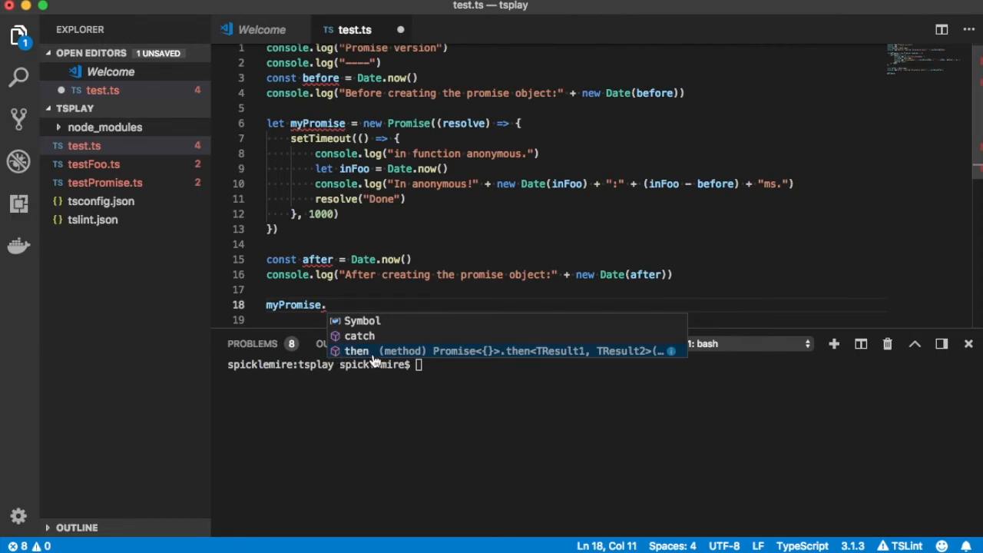
mouse_move(417, 361)
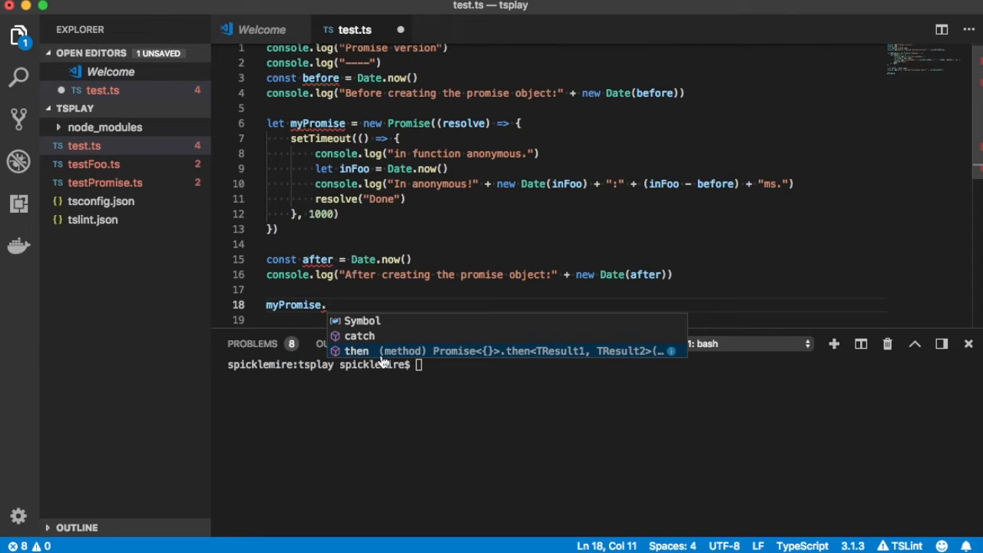
mouse_move(421, 362)
type("then(")
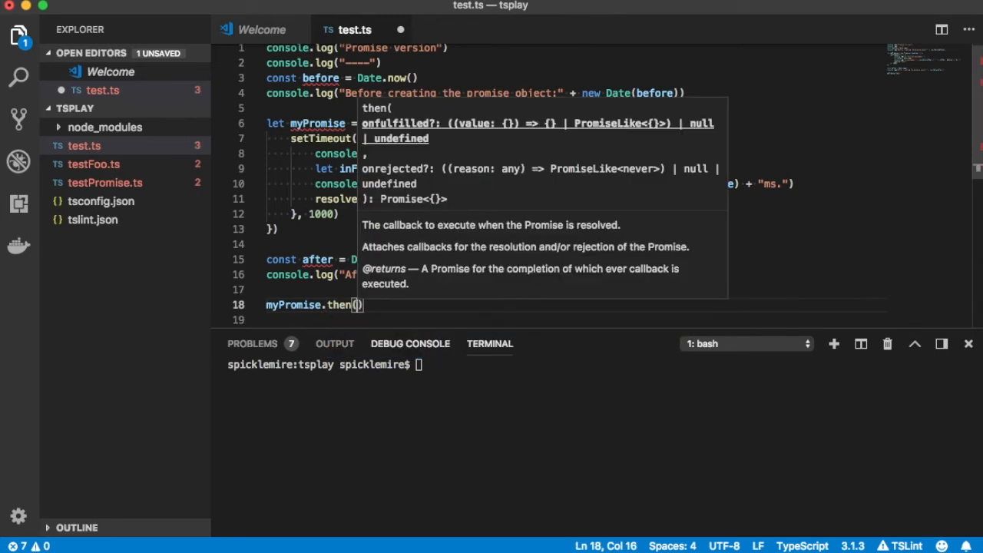
type("result")
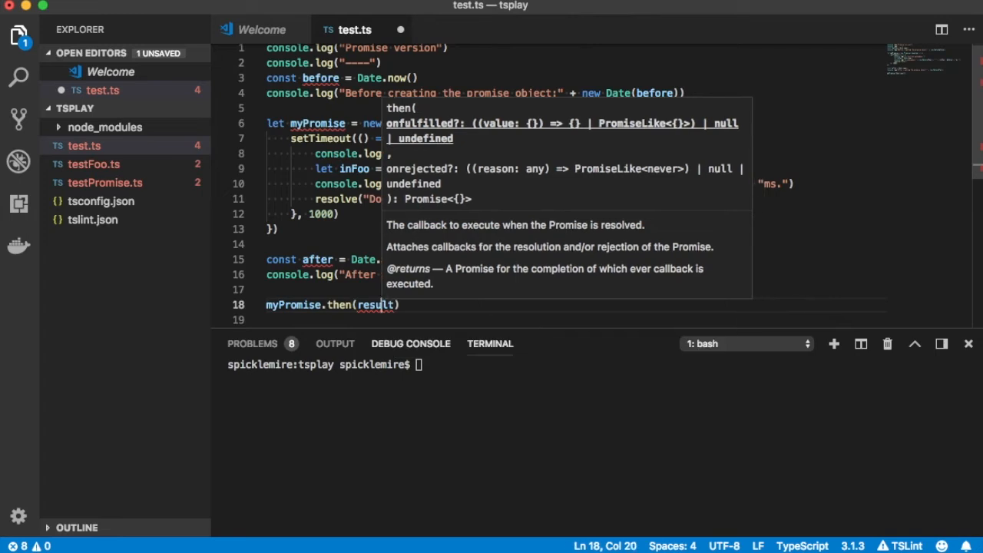
type("(")
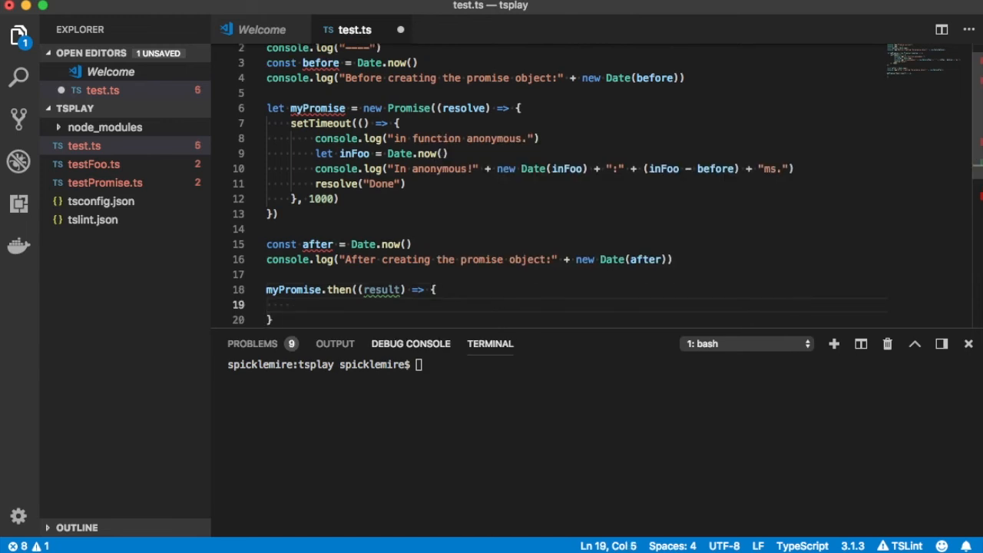
type("console.log(\"W")
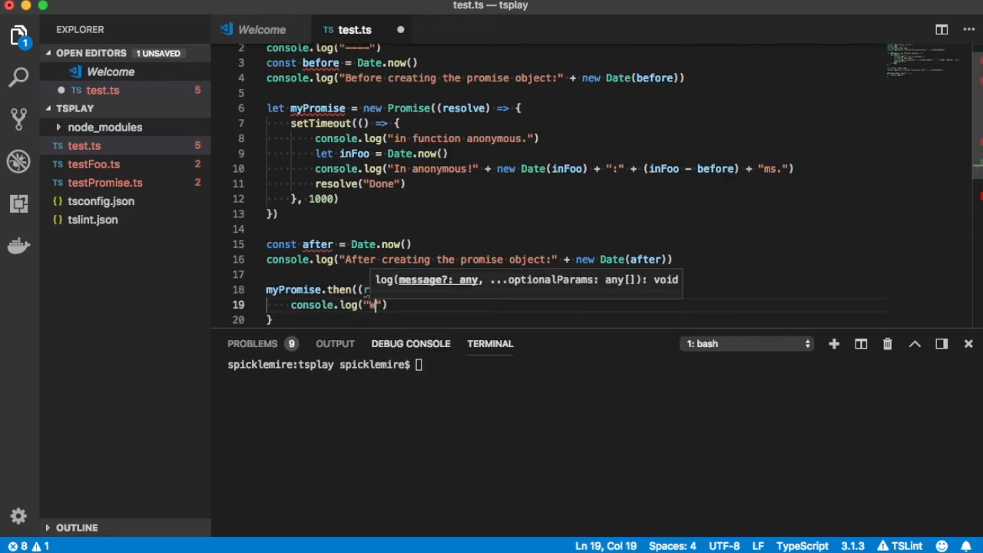
type("We got the re")
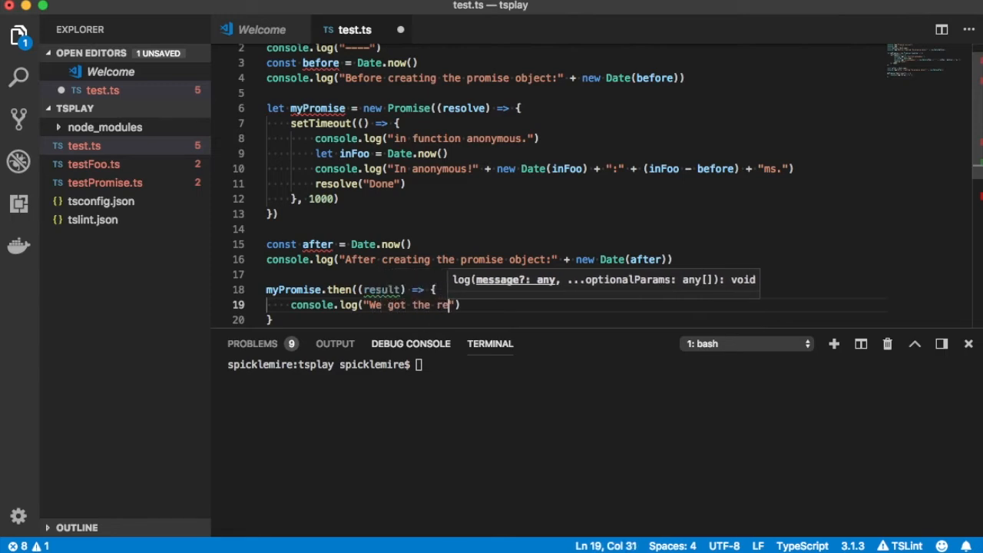
type("sult:")
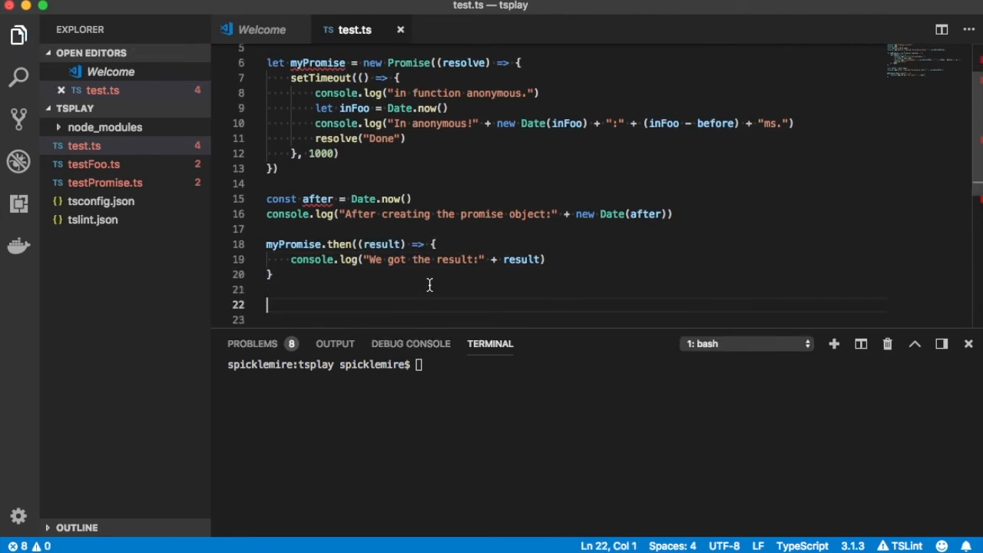
scroll("up", 3)
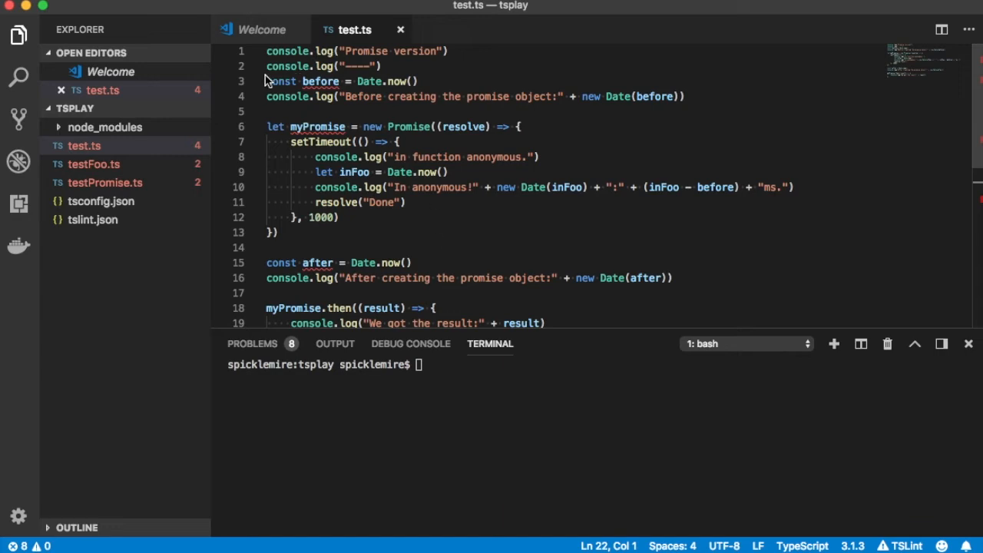
mouse_move(582, 100)
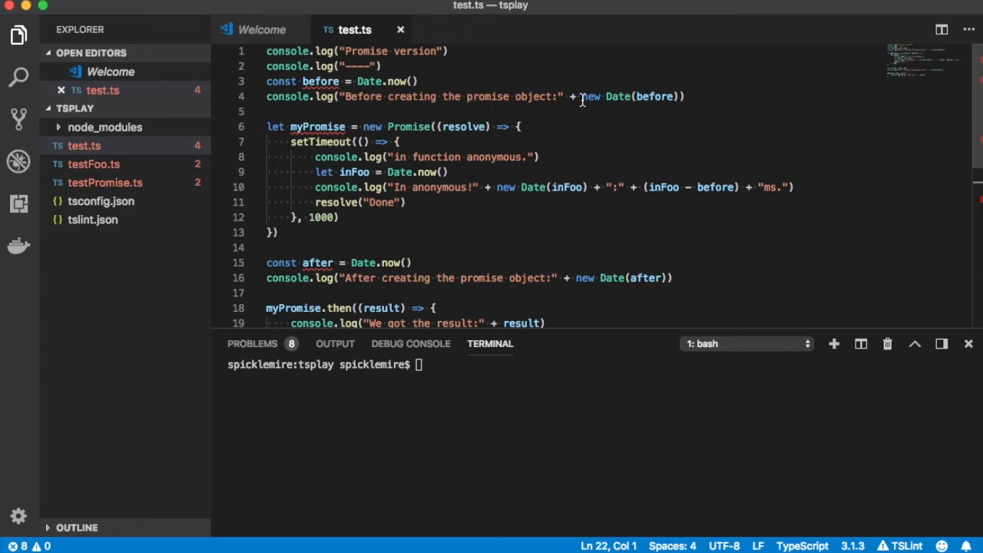
scroll("down", 3)
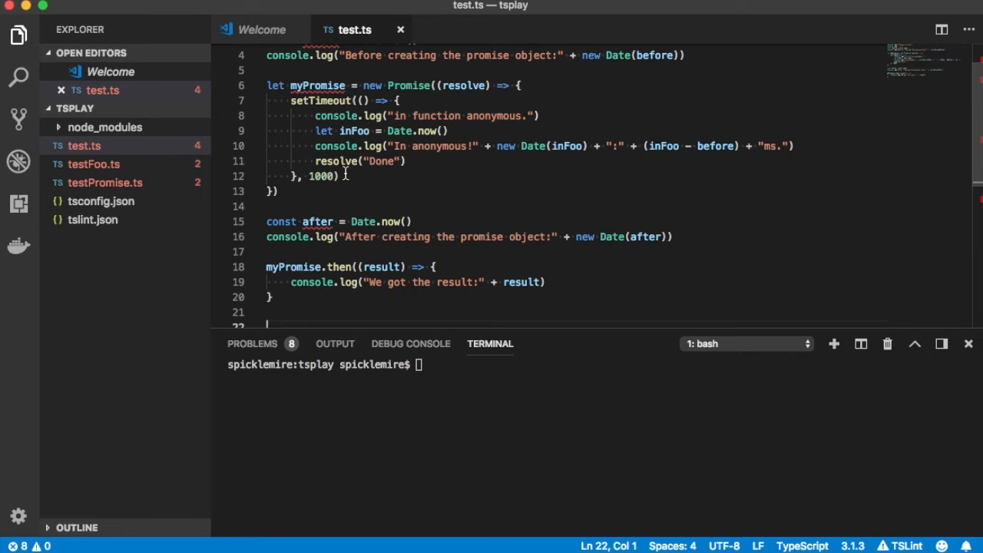
mouse_move(453, 144)
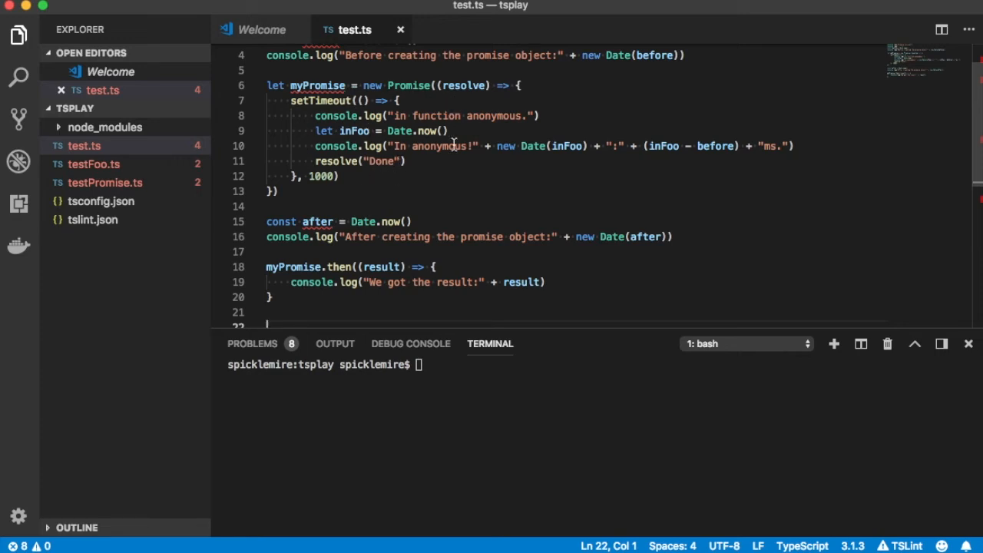
scroll("down", 3)
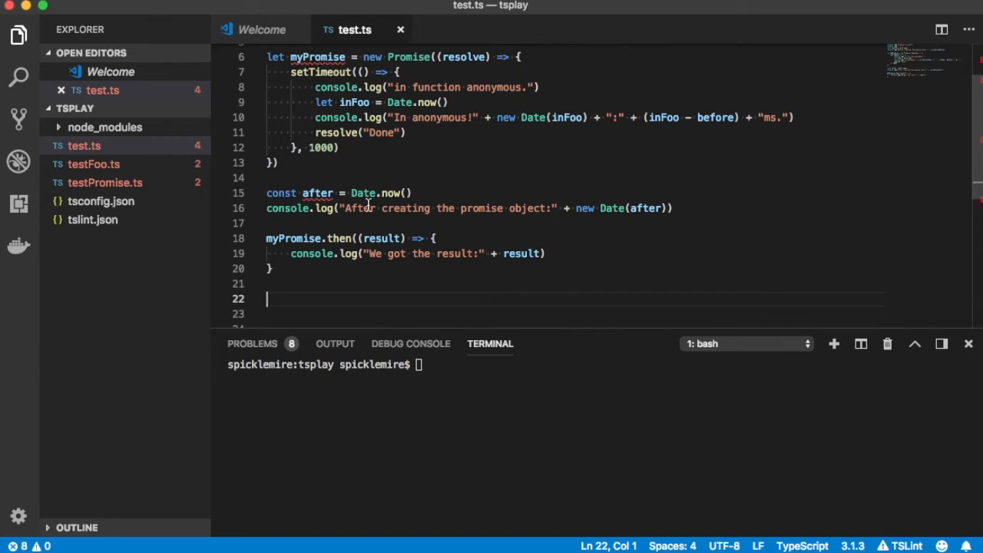
mouse_move(467, 209)
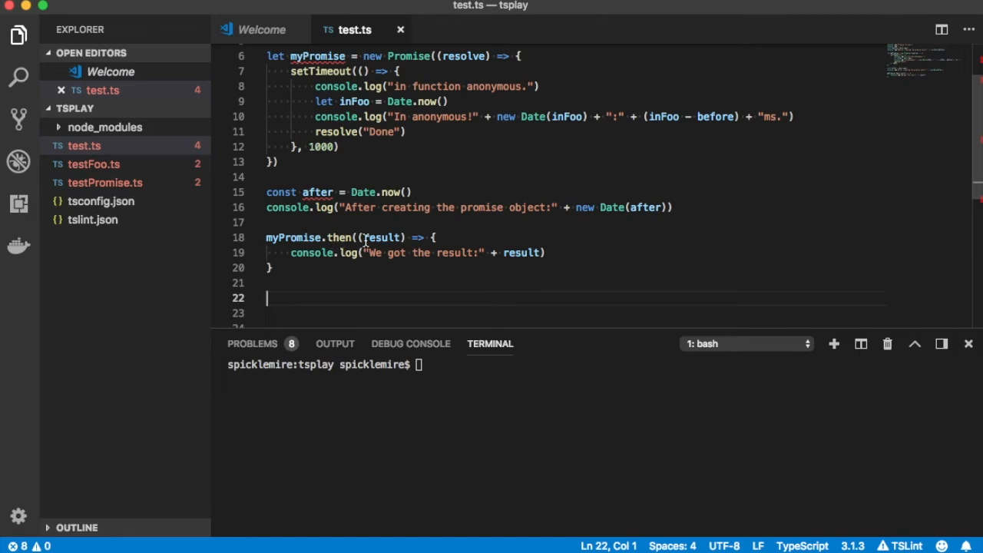
mouse_move(381, 237)
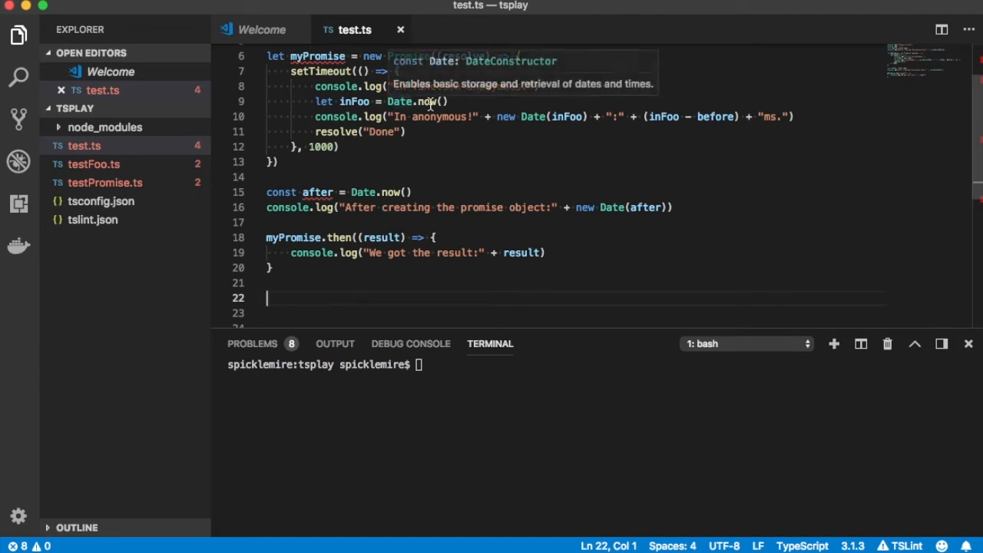
mouse_move(423, 138)
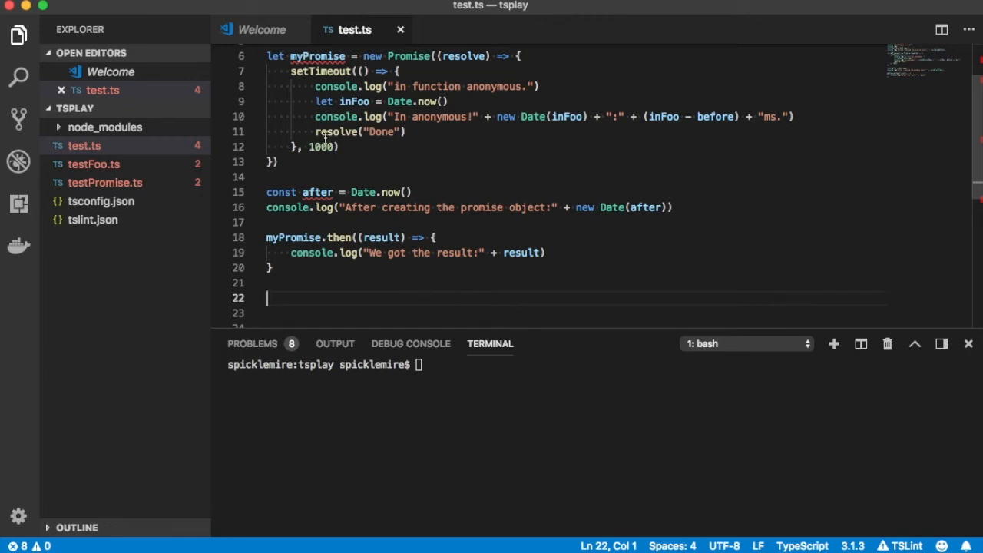
mouse_move(353, 223)
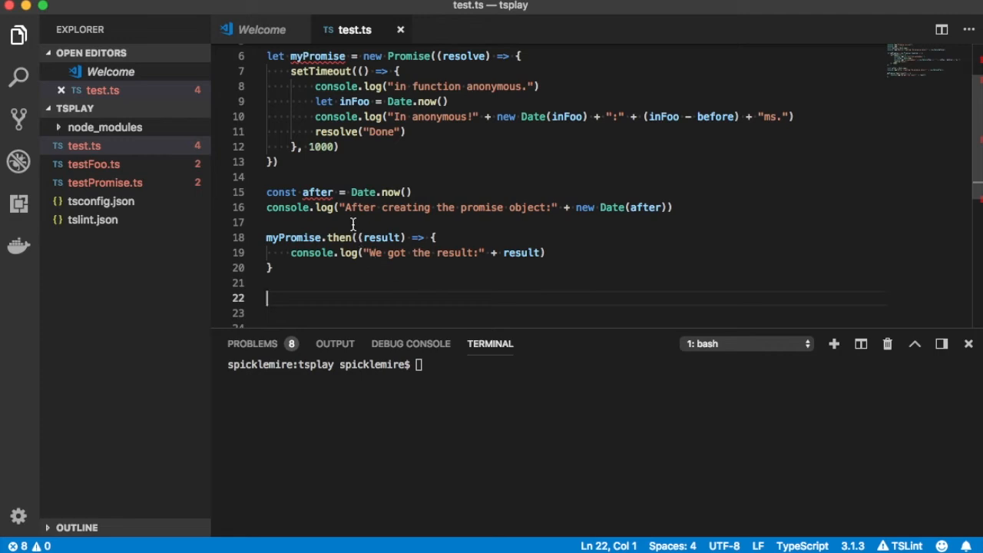
mouse_move(475, 267)
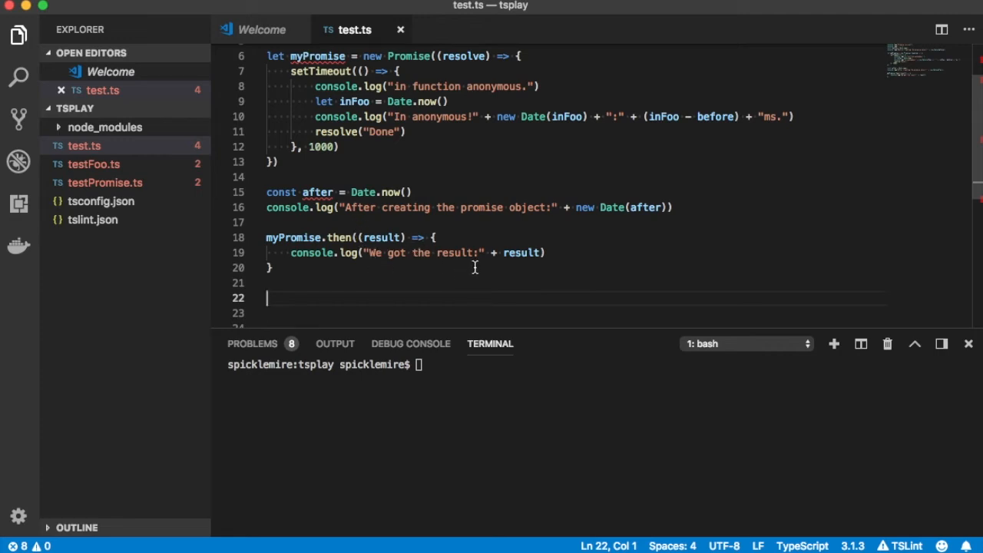
mouse_move(344, 228)
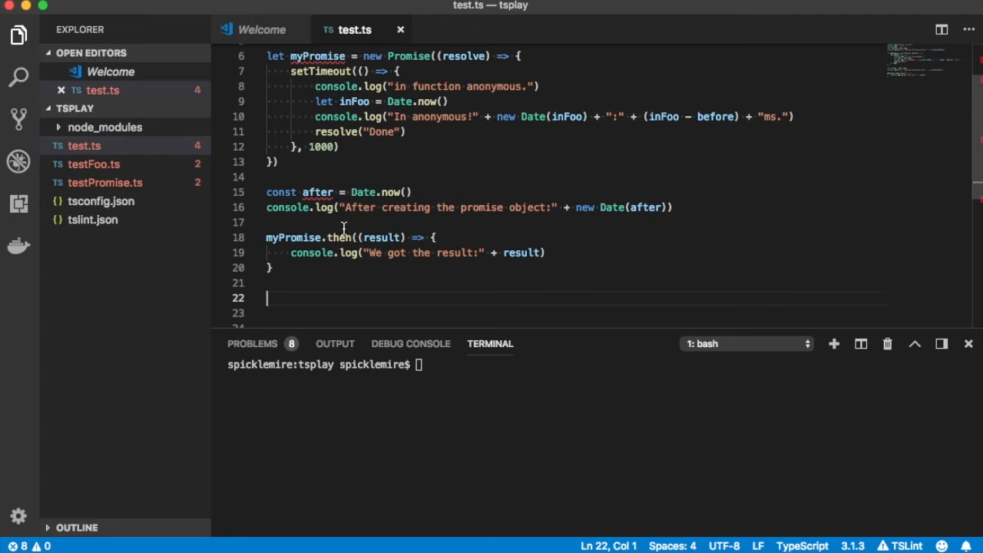
mouse_move(364, 271)
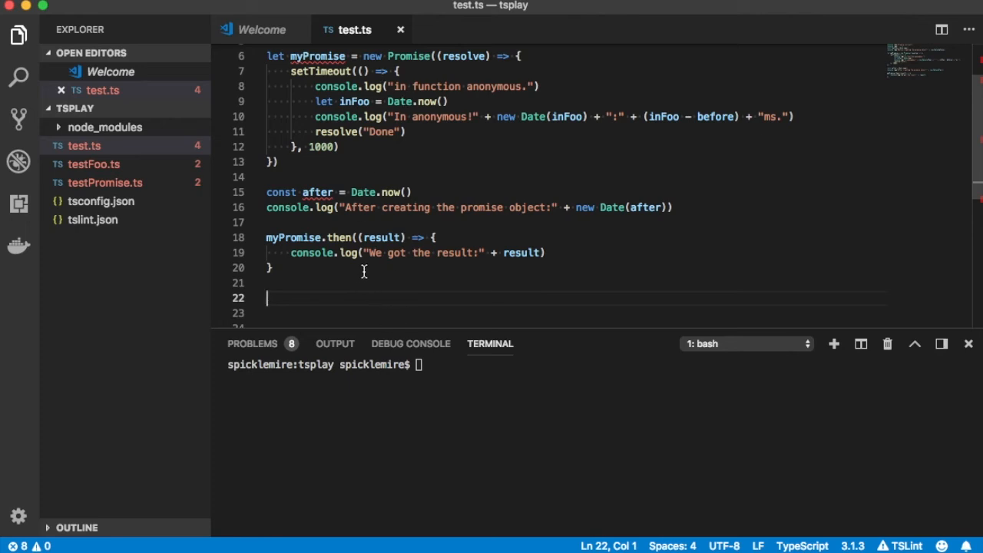
mouse_move(518, 266)
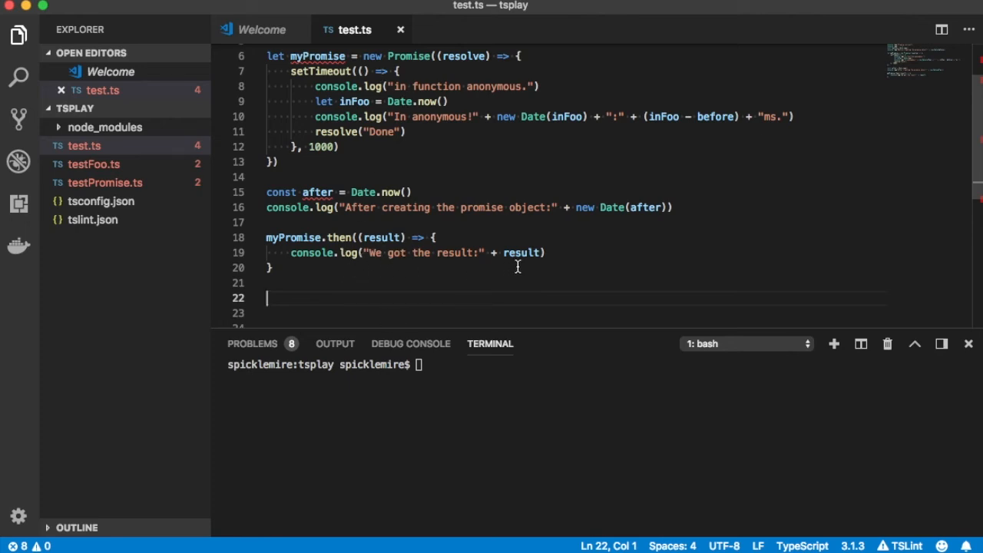
mouse_move(364, 147)
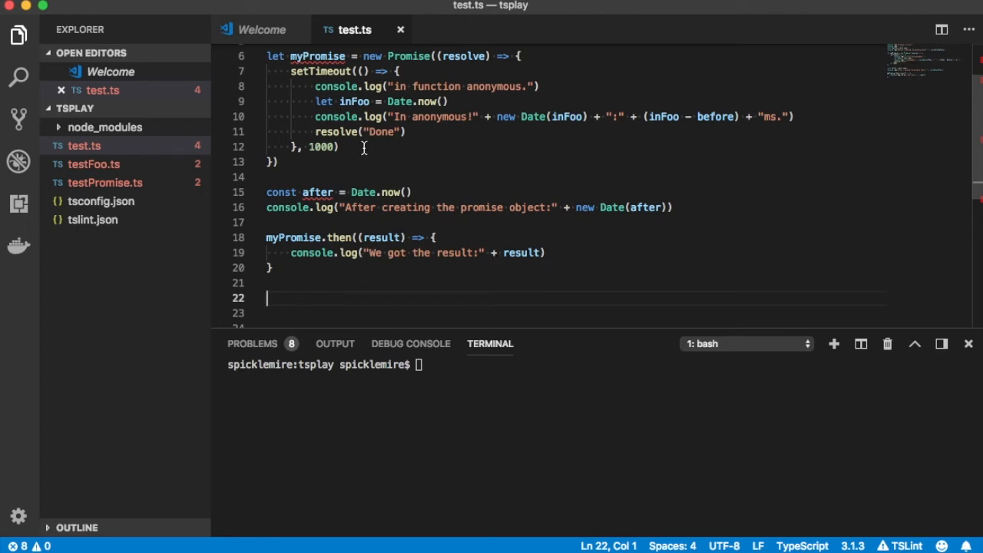
Run the docker ts-node command for test.ts so it prints 'We got the result:Done'.
left_click(484, 365)
type("docker run --rm -it -v $PWD:/work -v /work/node_modules tsplay ./node_modules/.bin/ts-node test.ts")
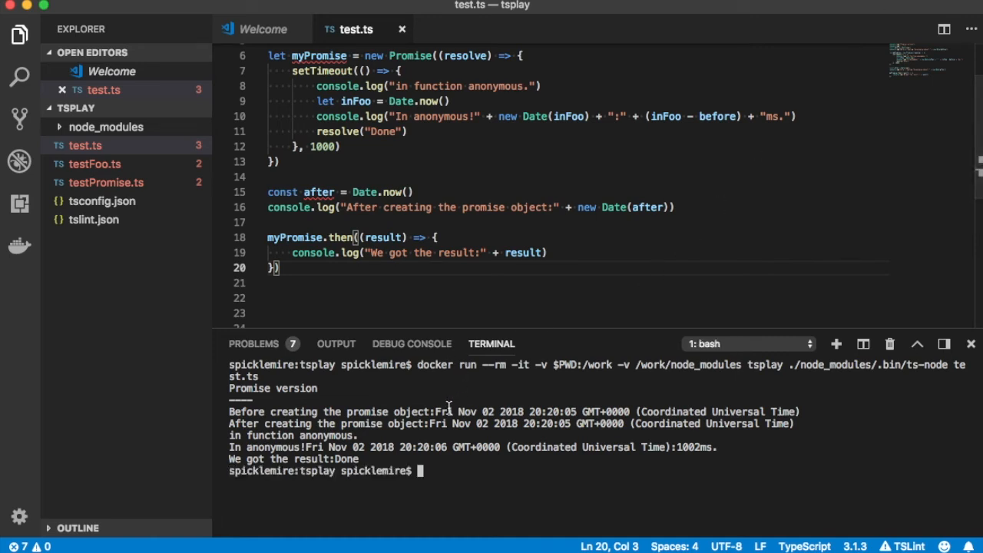
mouse_move(407, 441)
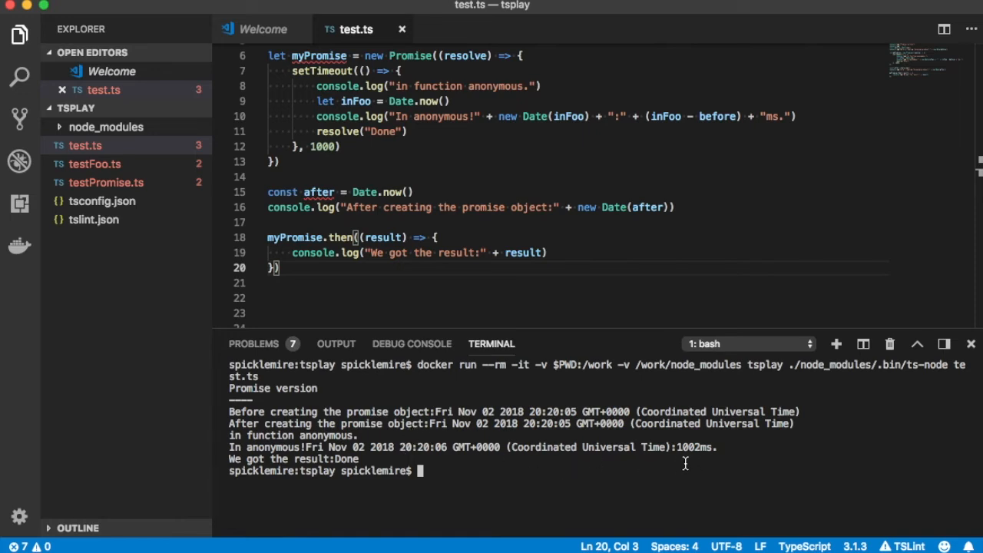
mouse_move(397, 464)
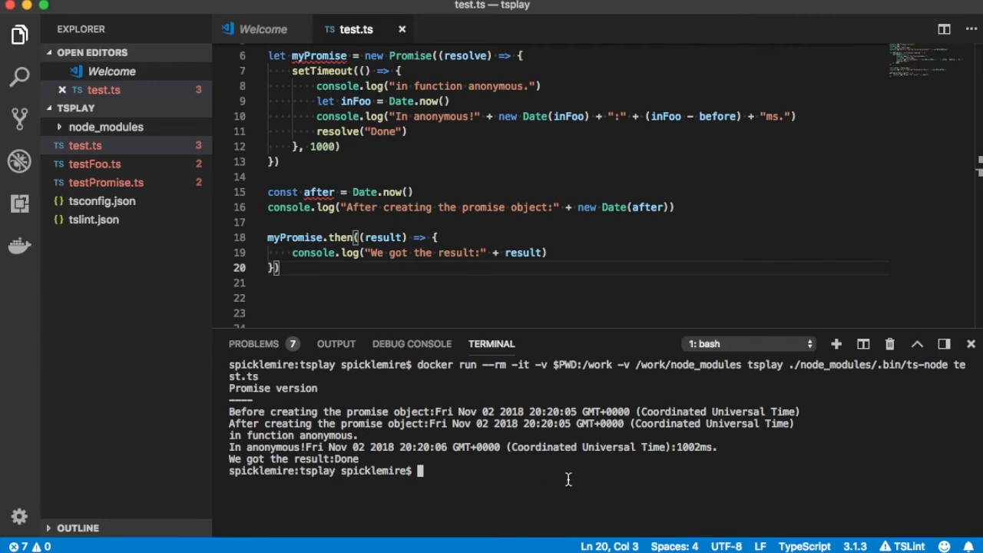
mouse_move(576, 407)
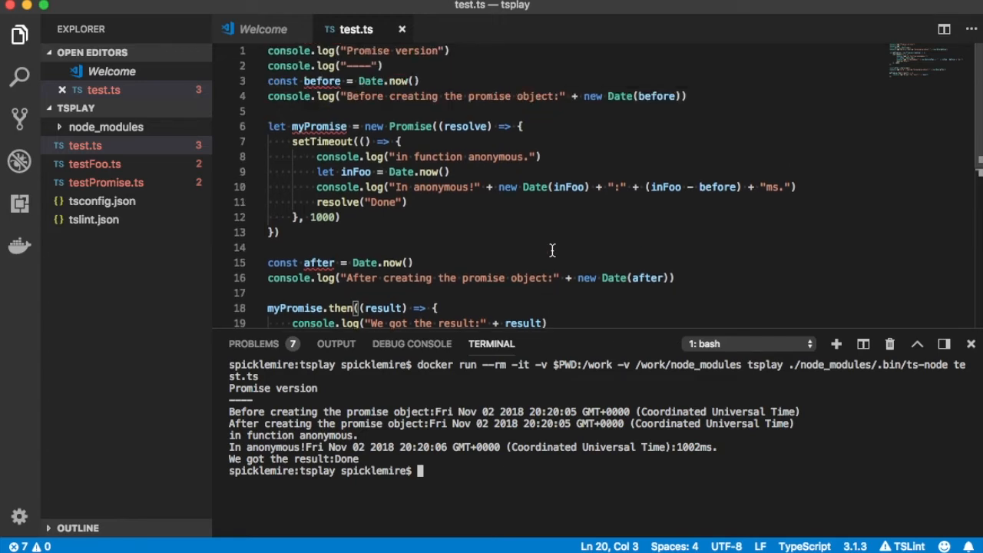
mouse_move(557, 250)
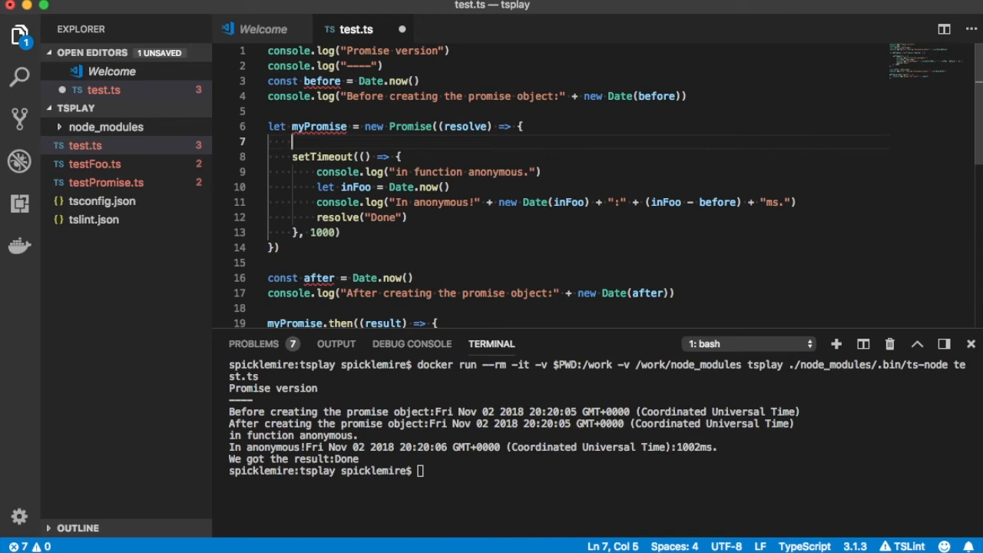
Add let r = Math.random() and wrap the setTimeout call in if (r<0.5).
type("let r =")
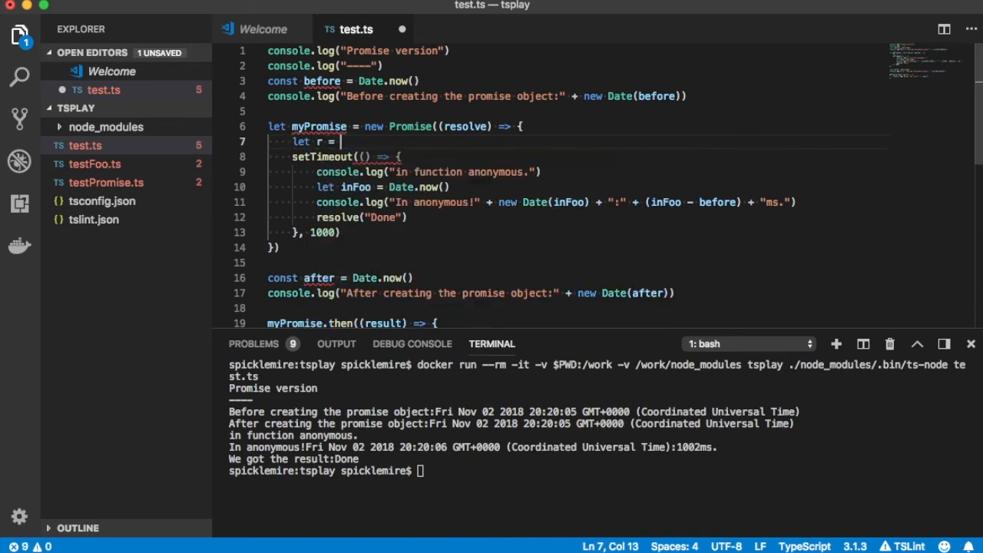
type("Math.random(")
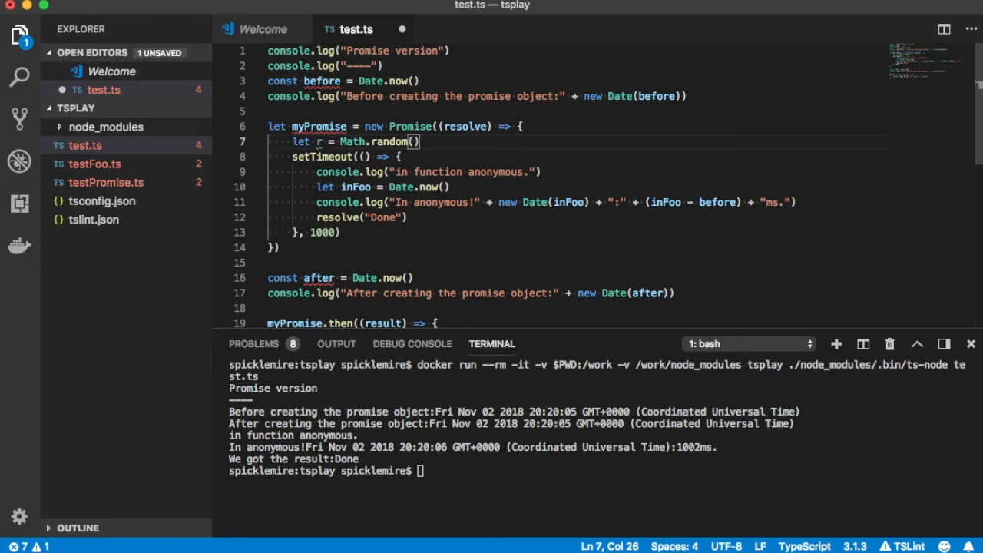
type("if (")
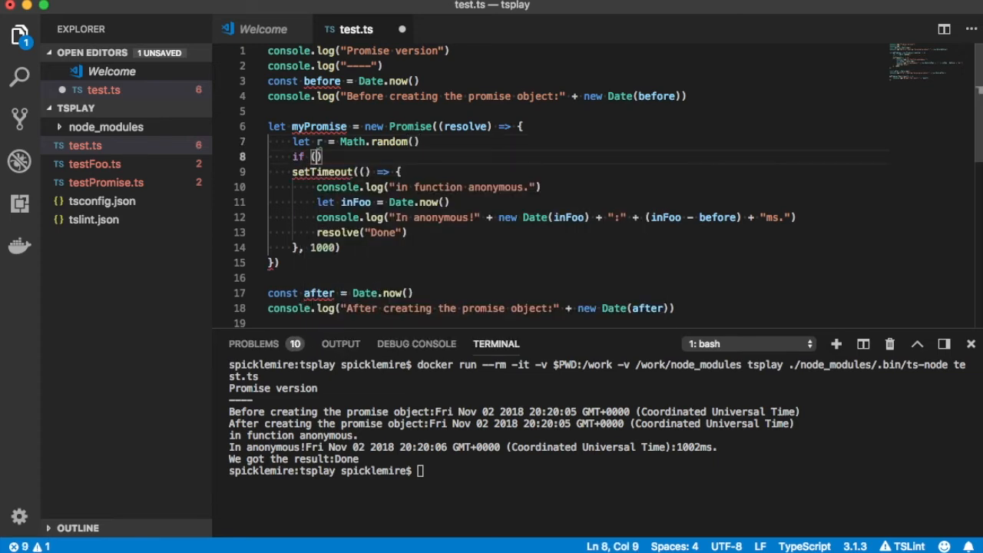
type("r<0.5")
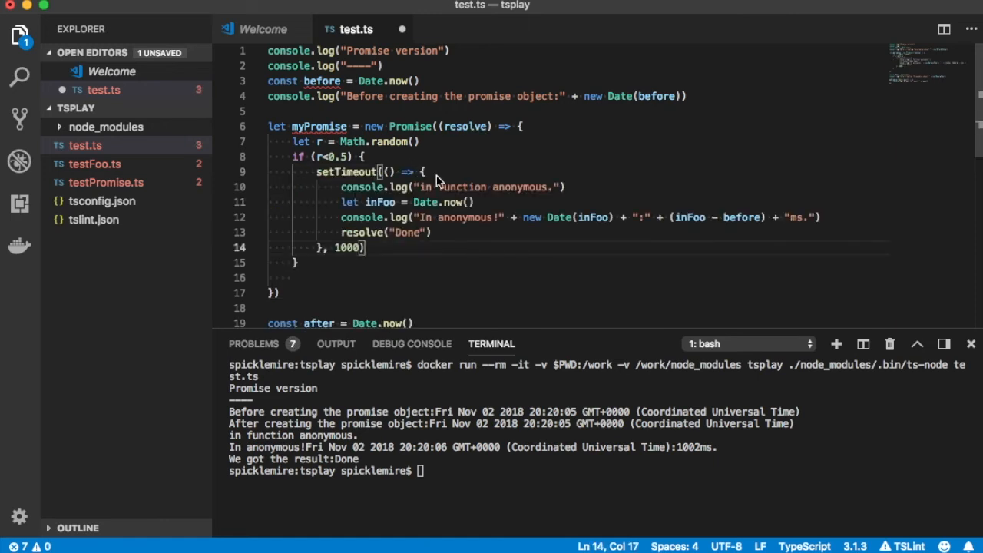
Add an else branch calling reject and add reject beside resolve in the executor parameters.
left_click(304, 262)
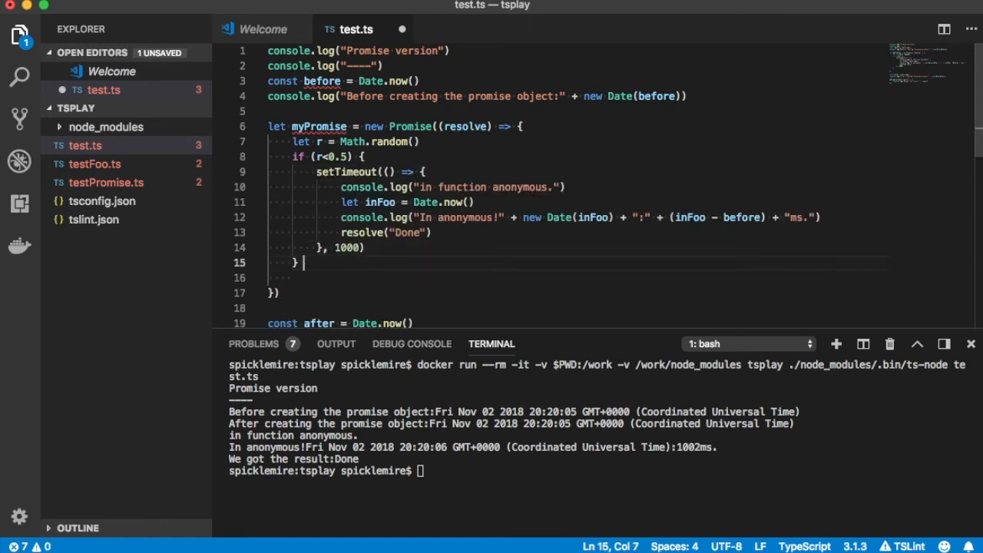
type("else {")
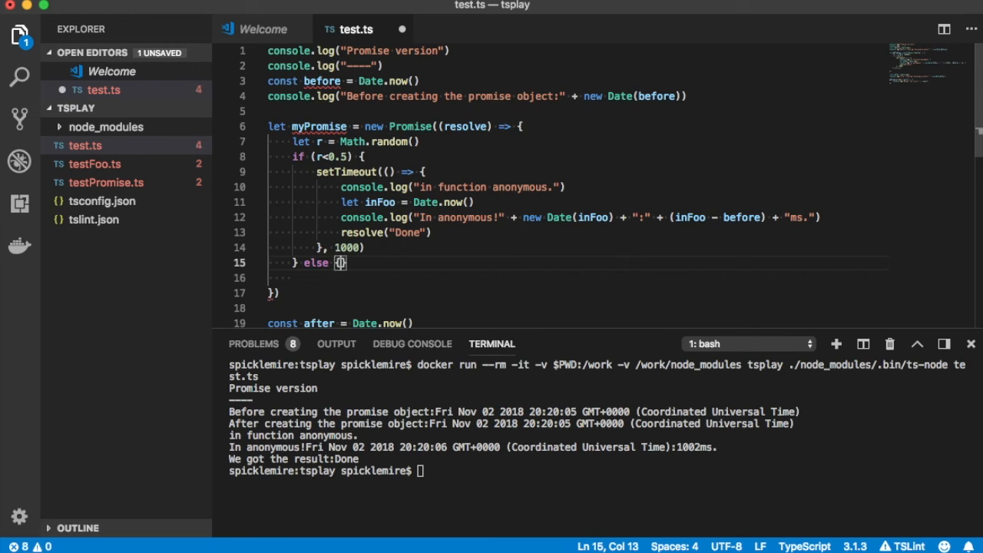
key("enter")
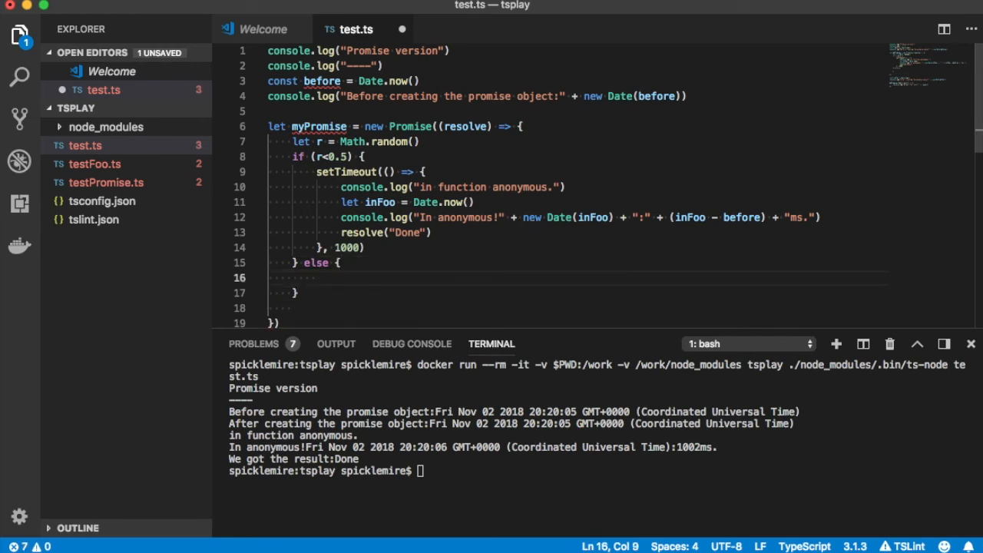
type("reject")
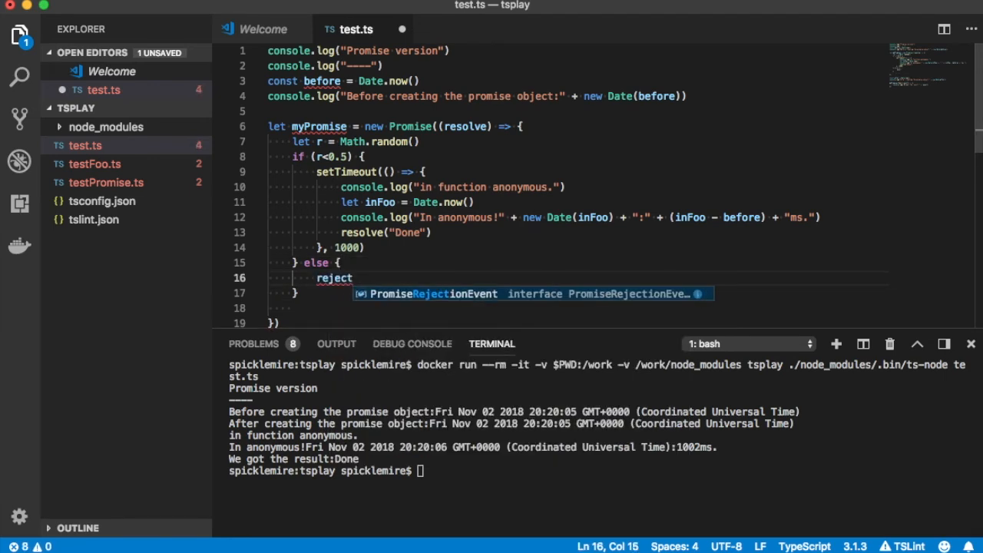
key("Tab")
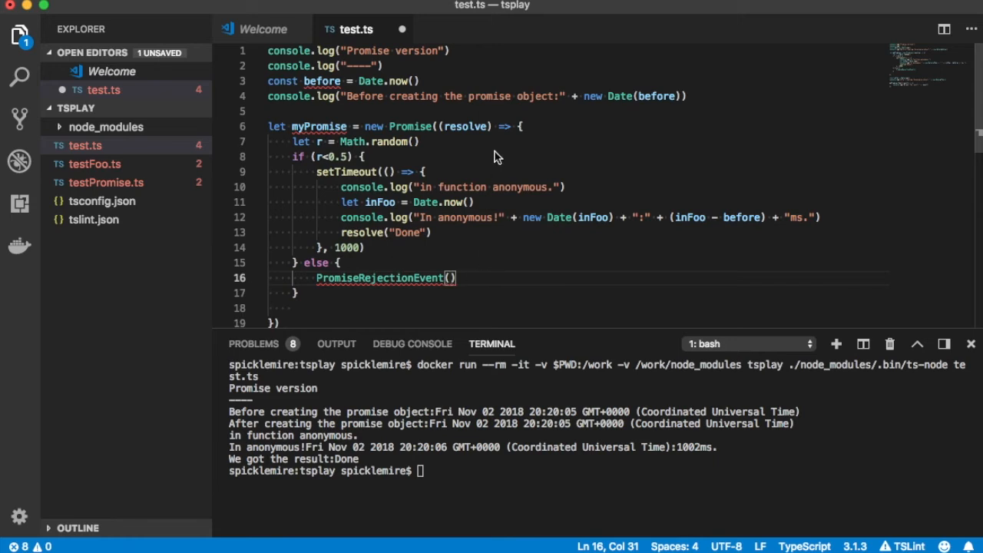
double_click(465, 126)
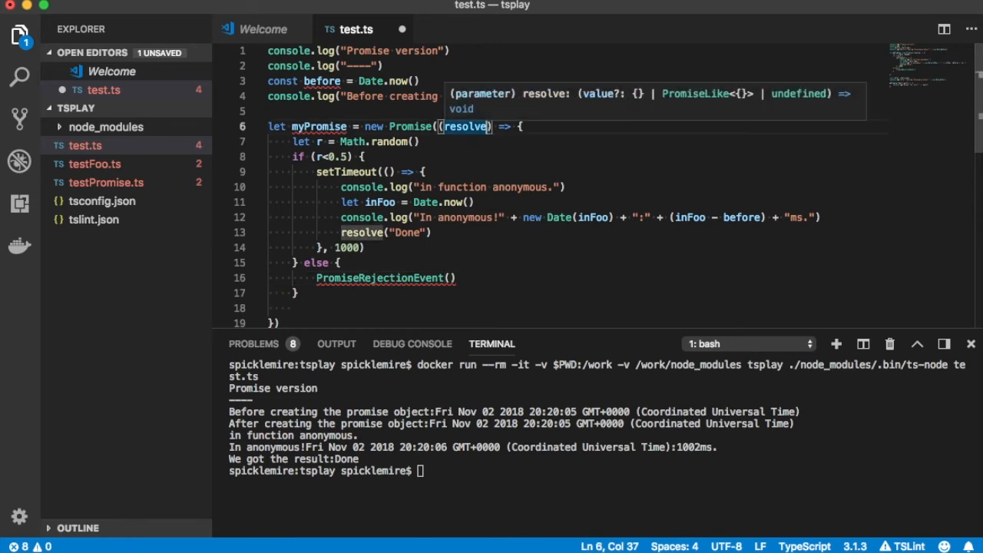
type(", reject")
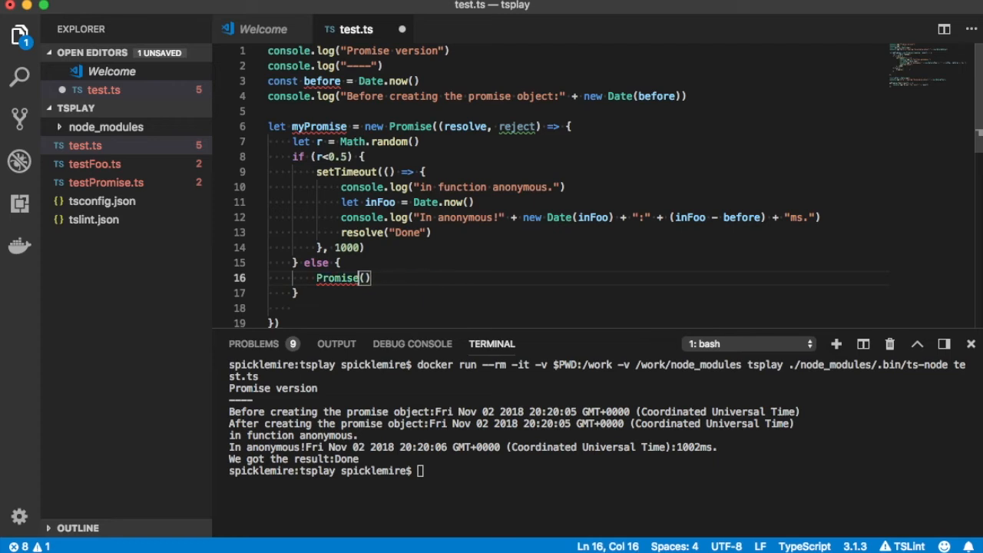
type("reject(\"A")
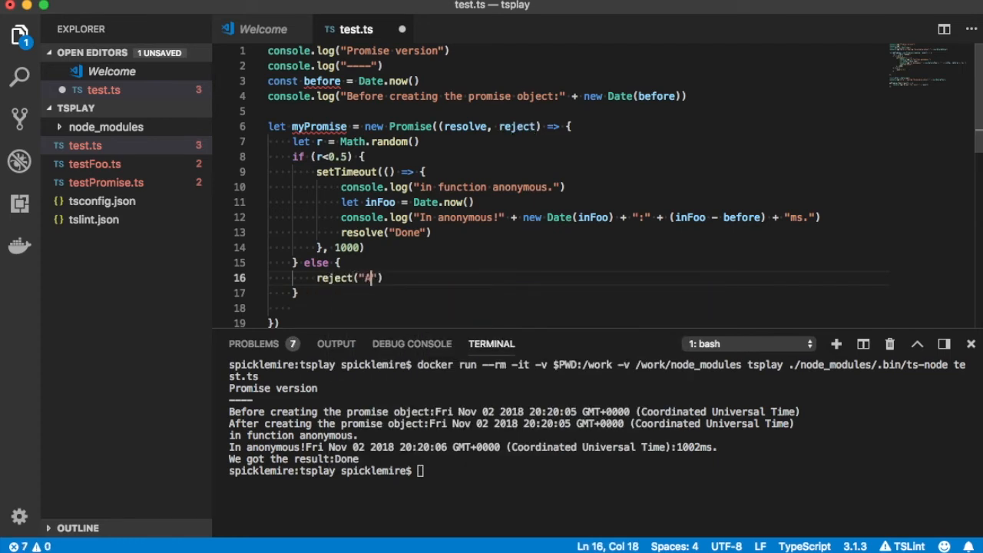
Finish reject("Darn!") and start a .catch((result) => handler after the then block.
type("Darn!")
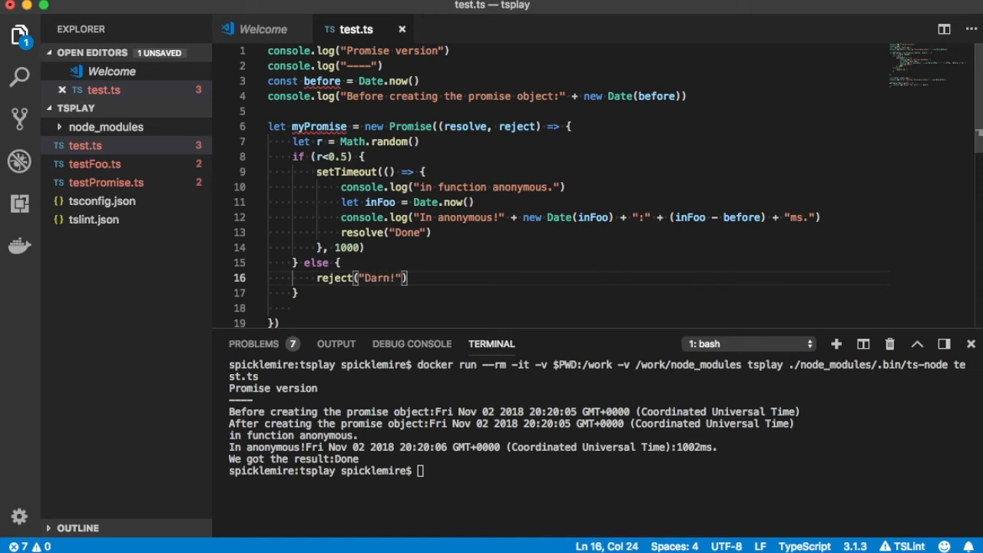
scroll("down", 3)
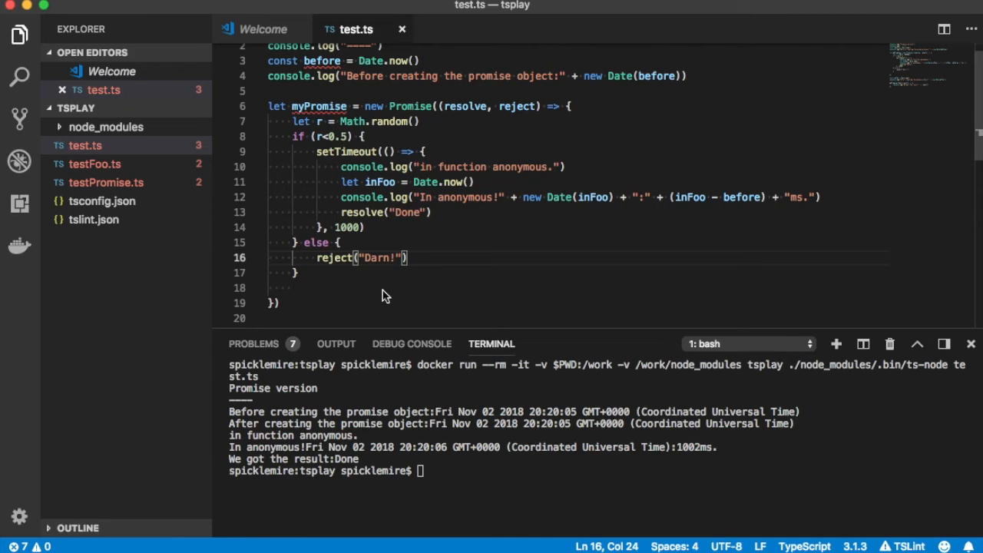
scroll("down", 3)
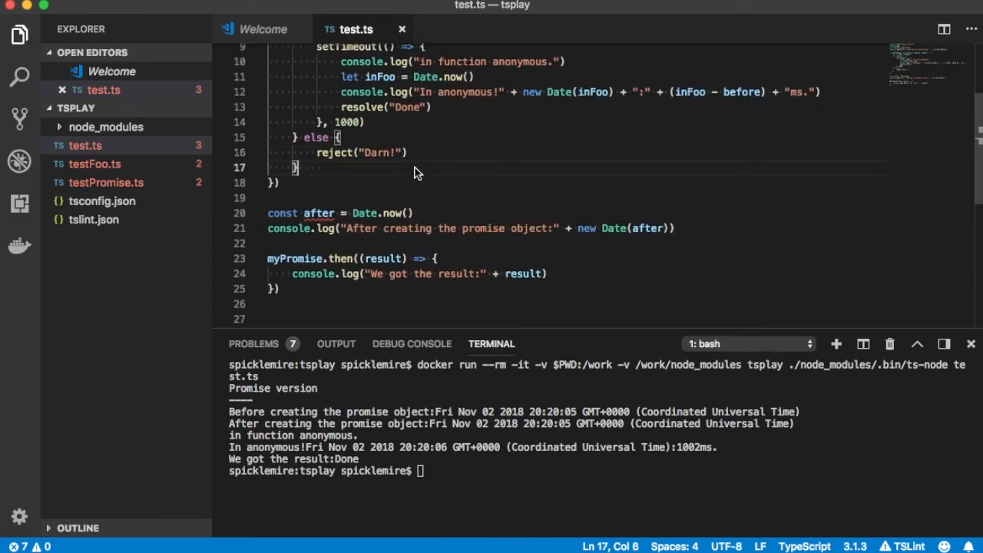
scroll("down", 3)
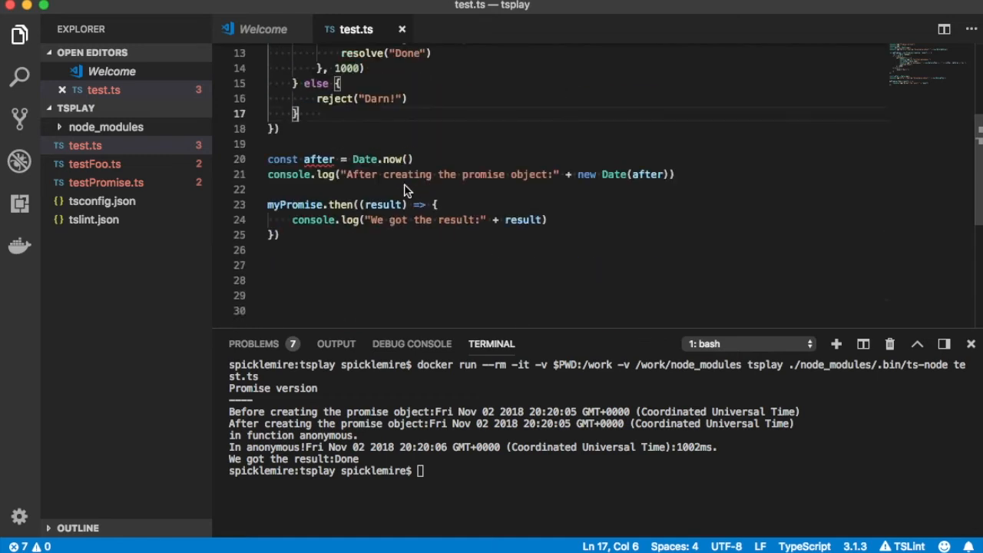
left_click(280, 234)
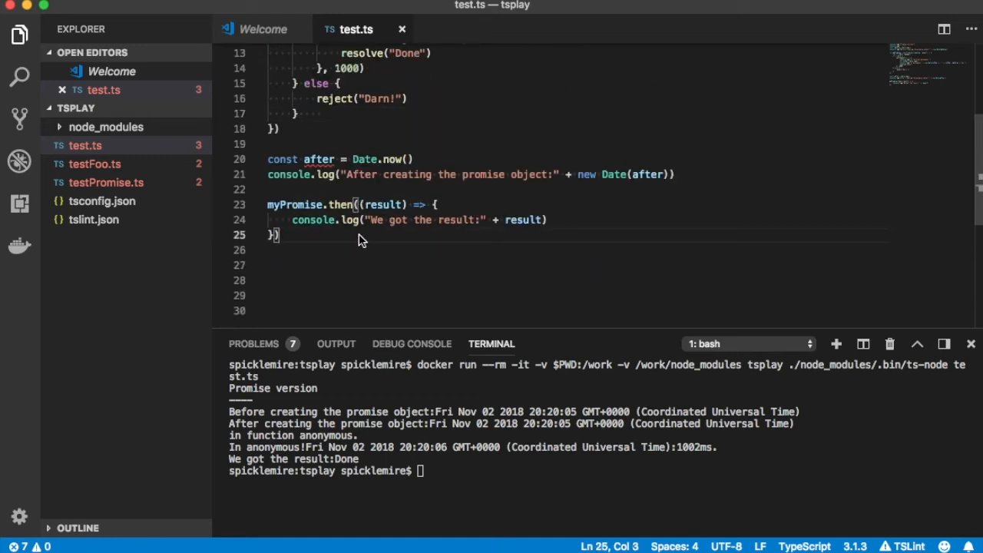
mouse_move(346, 182)
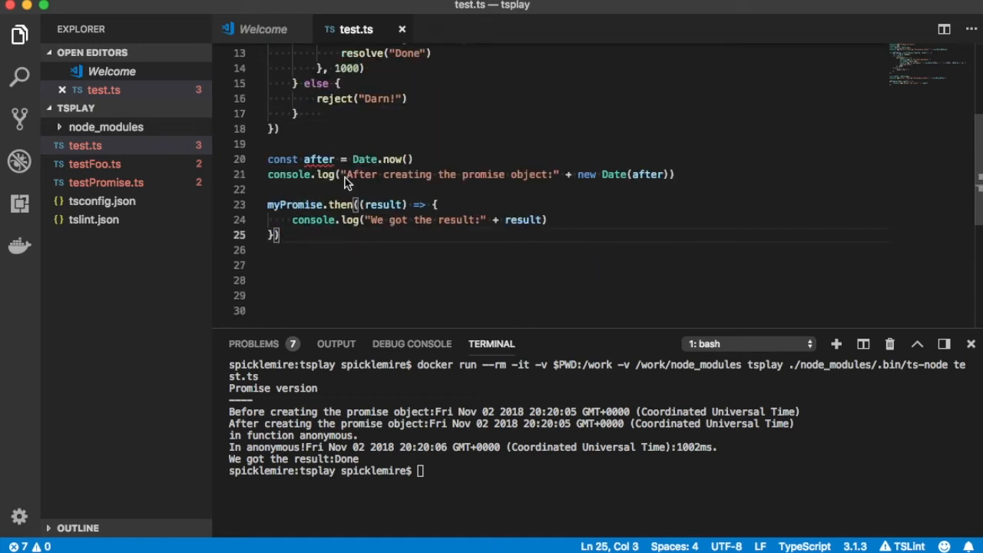
type(".")
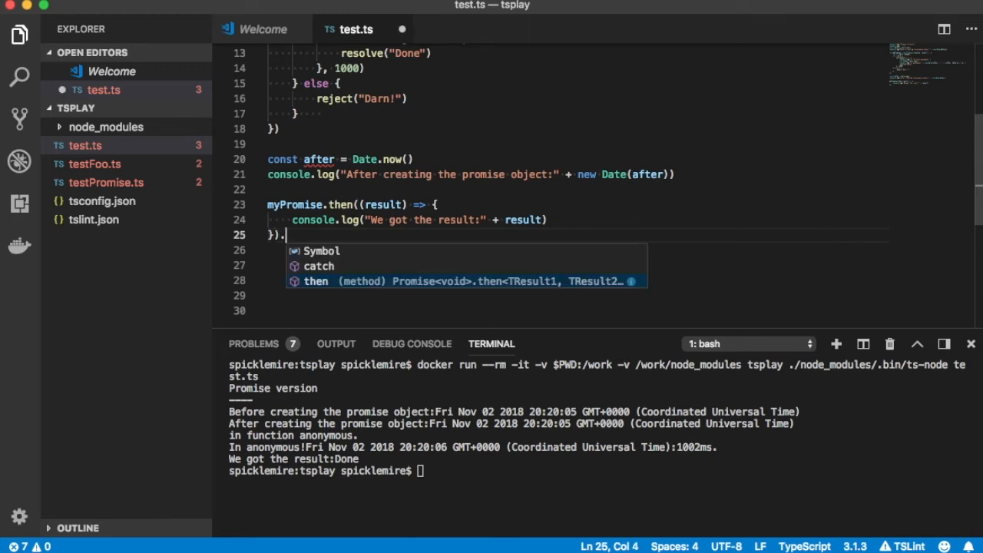
type(".catch(")
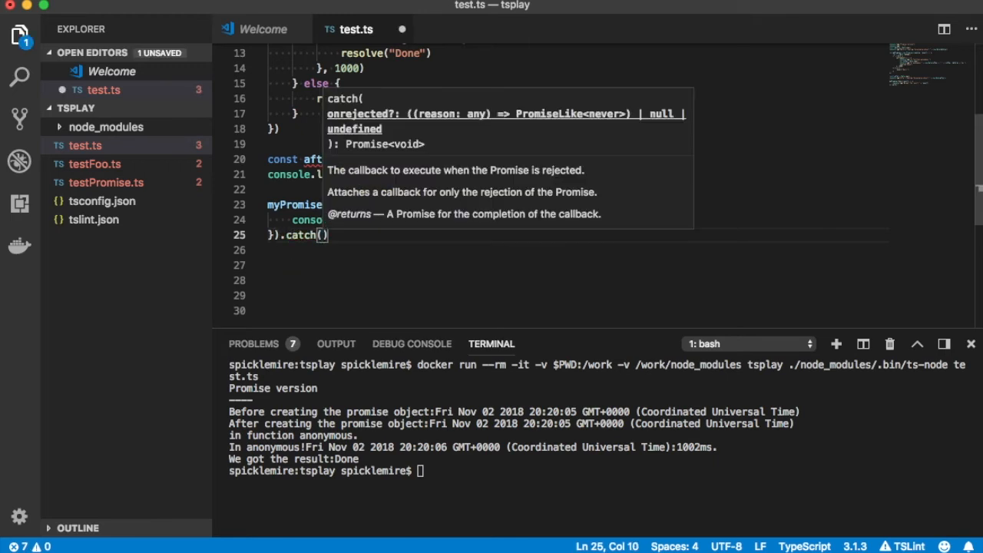
type("(")
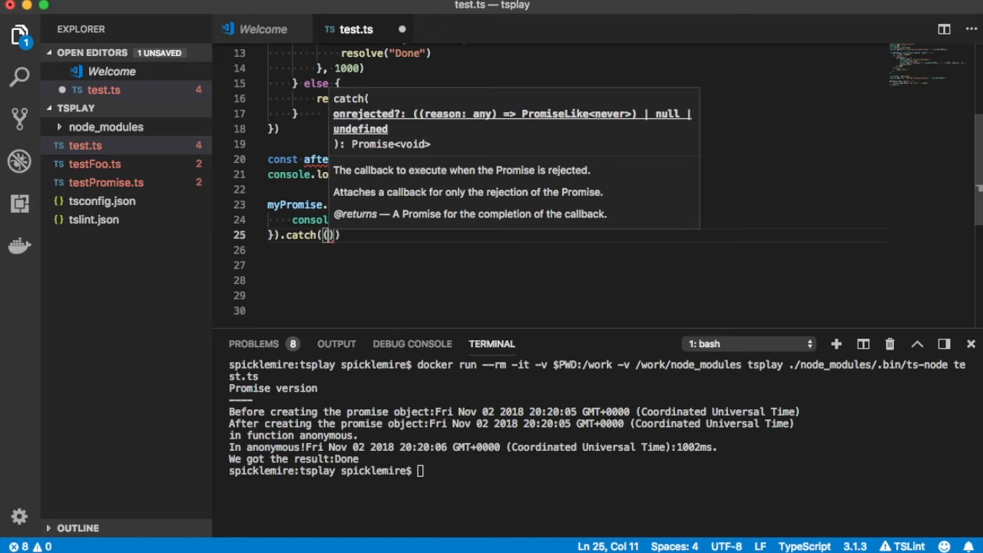
type("result")
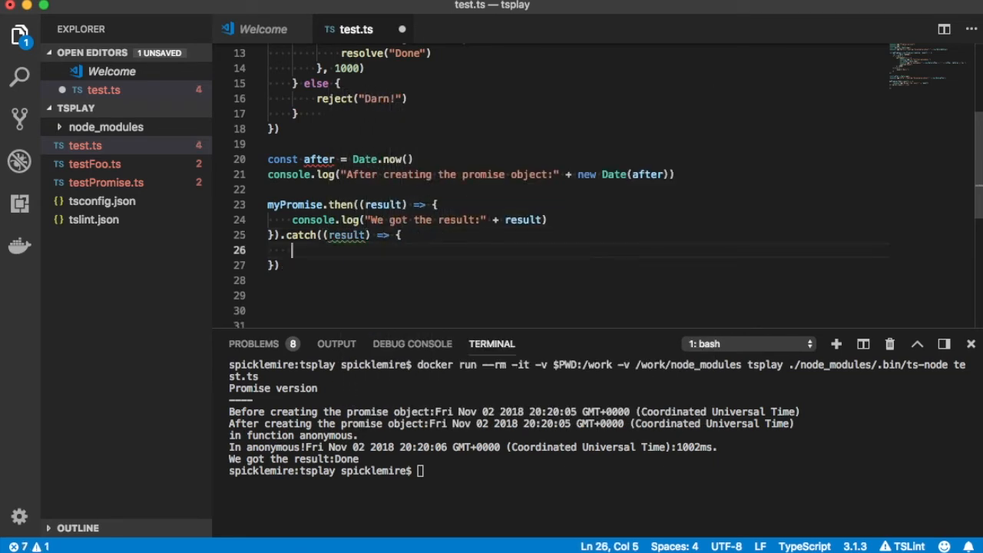
Make the catch handler log "Oops! " + result.
type("conn")
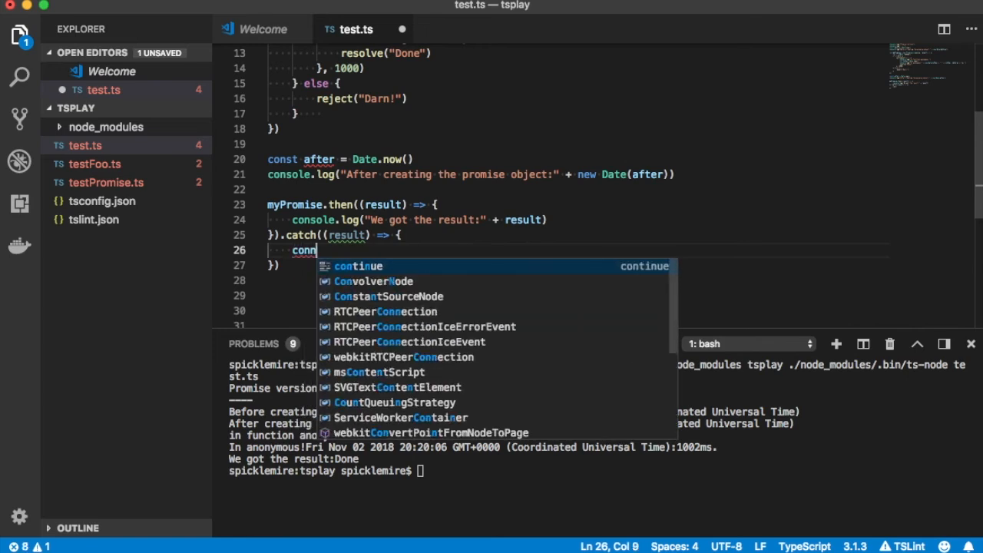
type("console.log(")
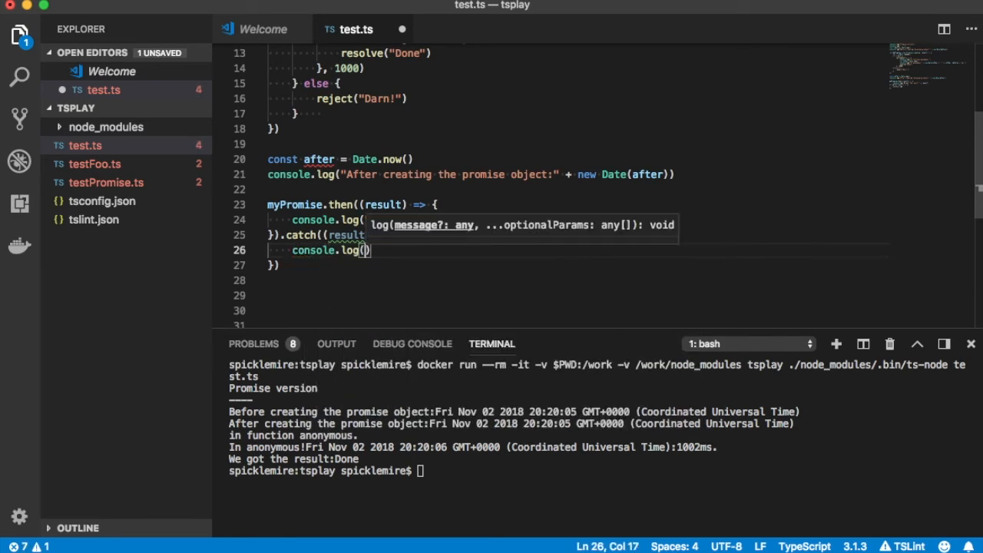
type("Da")
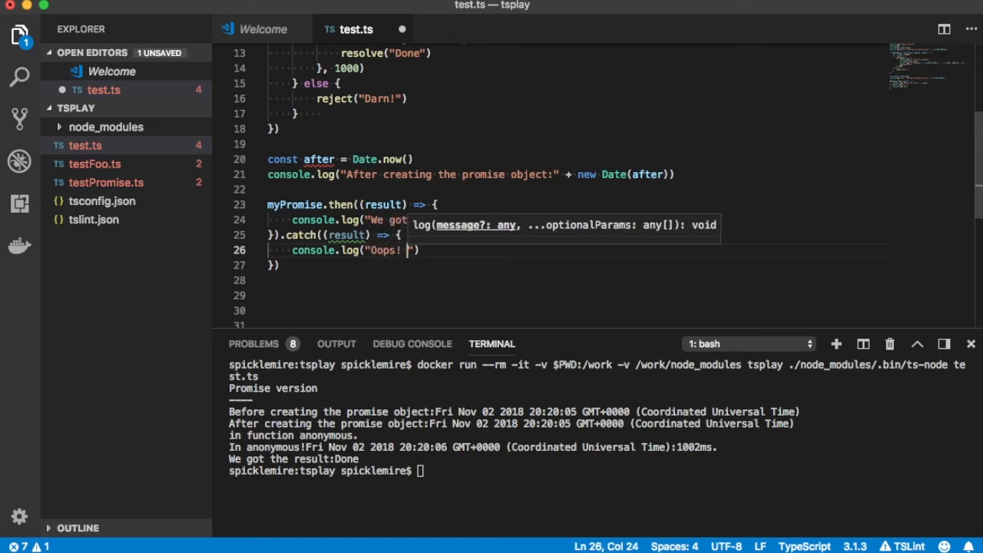
type("+ result")
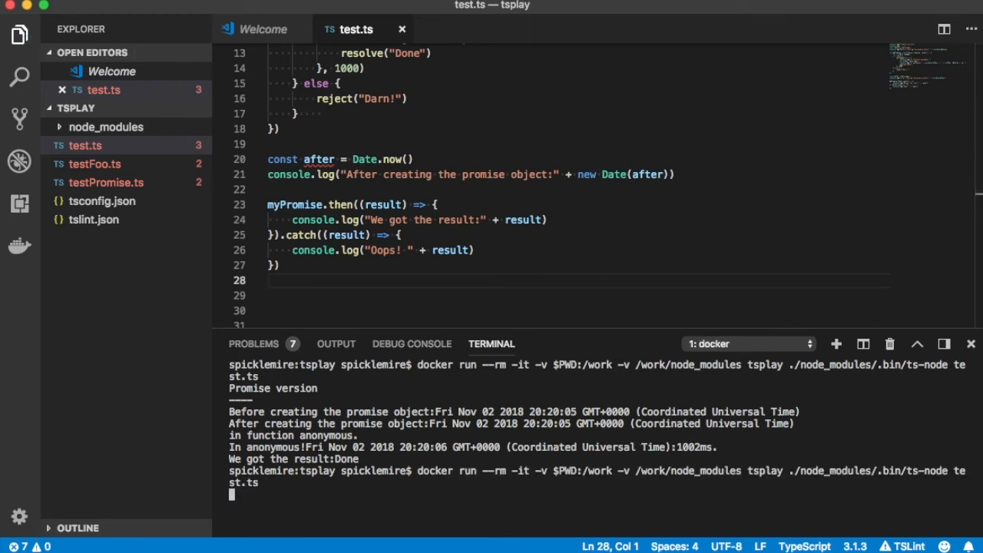
mouse_move(536, 455)
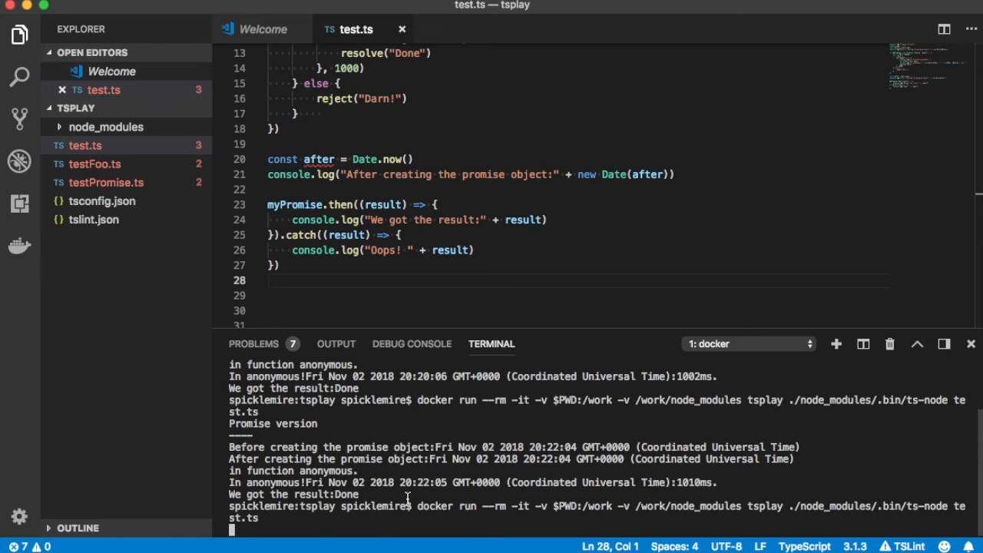
mouse_move(461, 454)
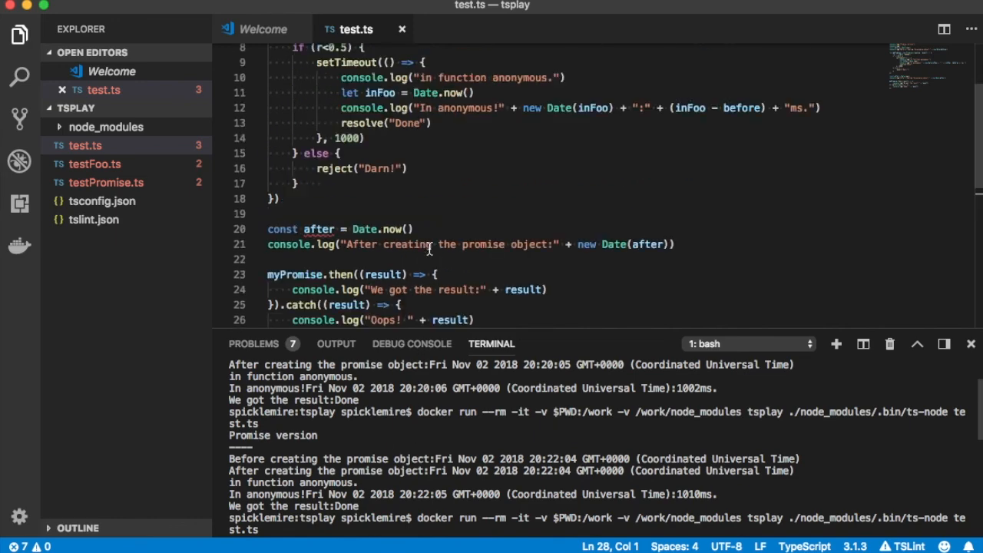
Rerun the docker ts-node command for test.ts, printing 'We got the result:Done'.
scroll("down", 3)
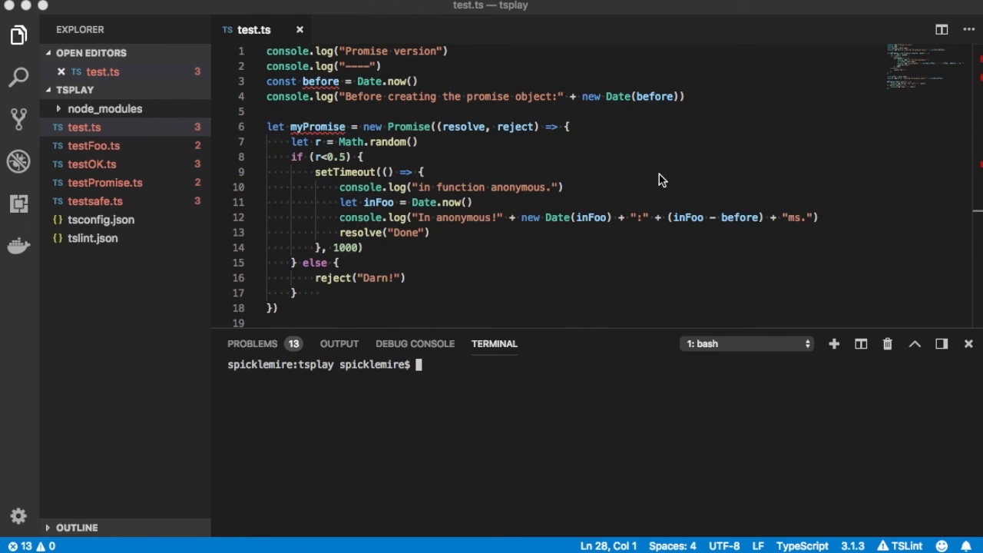
mouse_move(662, 175)
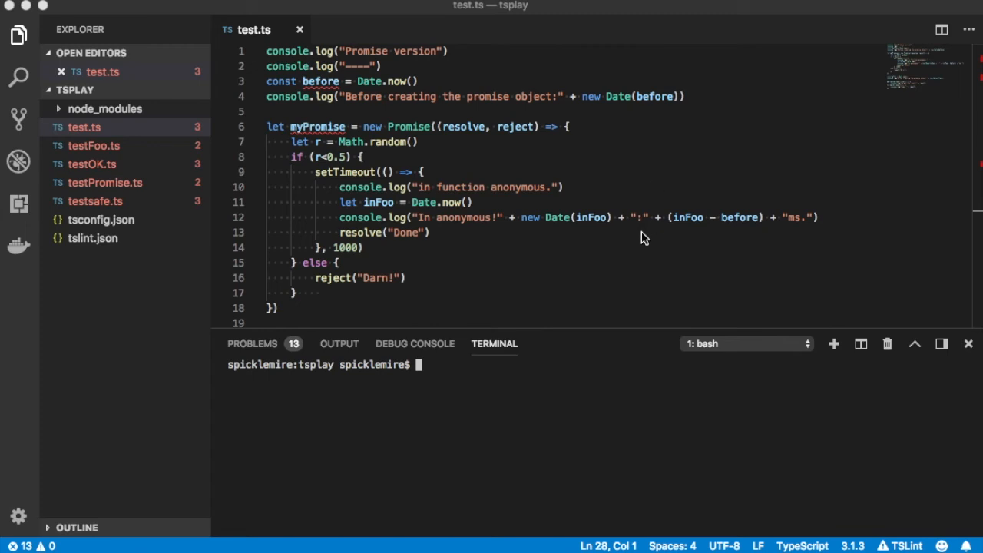
Scroll through test.ts to review the promise code with its then and catch handlers.
scroll("down", 3)
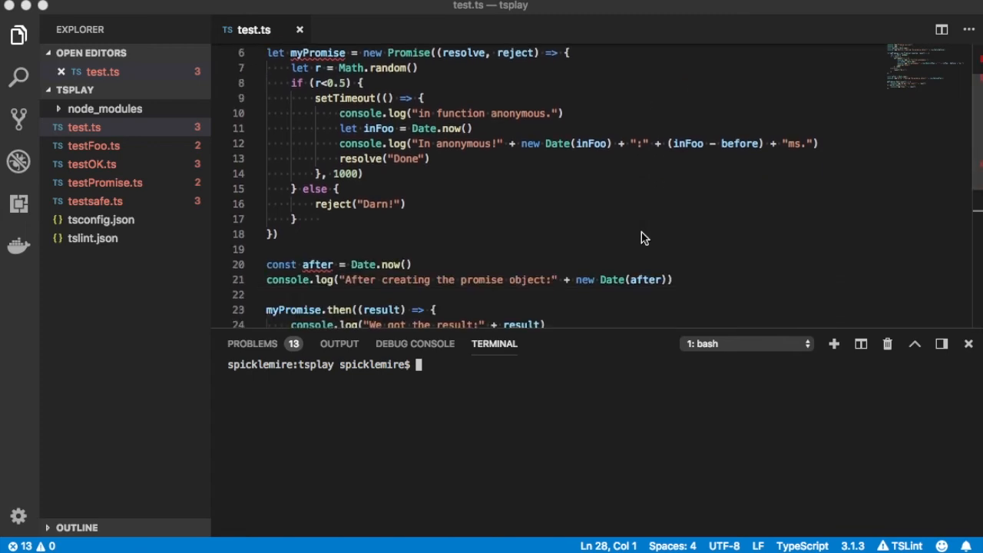
scroll("down", 3)
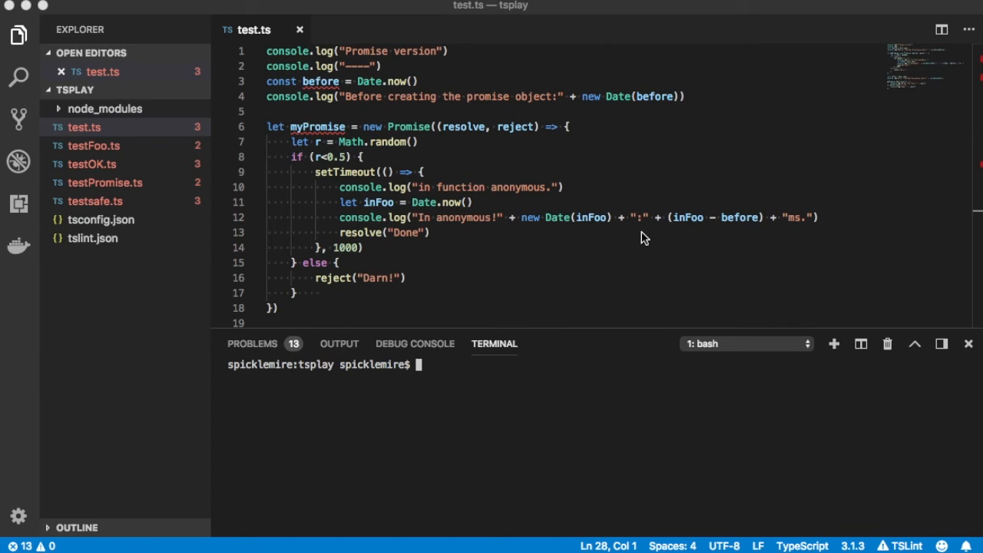
scroll("down", 3)
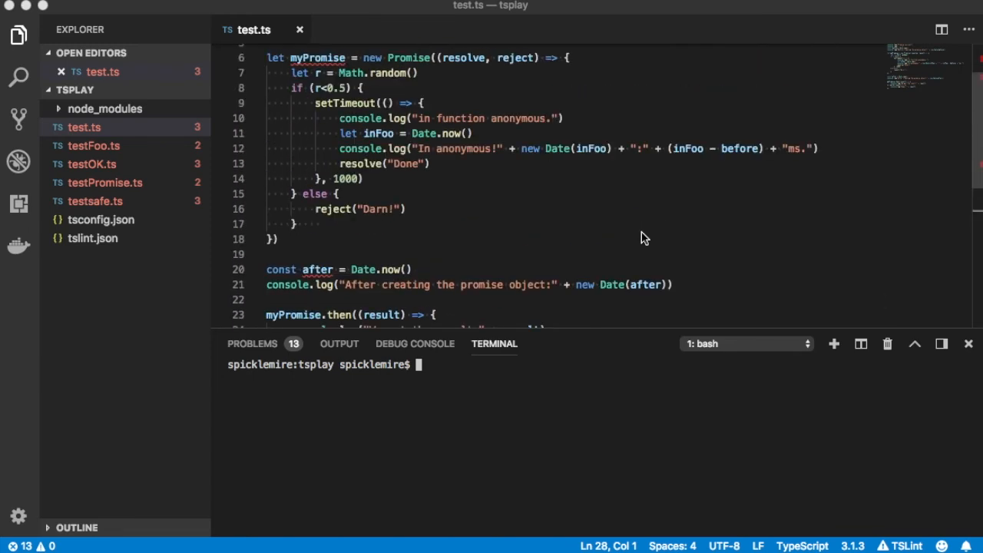
scroll("down", 3)
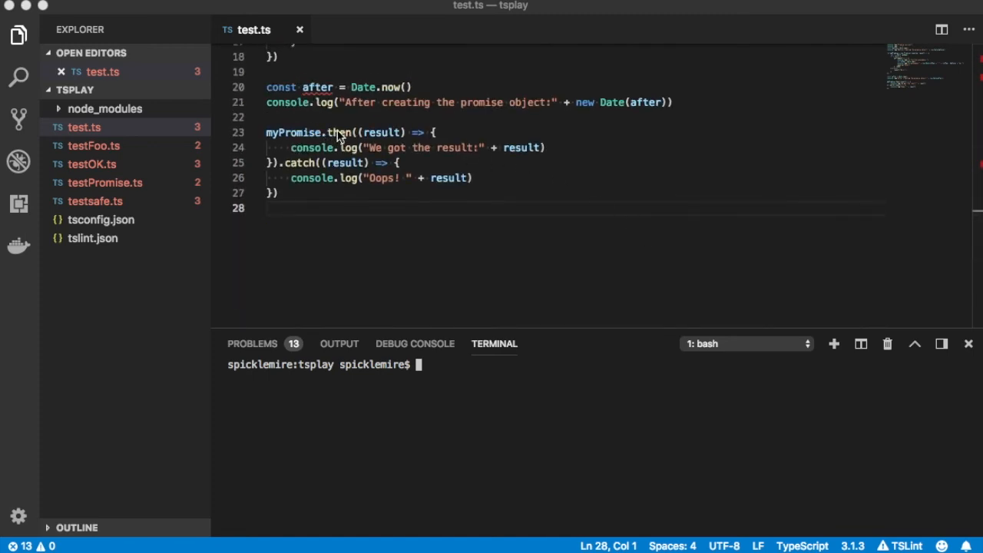
mouse_move(285, 144)
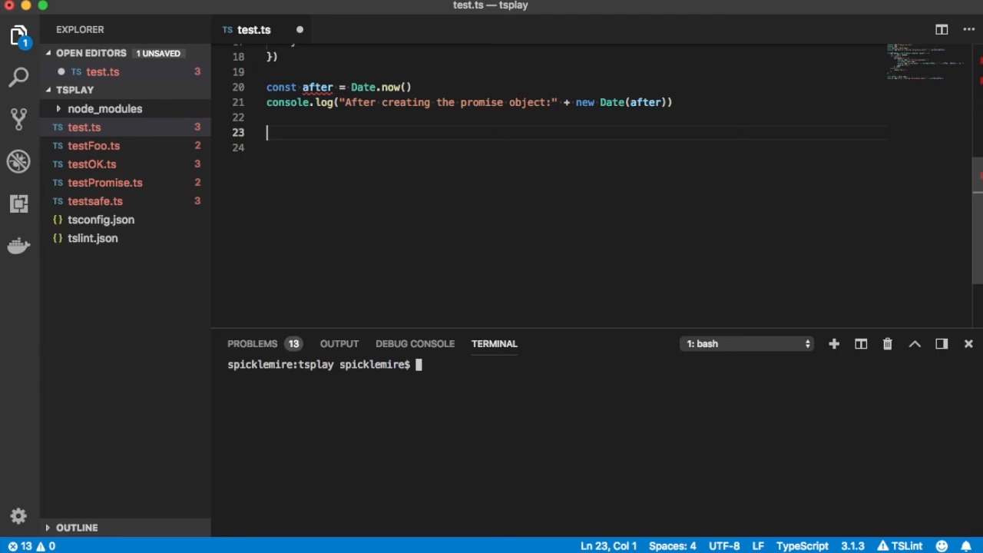
Write async function foo() { let result = await myPromise } in place of the then/catch chain.
type("func")
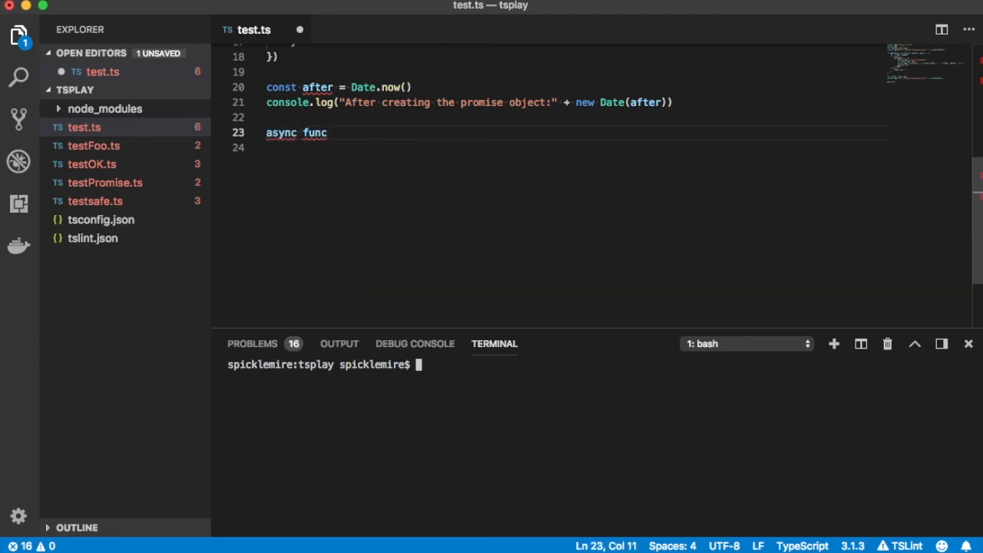
type("tion")
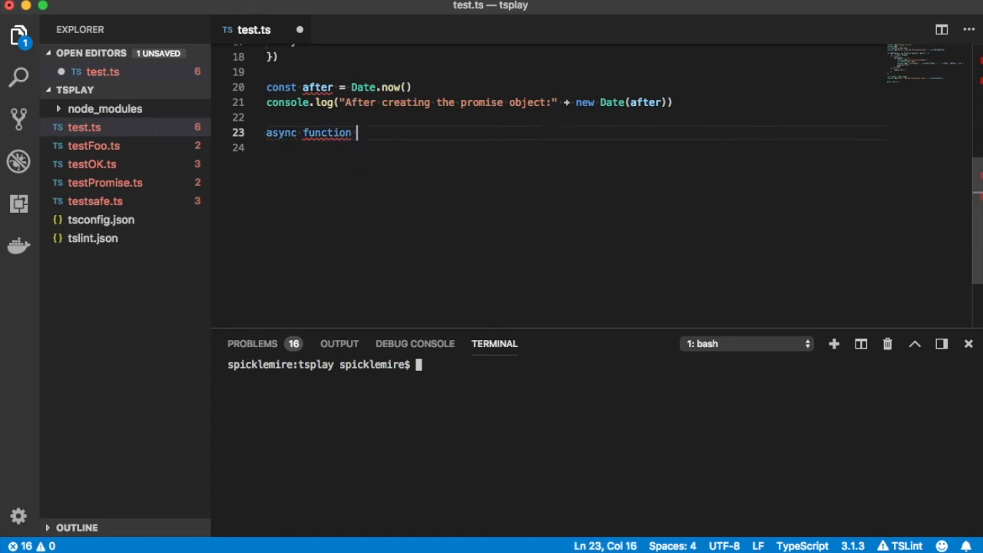
type("foo")
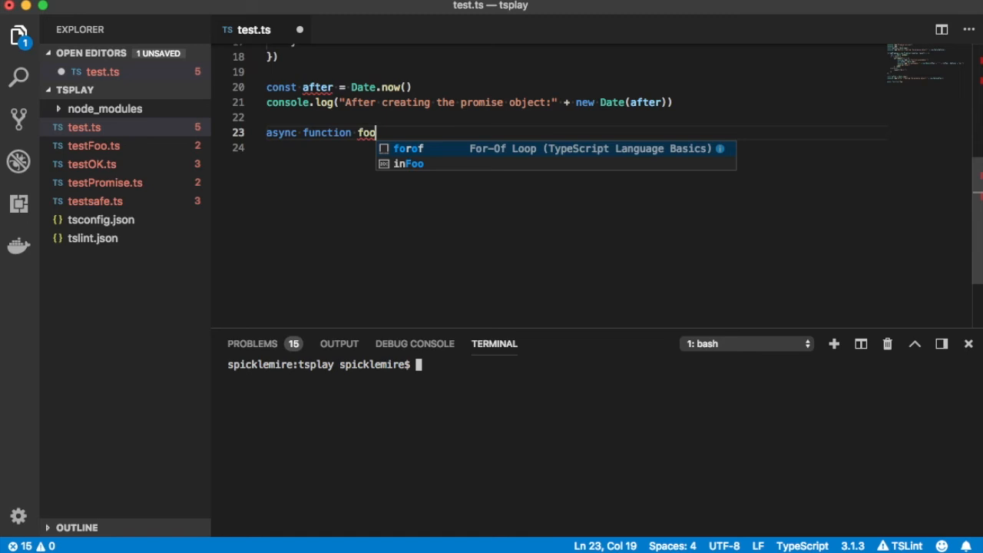
type("() {")
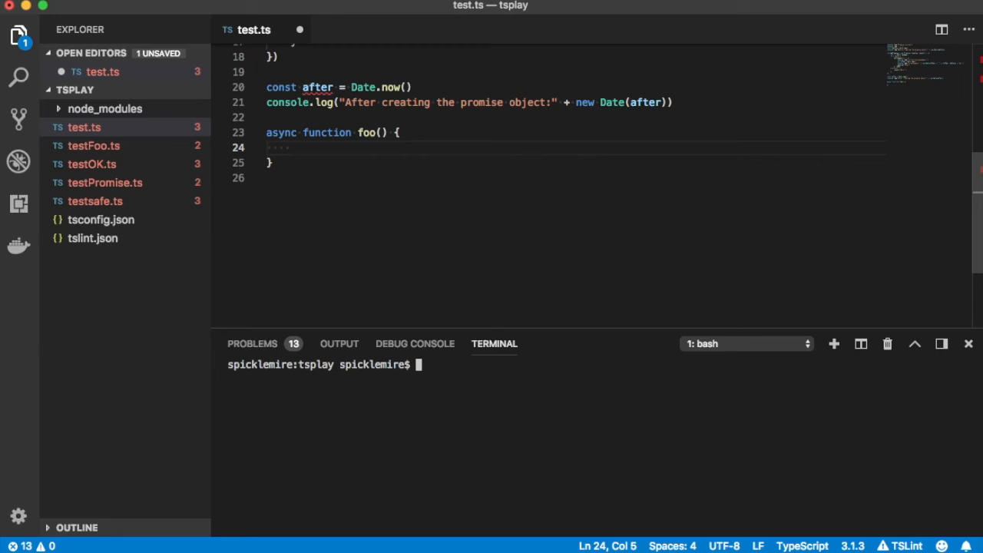
type("let result =")
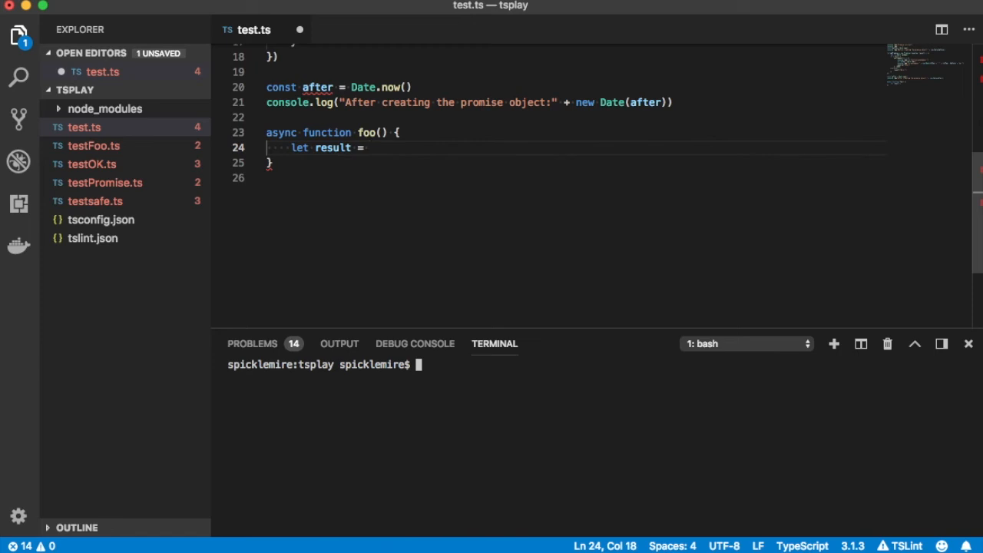
type("await")
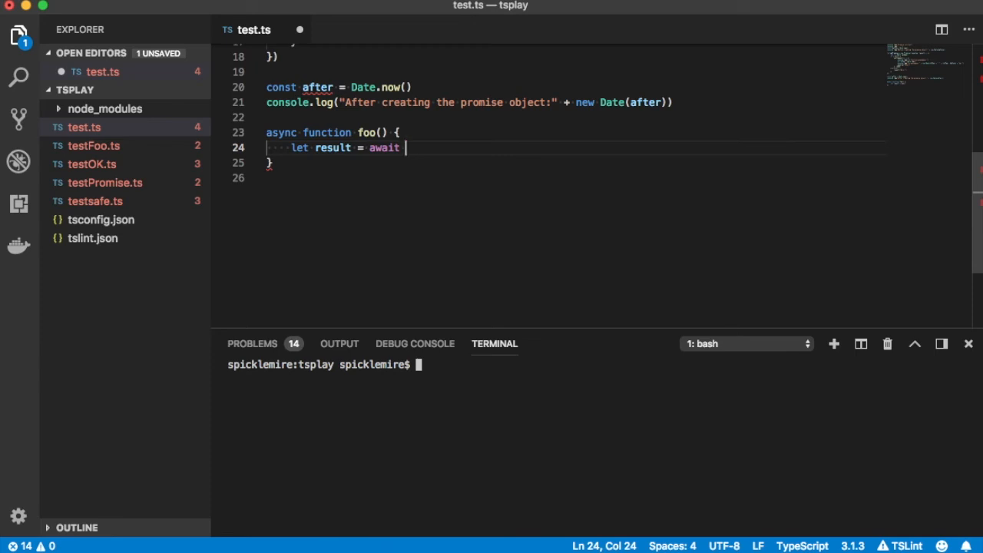
type("myPromise")
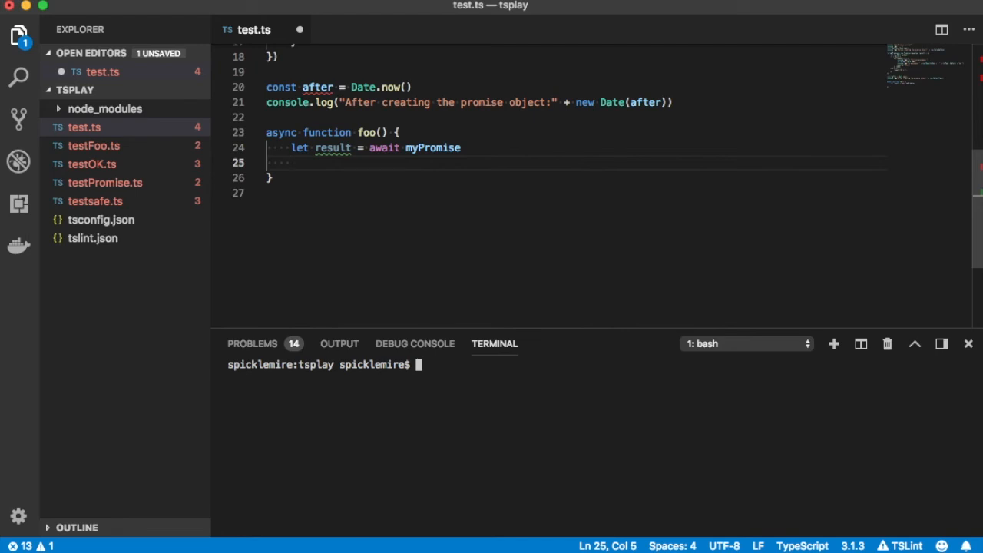
Wrap let result = await myPromise in a try block that logs "Yes! " + result.
type("try {")
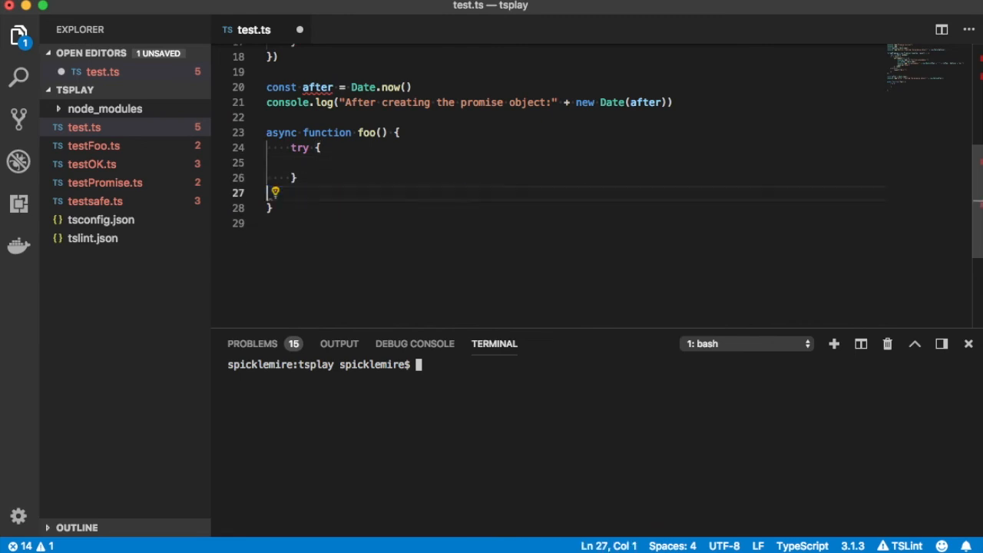
type("let result = await myPromise")
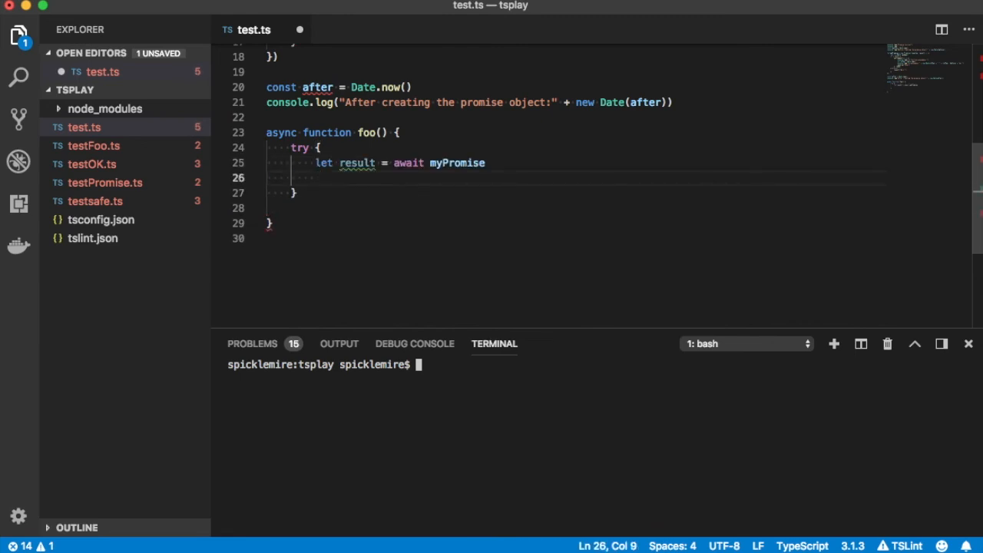
type("c")
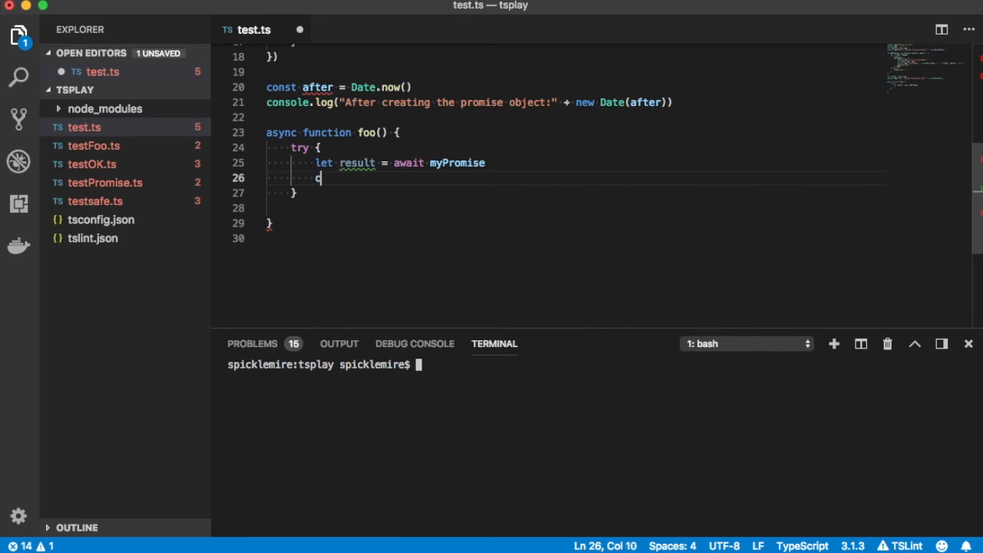
type("onsole.log(\"Yes!")
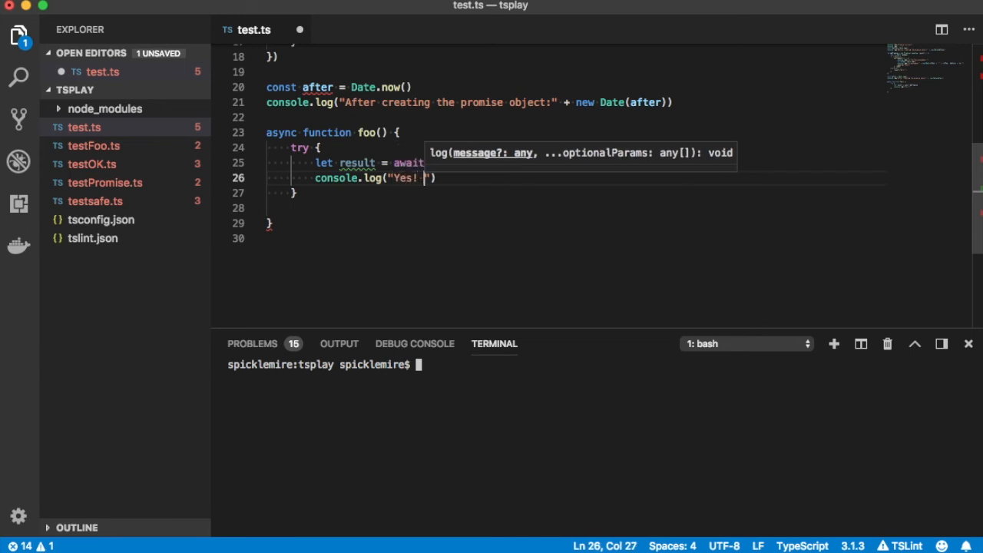
type("+ result")
left_click(348, 163)
type(" myPromise")
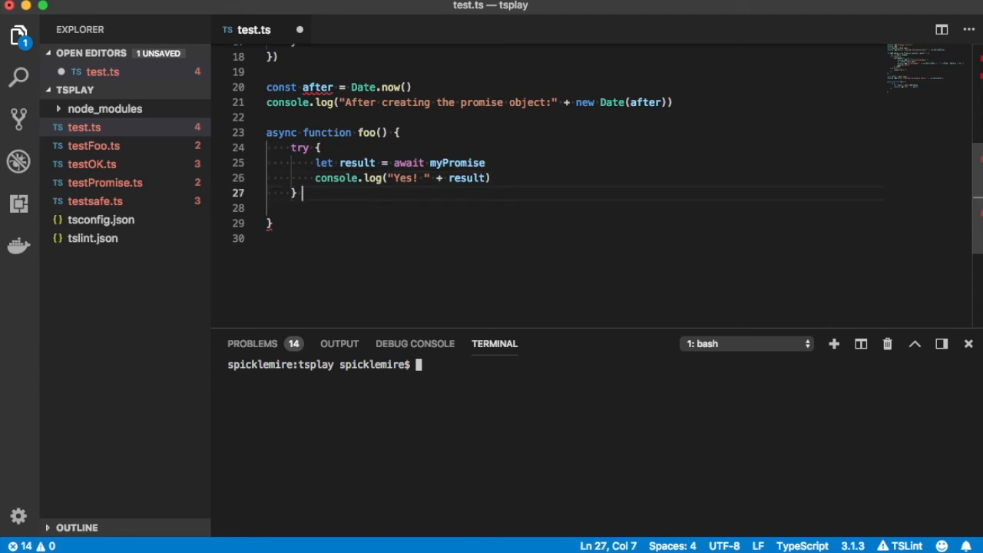
Add catch (rejectedValue) logging "Oops! " + rejectedValue.
type("catch")
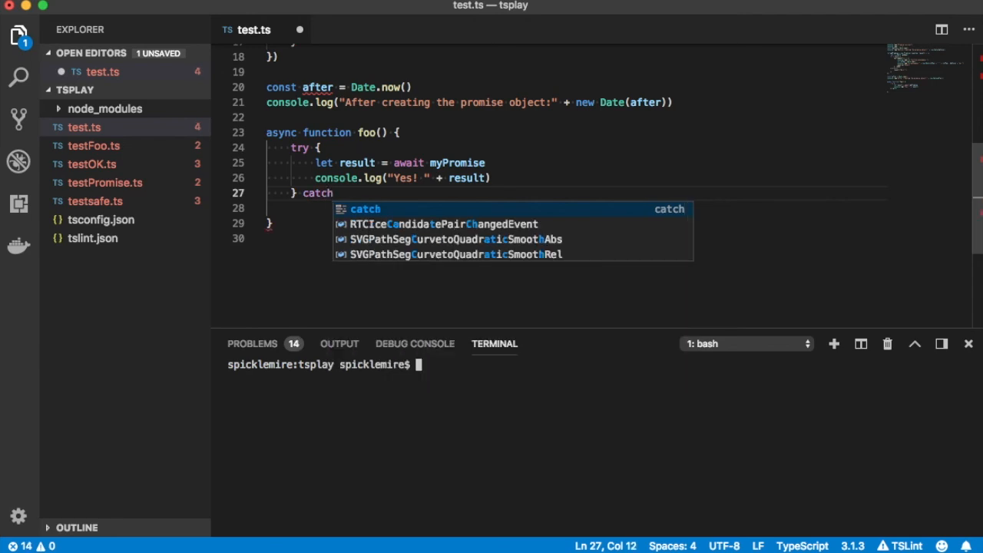
type("(result")
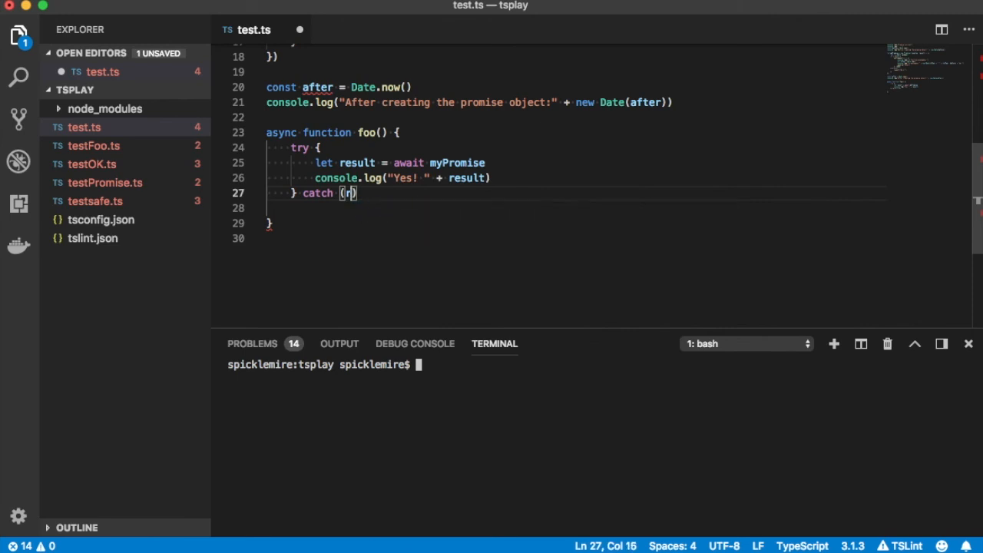
type("rejectedVa")
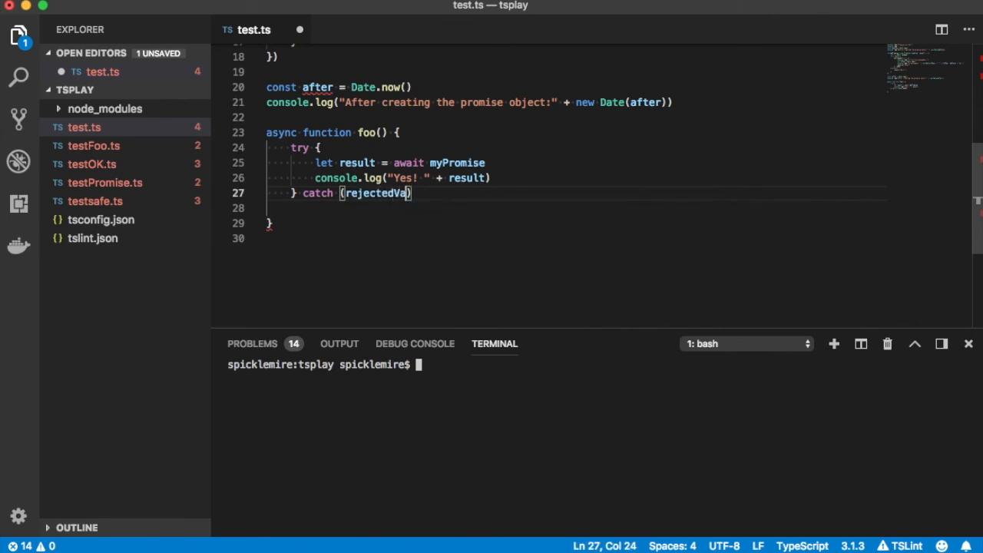
type("lue")
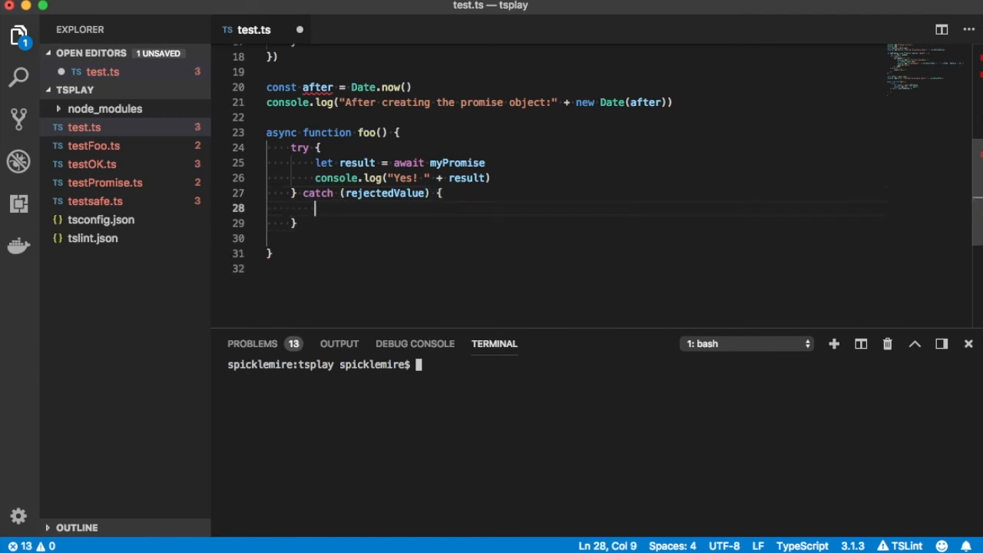
mouse_move(344, 138)
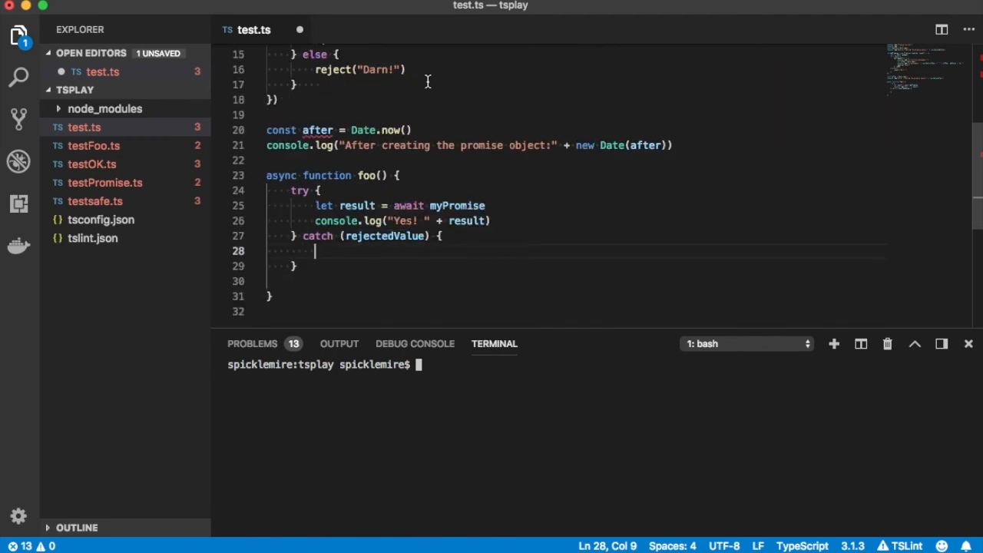
type("console.log(\"O")
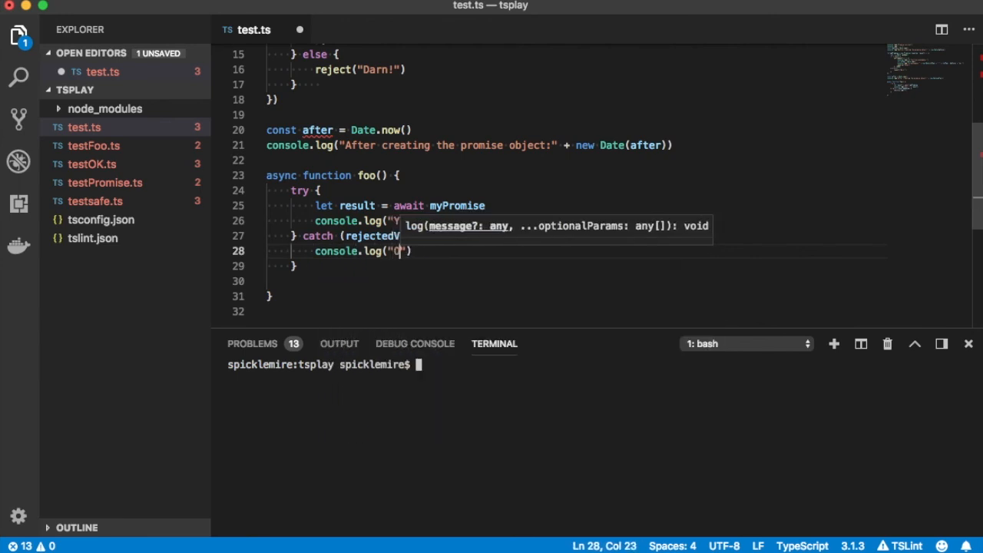
type("ops!")
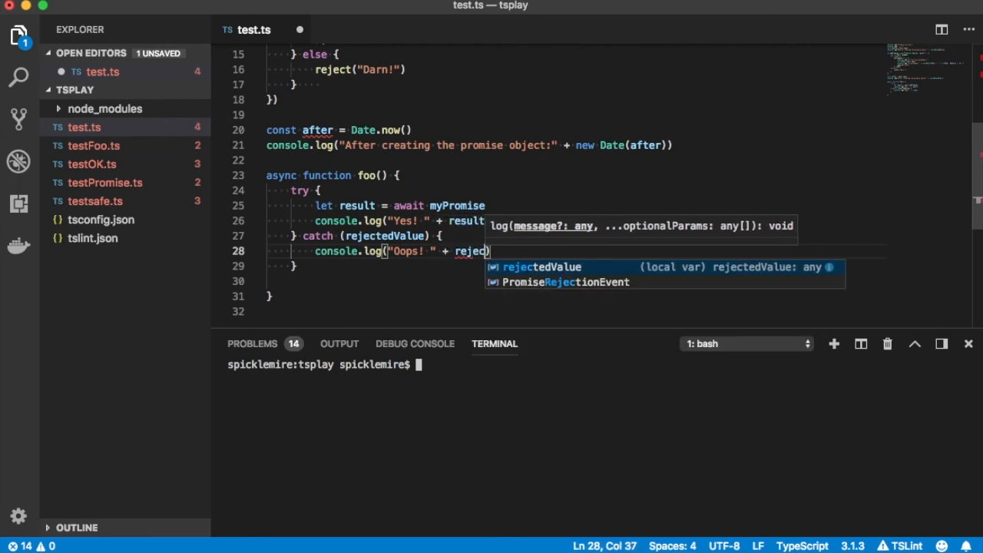
key("Tab")
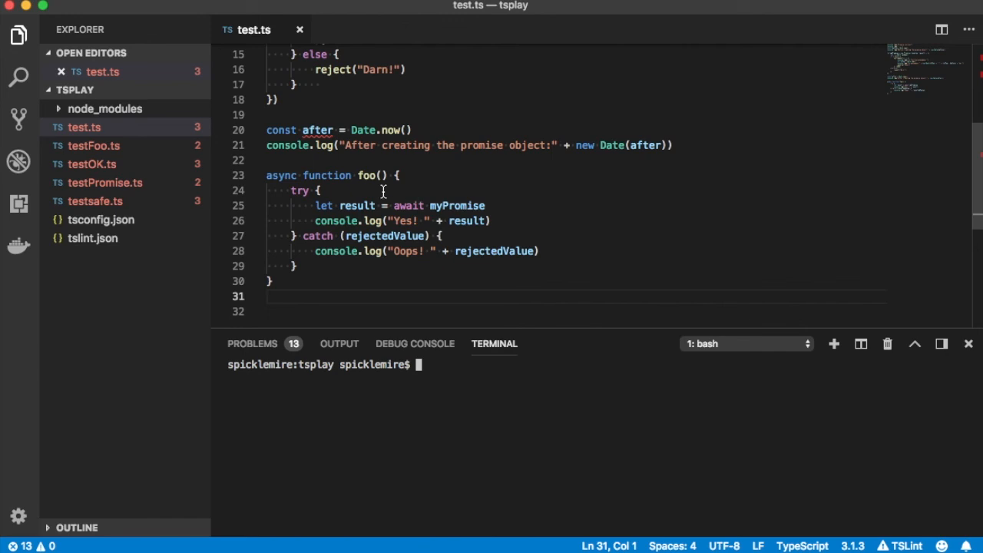
mouse_move(340, 211)
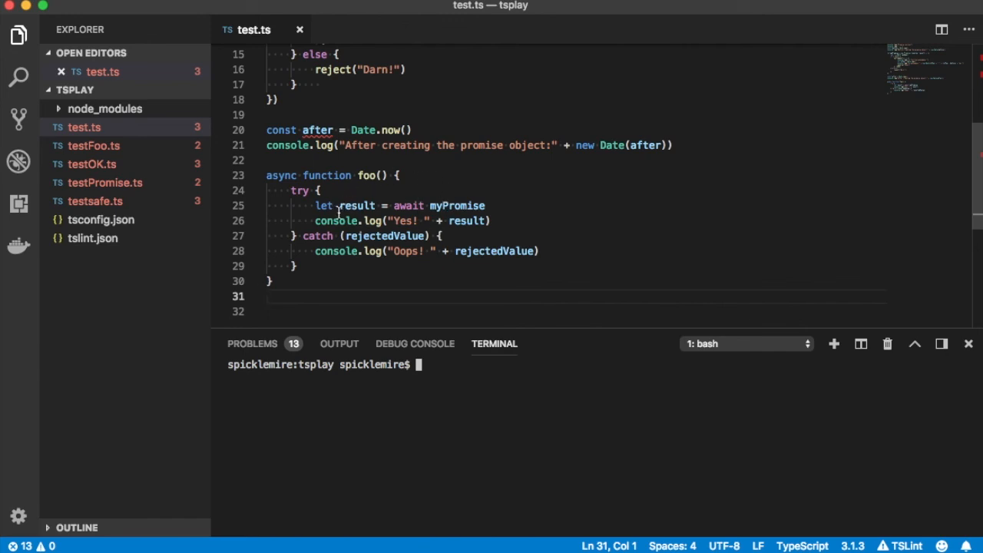
mouse_move(457, 205)
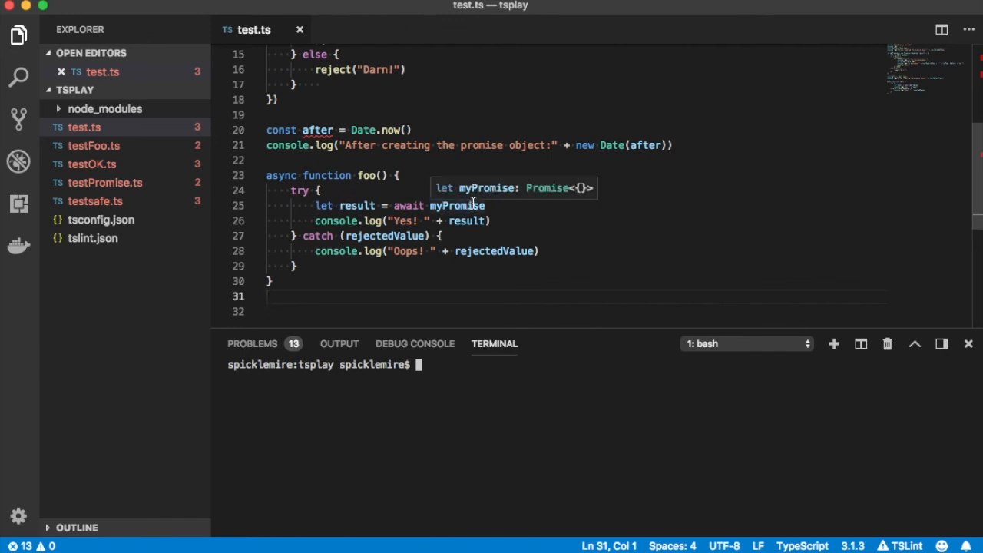
mouse_move(428, 213)
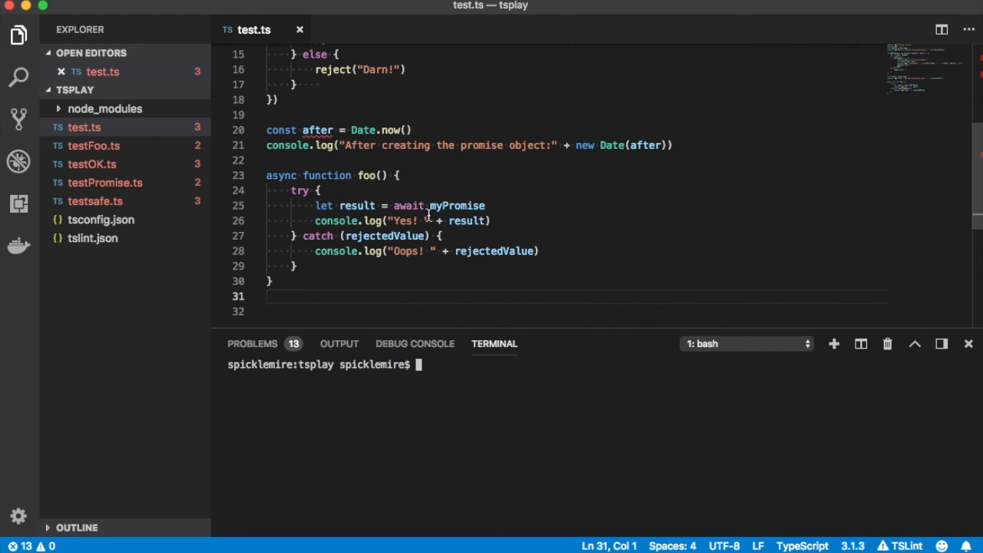
mouse_move(400, 208)
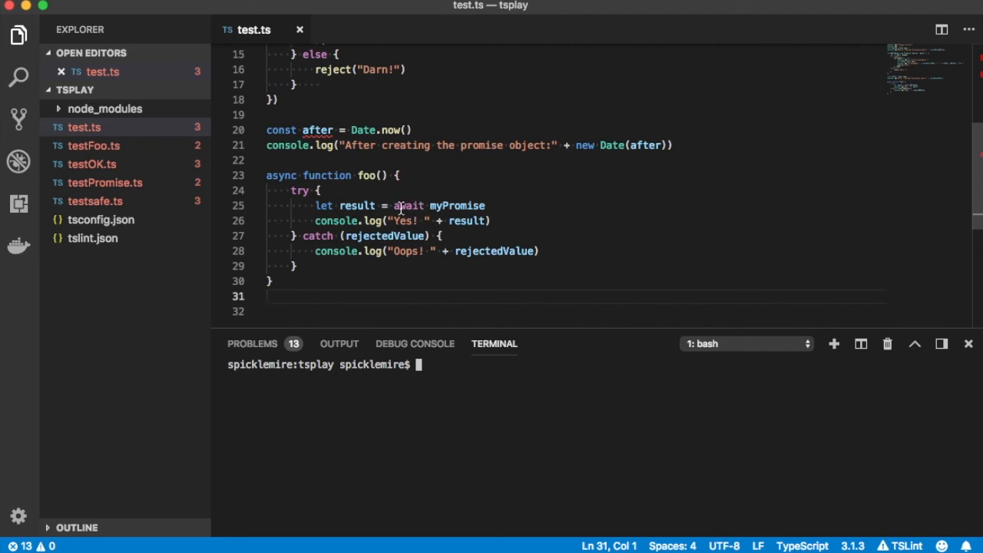
mouse_move(353, 212)
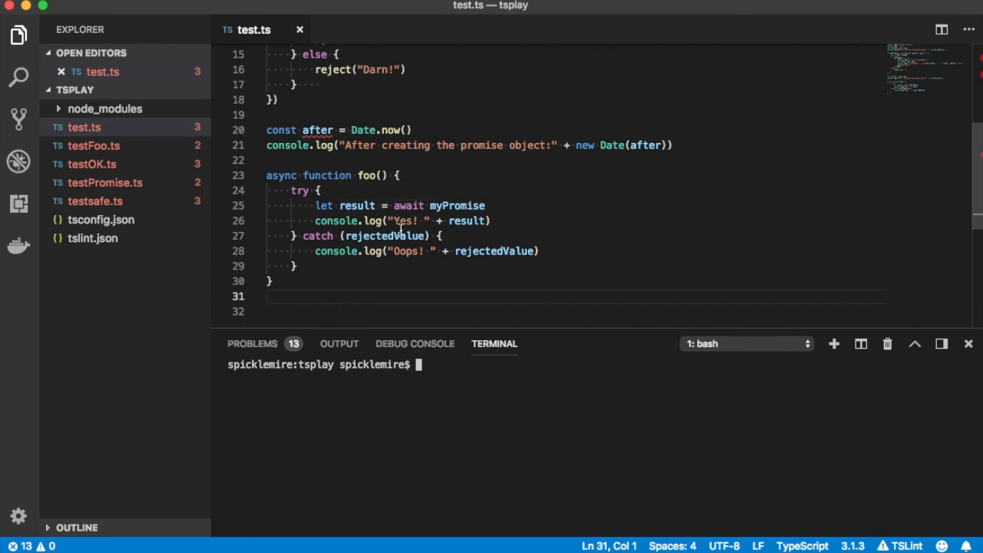
mouse_move(300, 221)
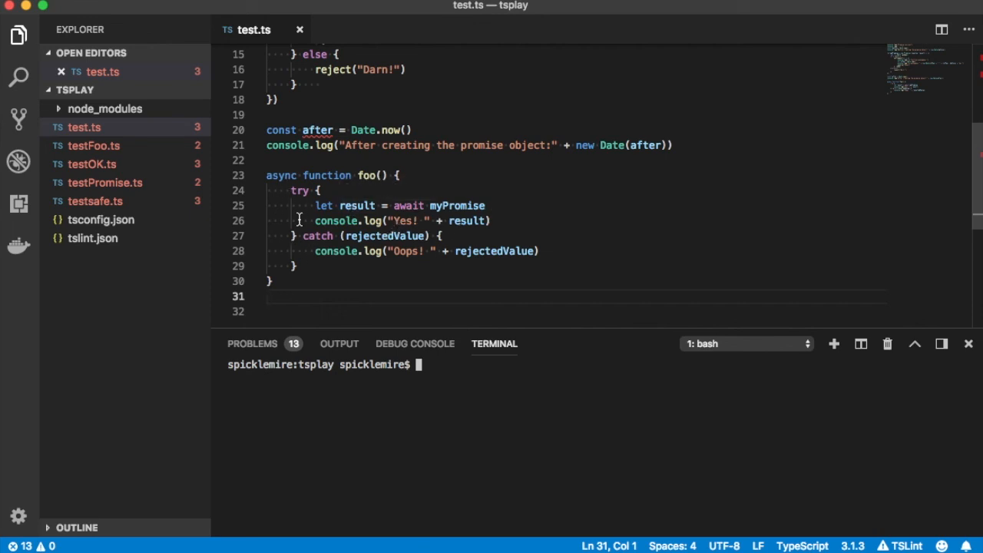
mouse_move(484, 354)
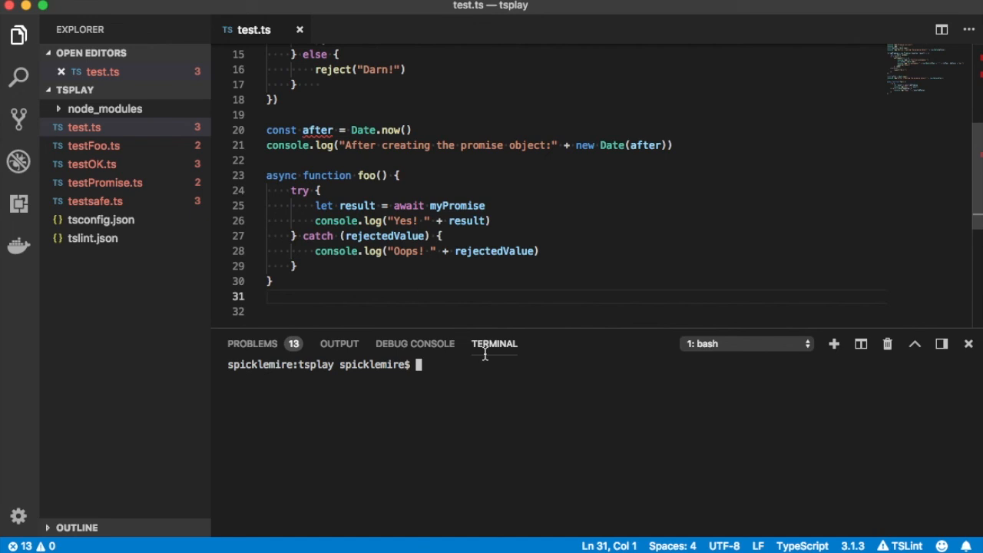
Run test.ts via the docker ts-node command and see the promise timing logs print.
type("docker run --rm -it -v $PWD:/work -v /work/node_modules tsplay ./node_modules/.bin/ts-node test.ts")
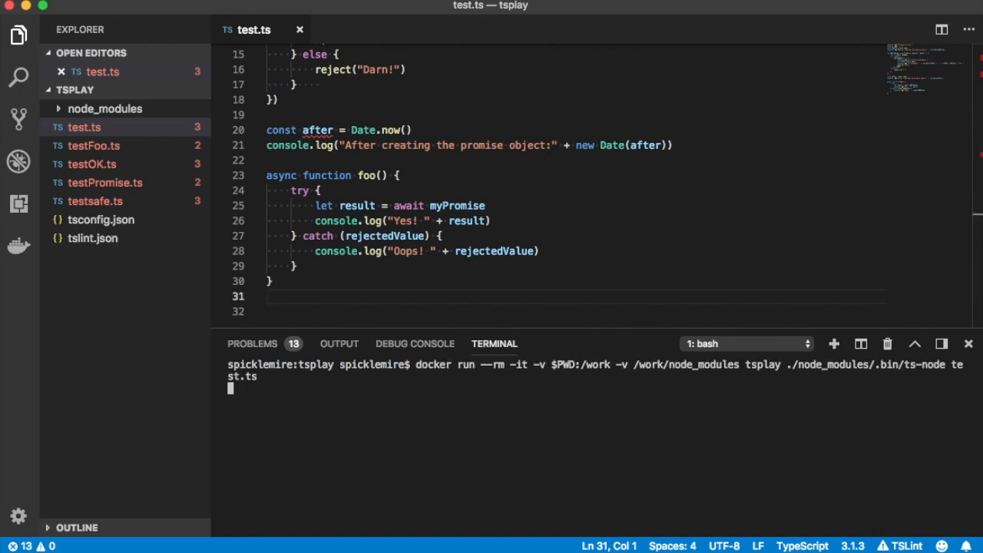
left_click(745, 343)
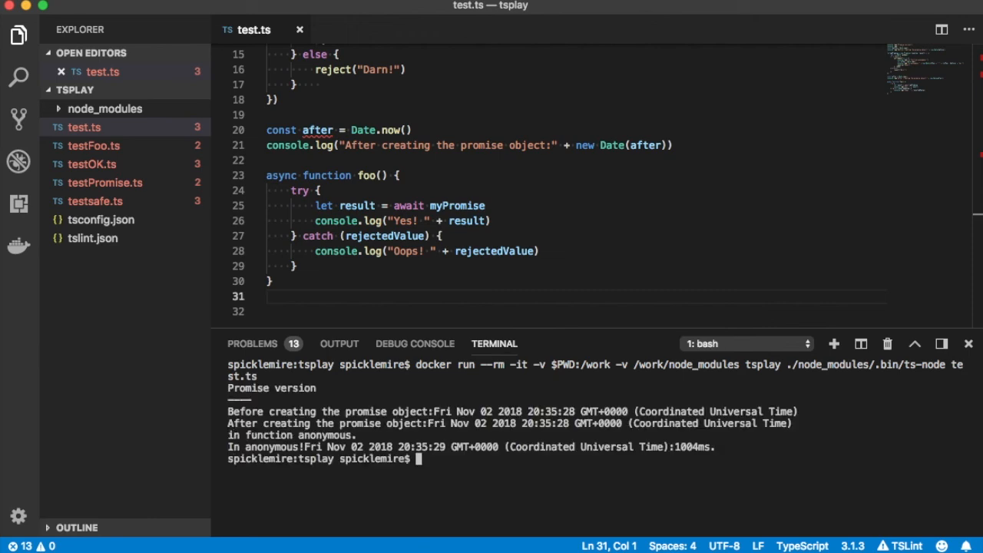
mouse_move(526, 397)
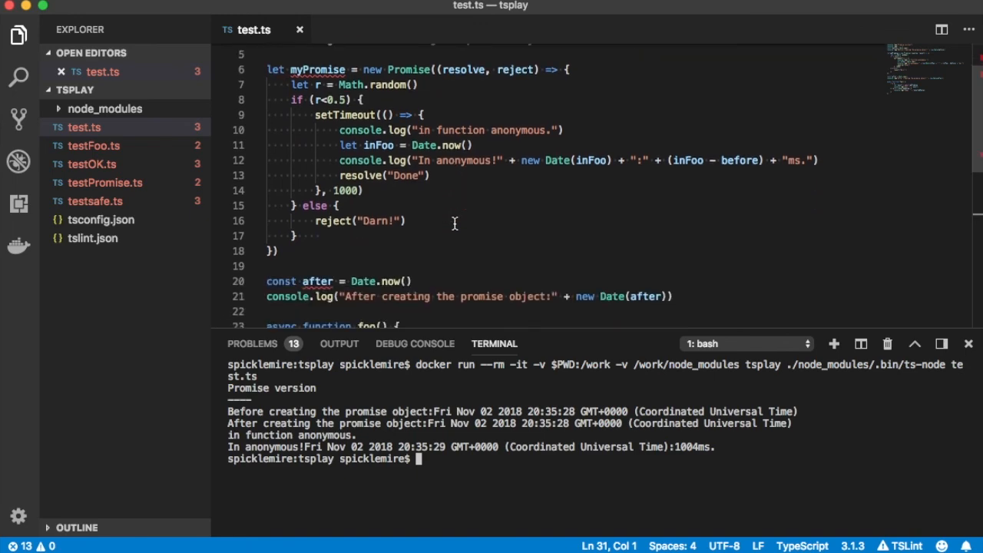
scroll("down", 3)
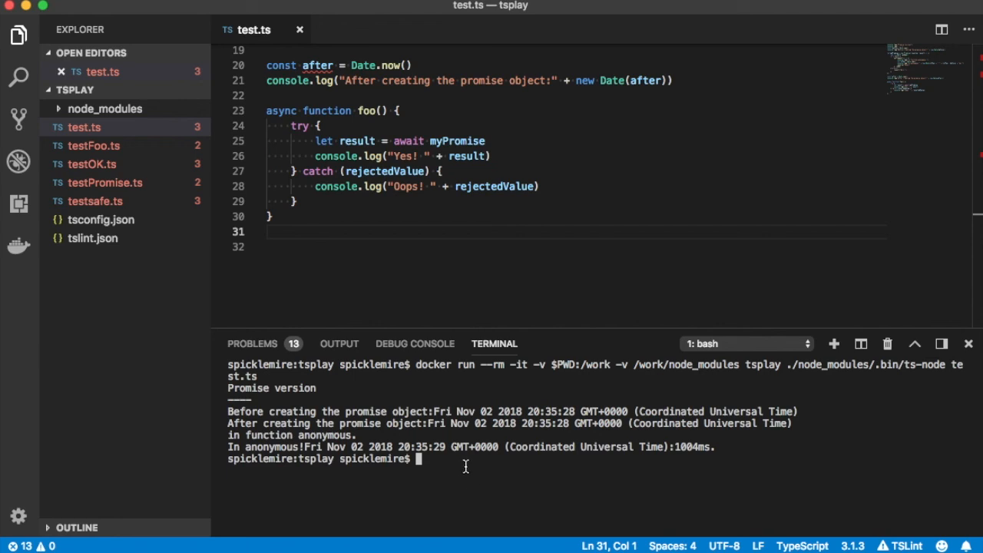
mouse_move(425, 229)
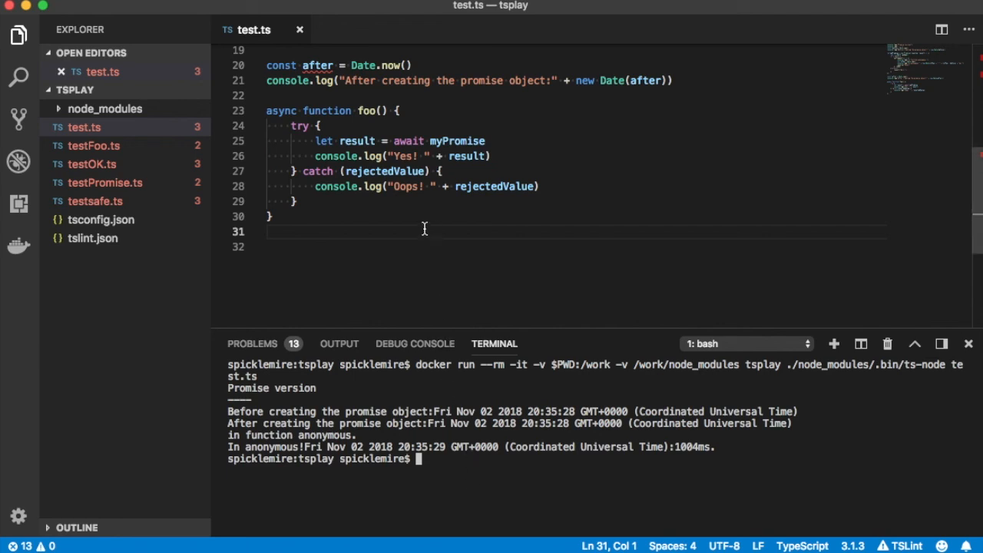
Add a foo() call on a new line below the function definition.
key("Enter")
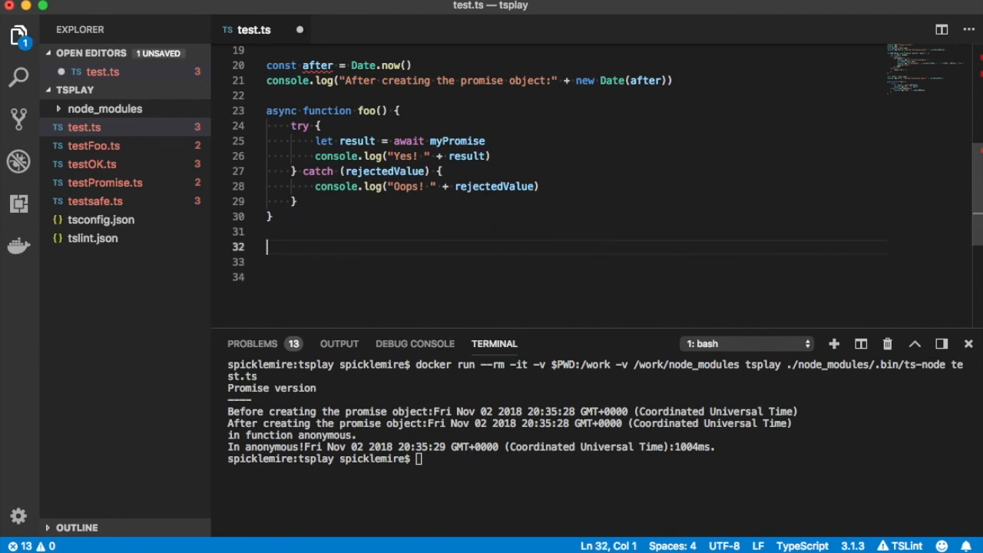
type("foo()")
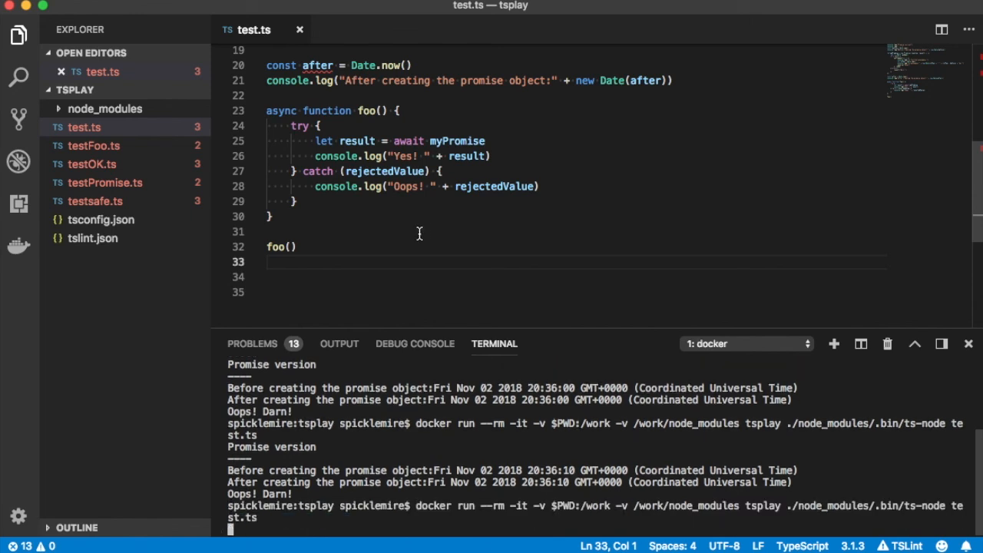
mouse_move(425, 229)
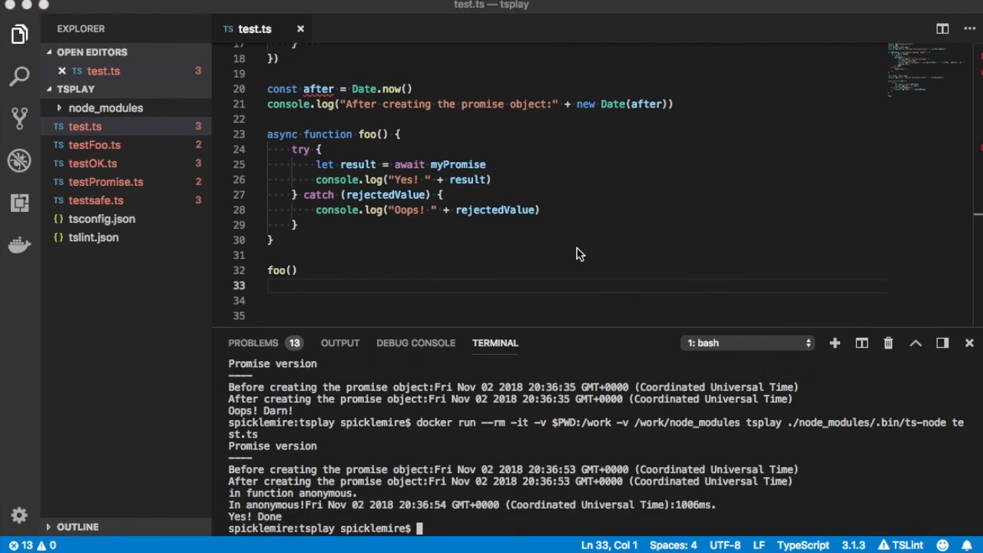
mouse_move(615, 39)
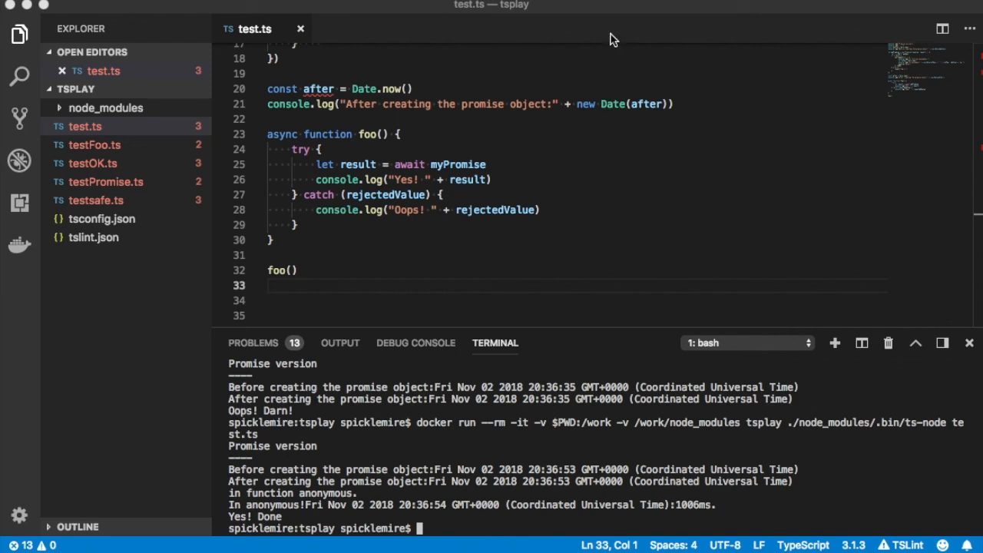